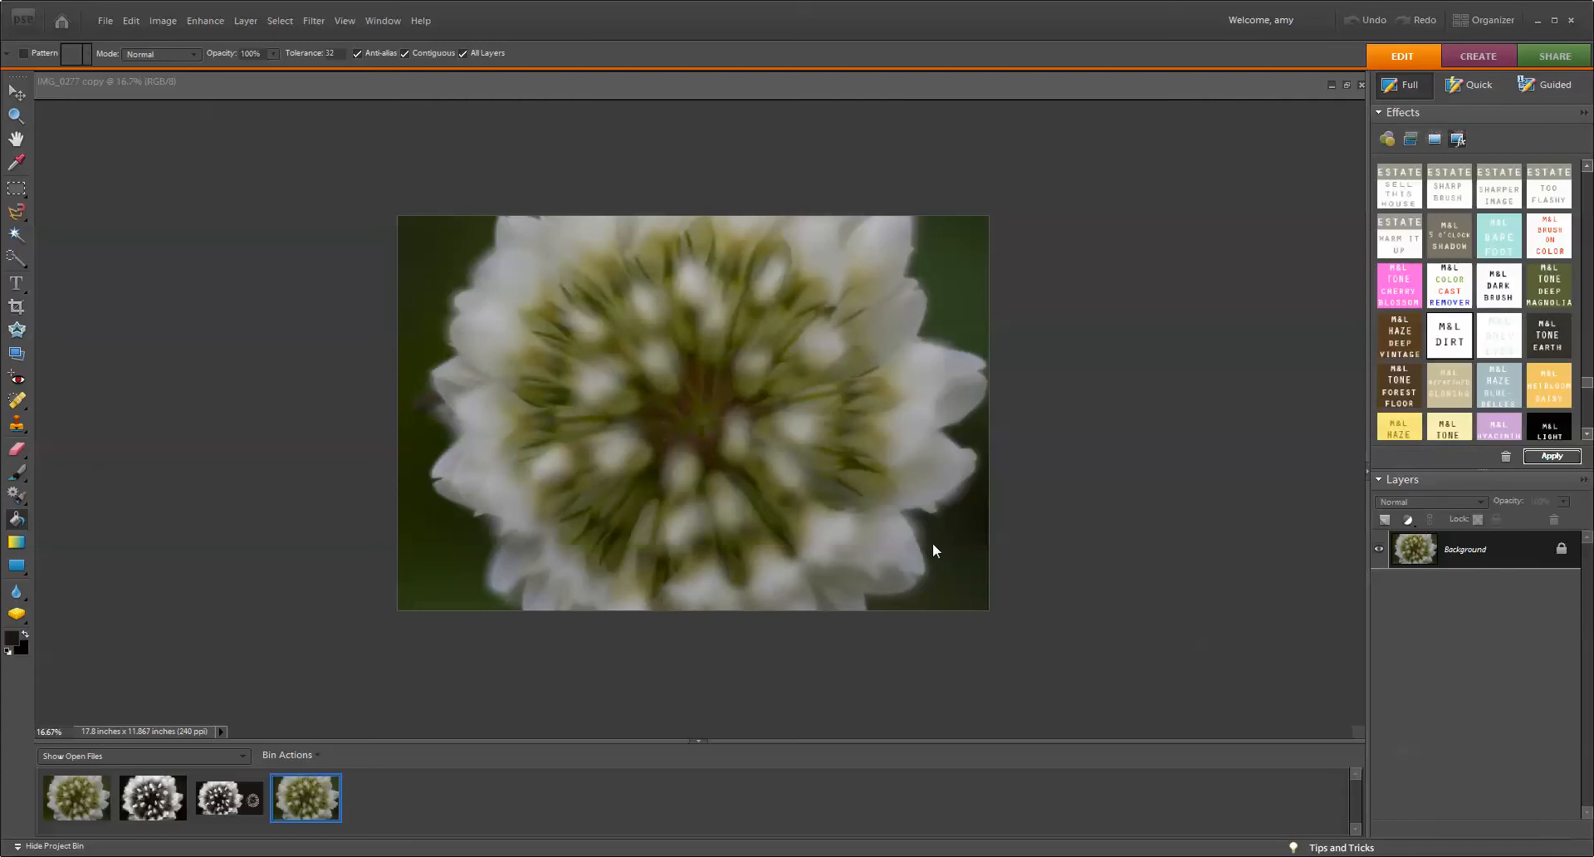
{"action": "mouse_move", "coordinate": [940, 574]}
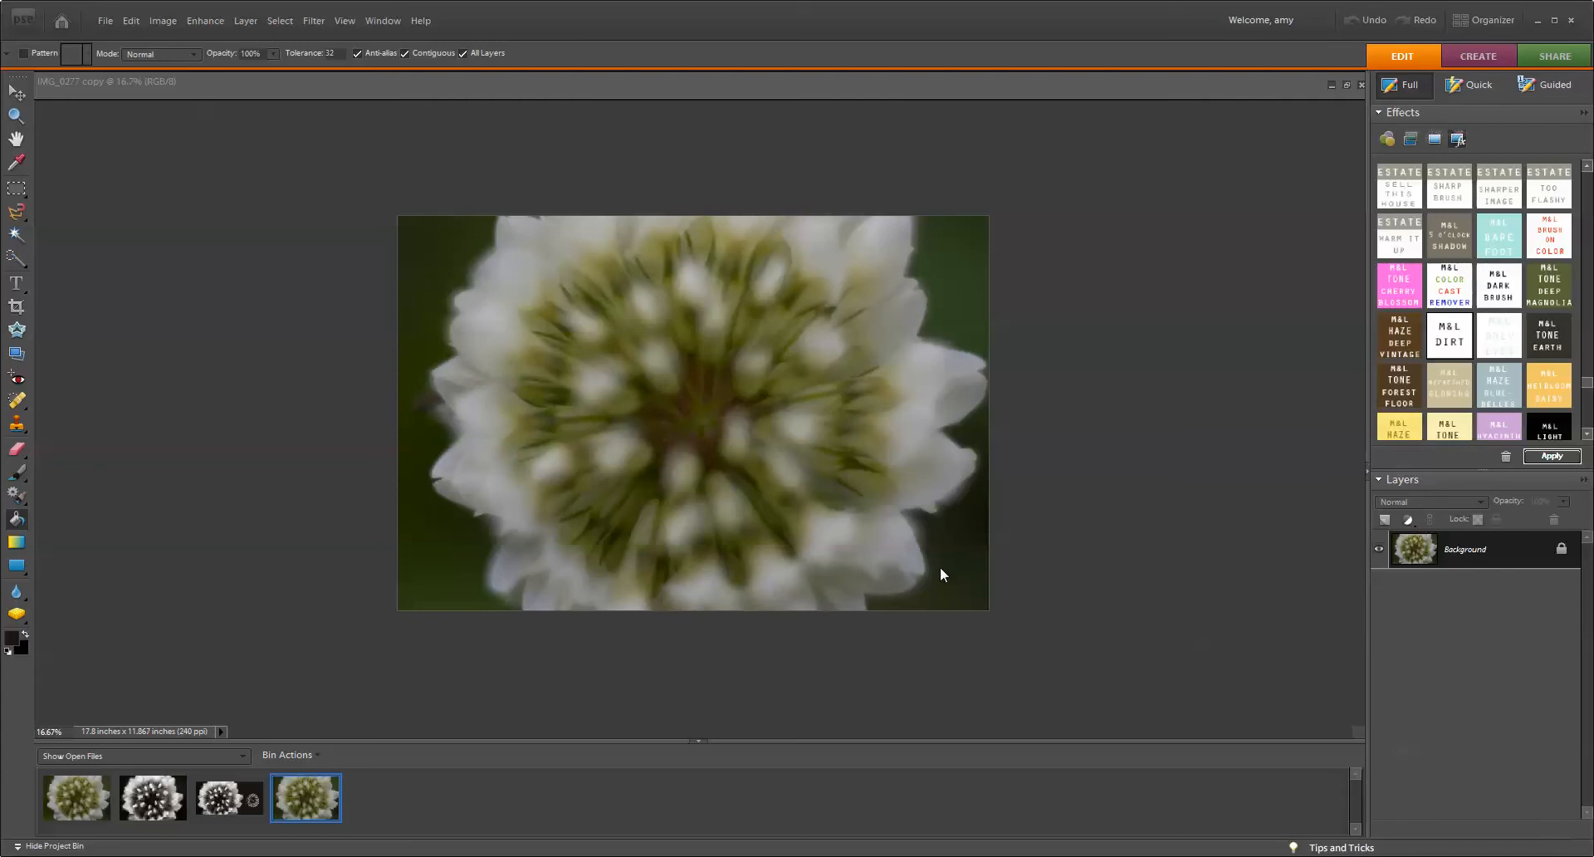
{"action": "mouse_move", "coordinate": [943, 592]}
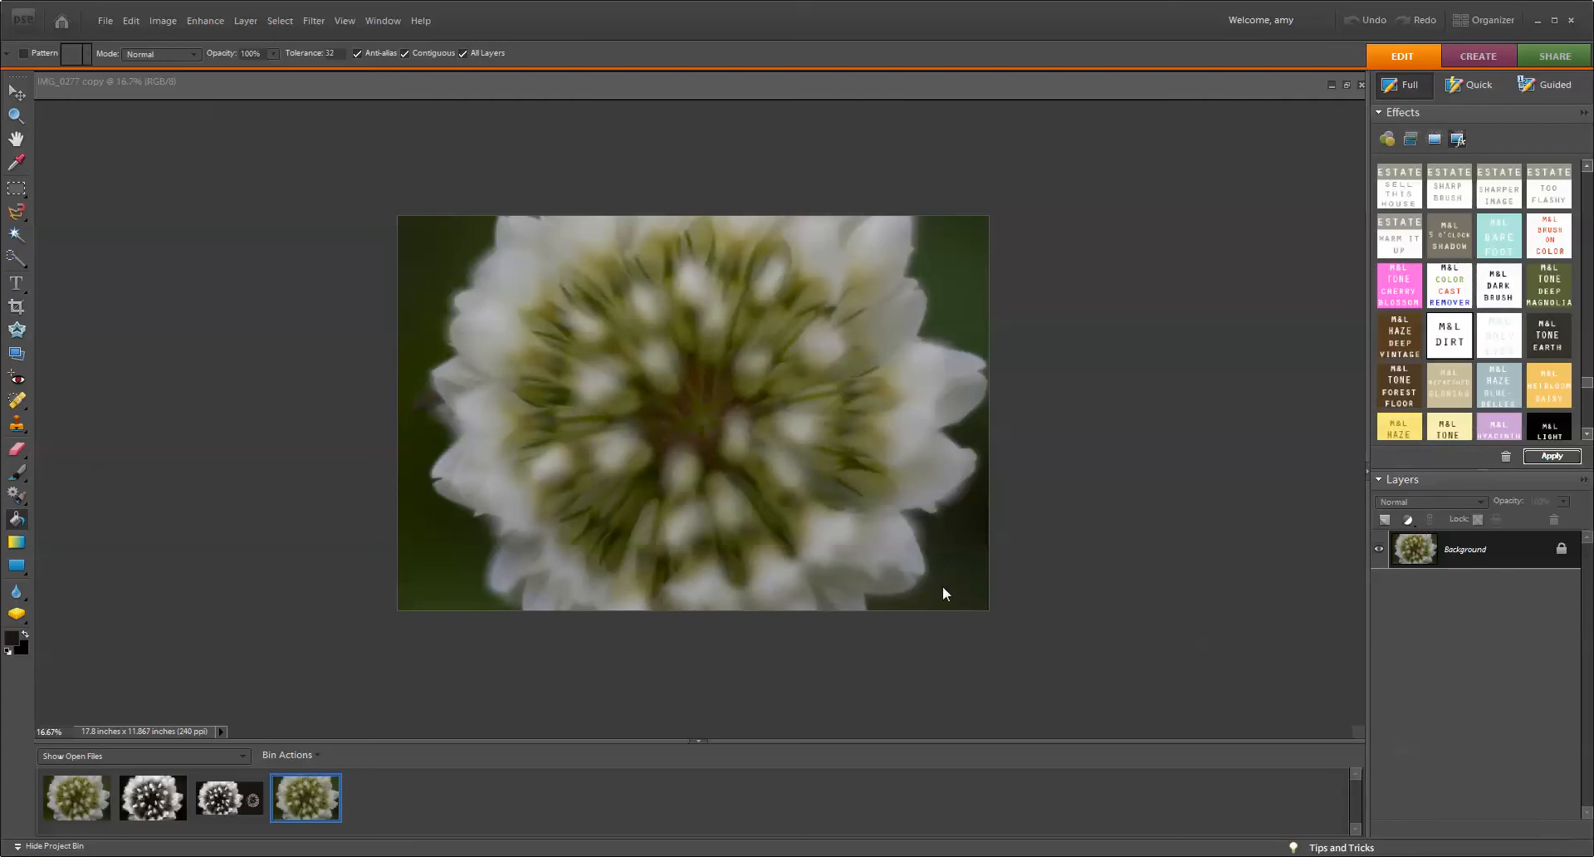
{"action": "mouse_move", "coordinate": [921, 617]}
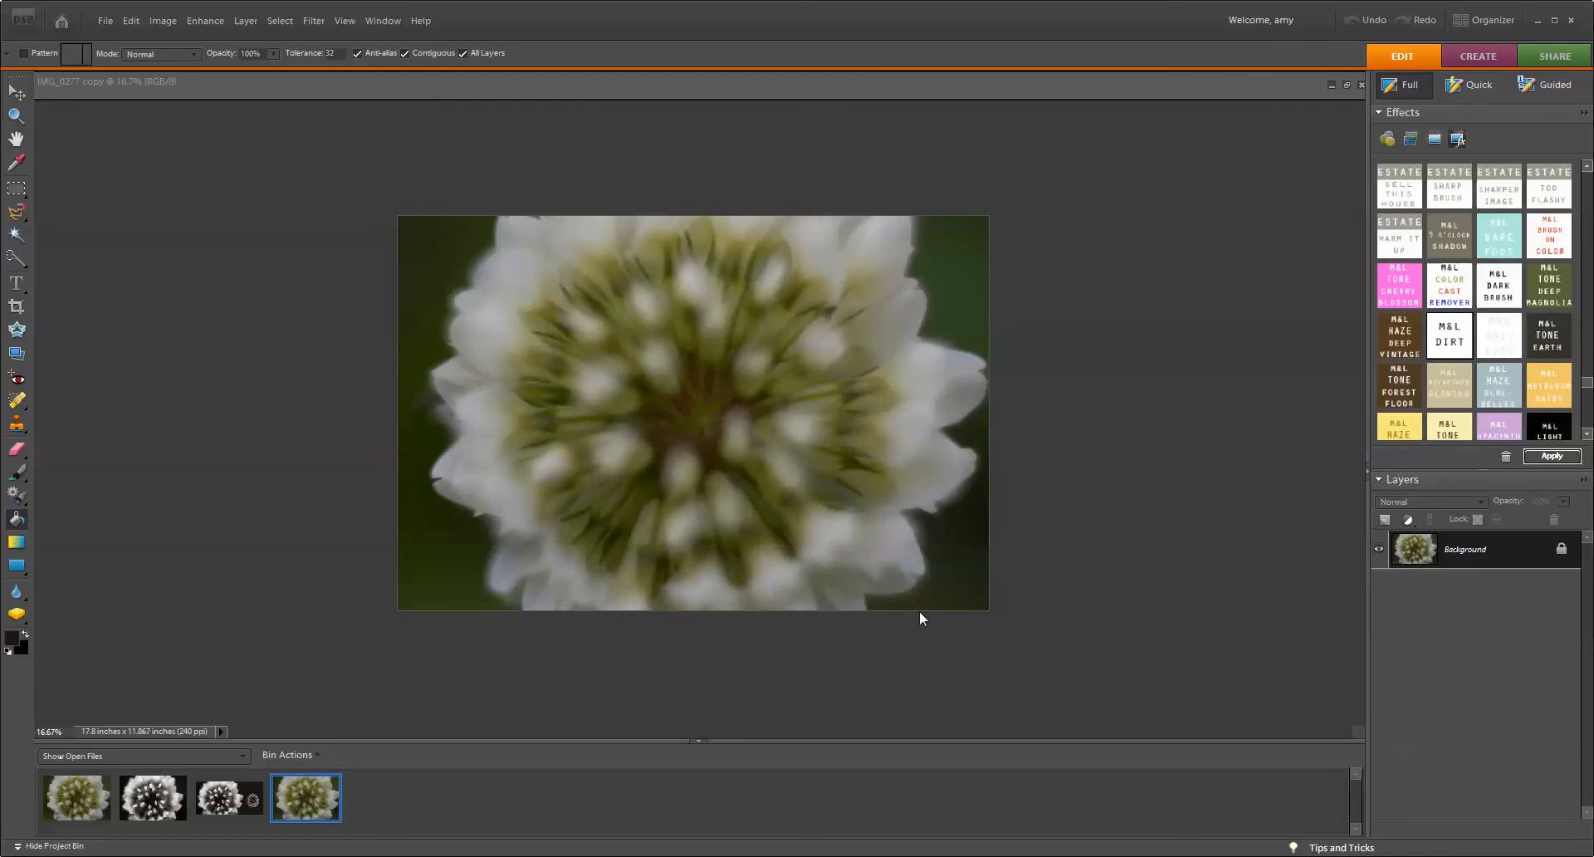
{"action": "mouse_move", "coordinate": [963, 611]}
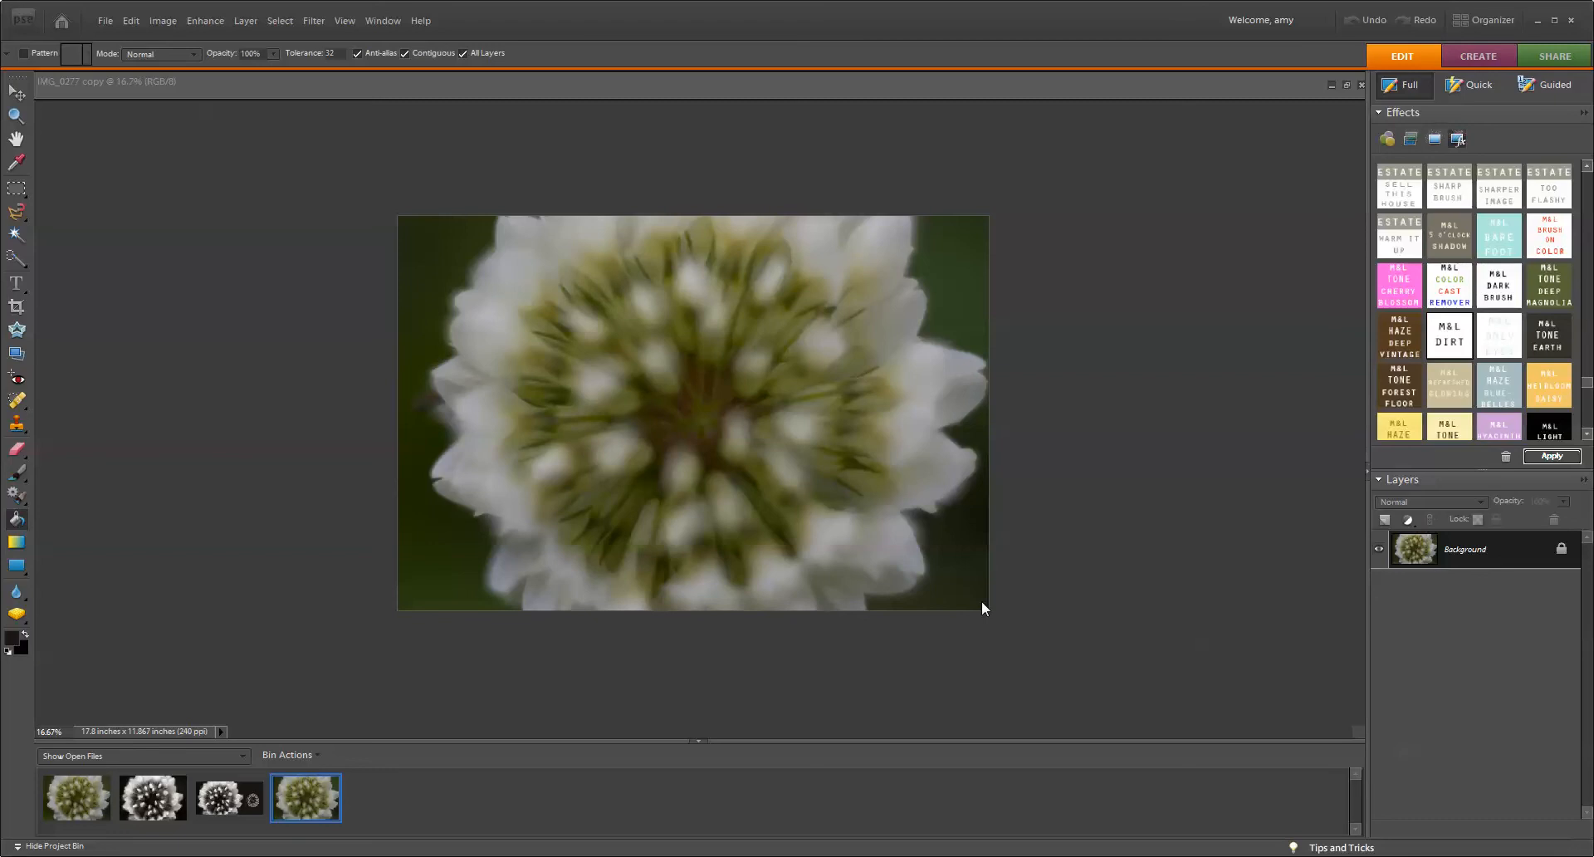
{"action": "mouse_move", "coordinate": [958, 616]}
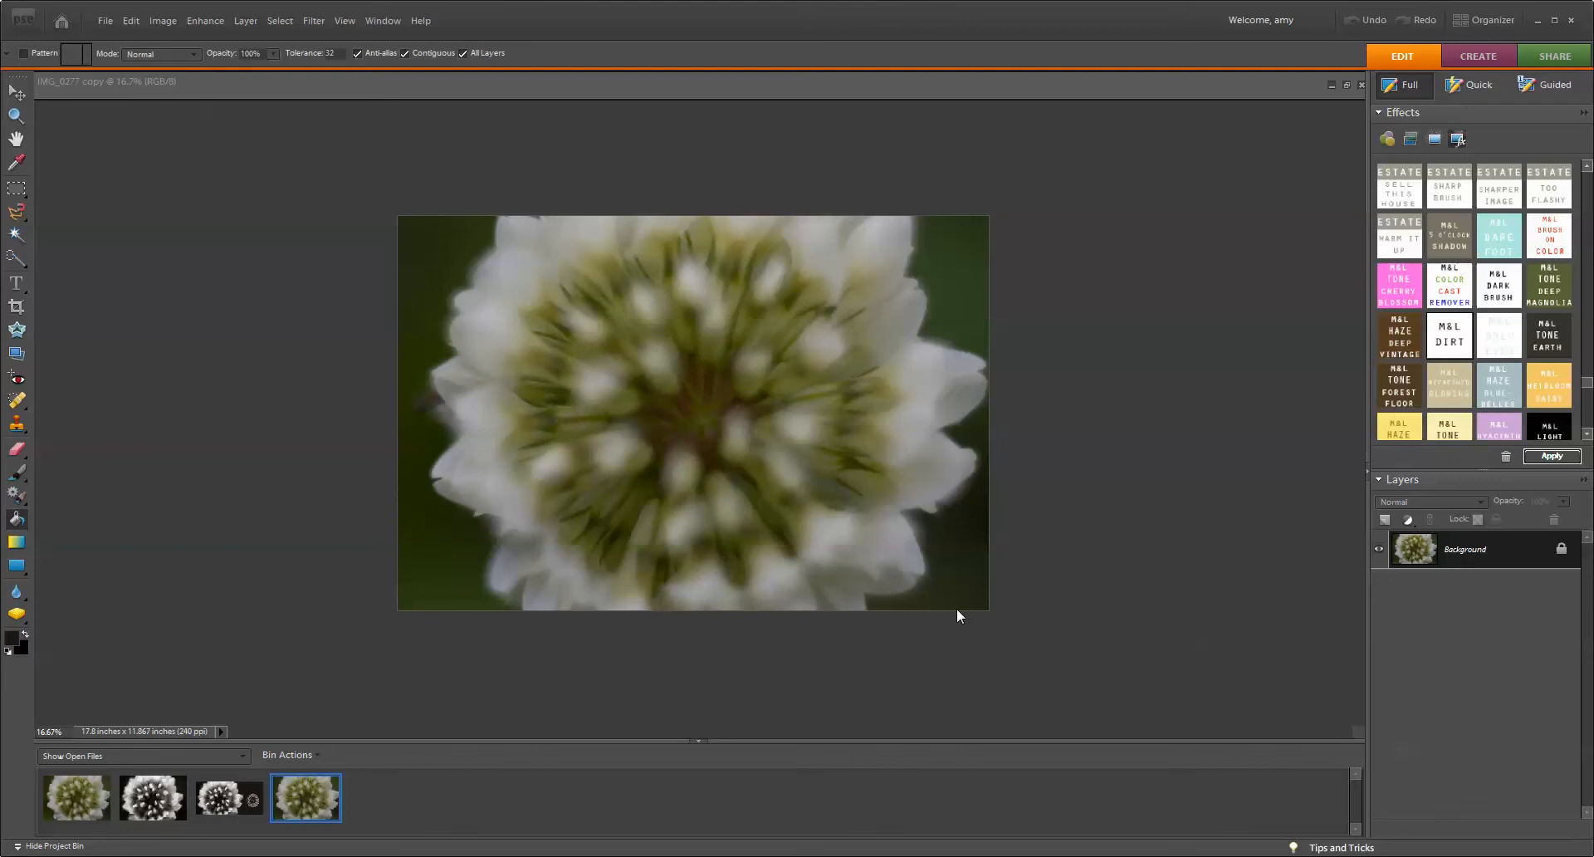
{"action": "mouse_move", "coordinate": [935, 641]}
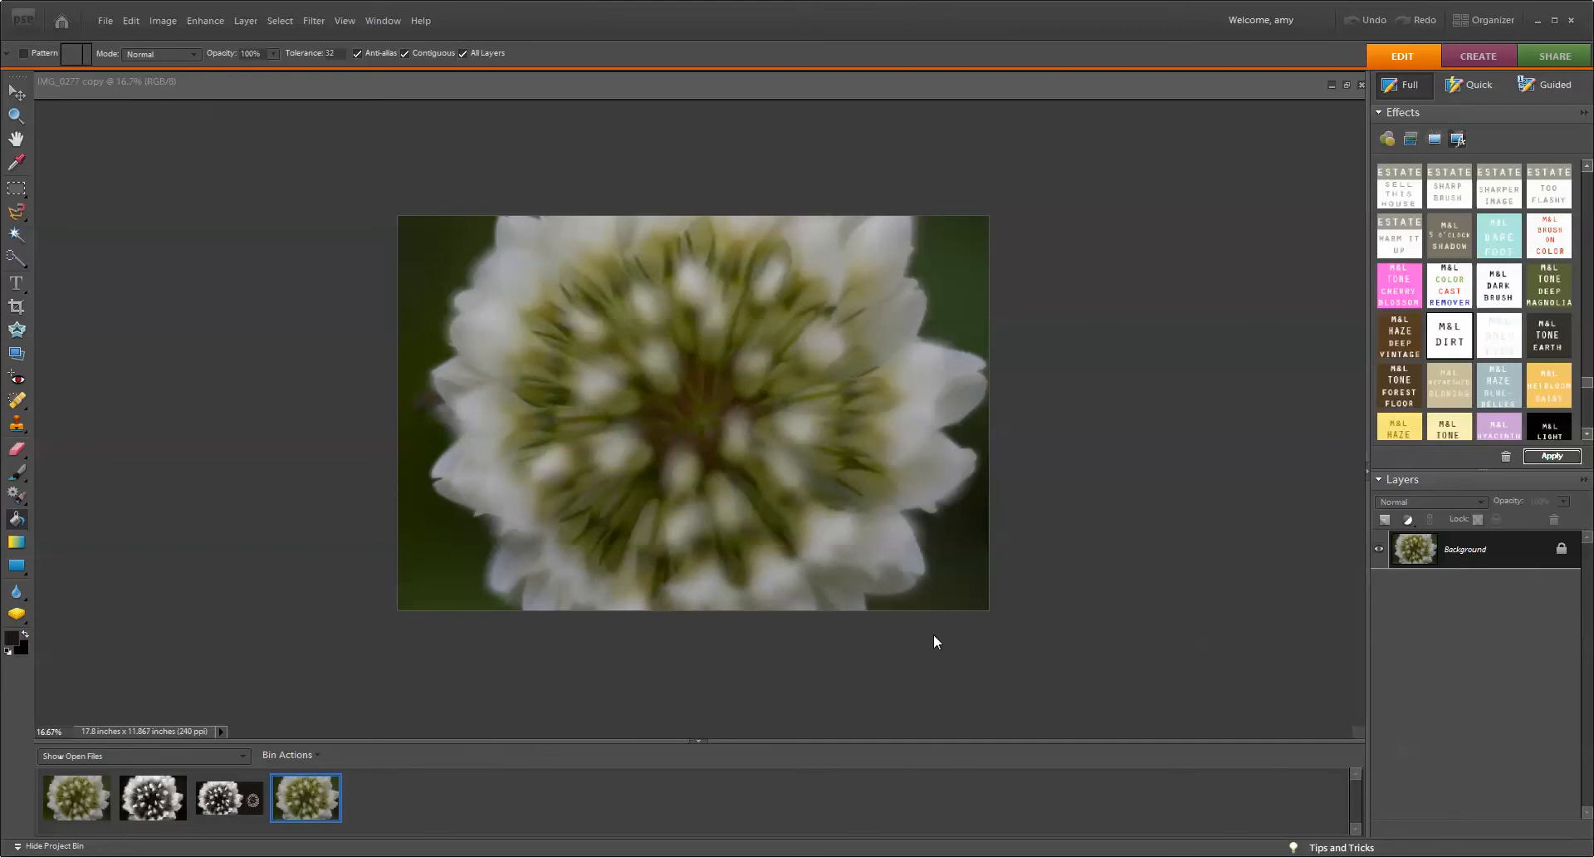
{"action": "mouse_move", "coordinate": [925, 639]}
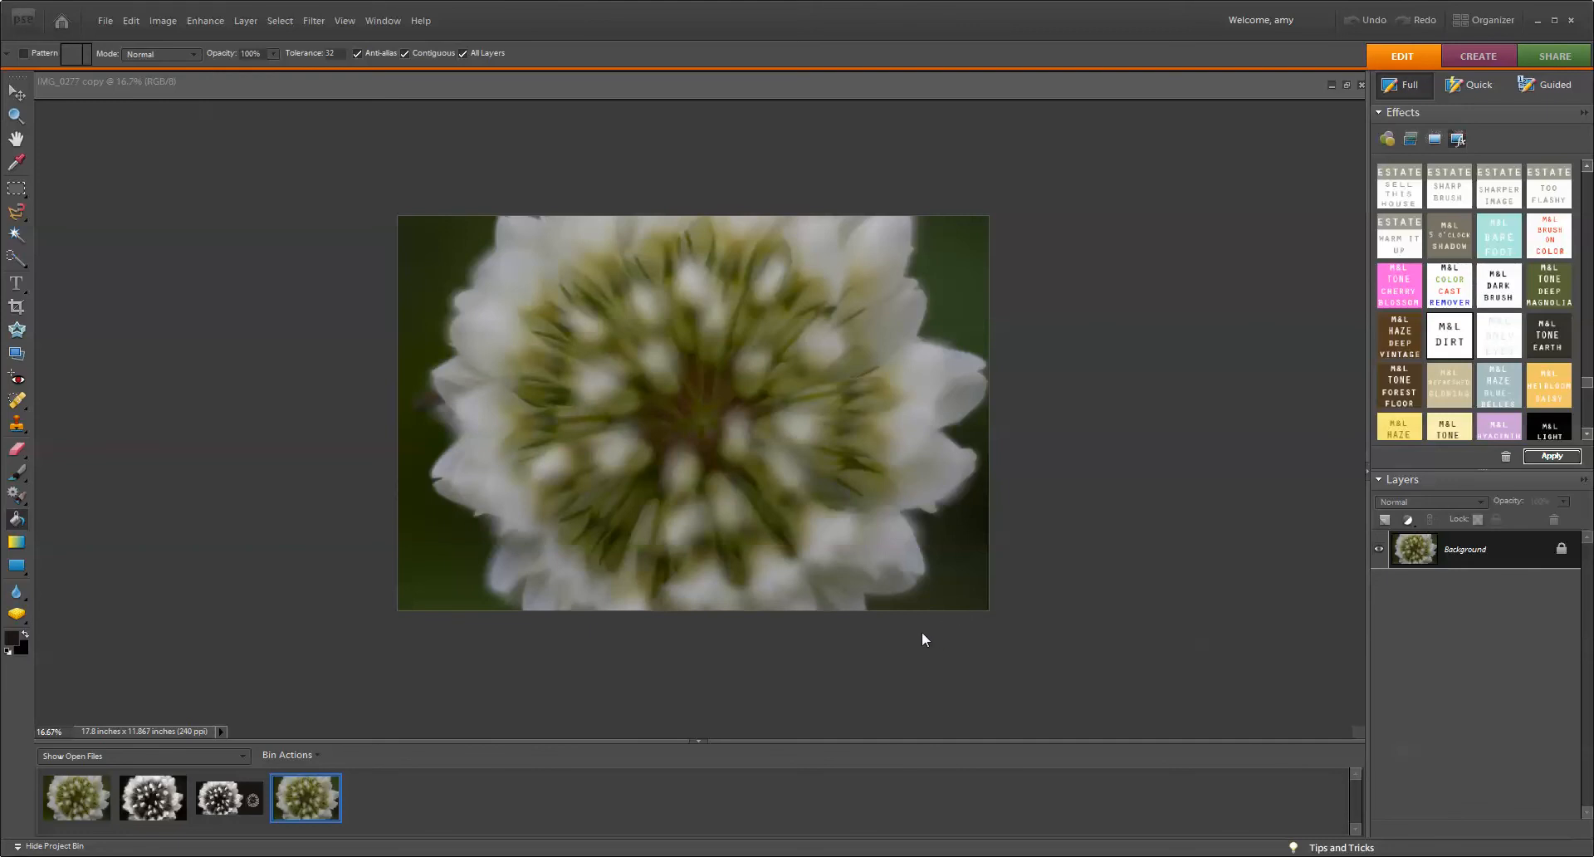
{"action": "mouse_move", "coordinate": [1392, 253]}
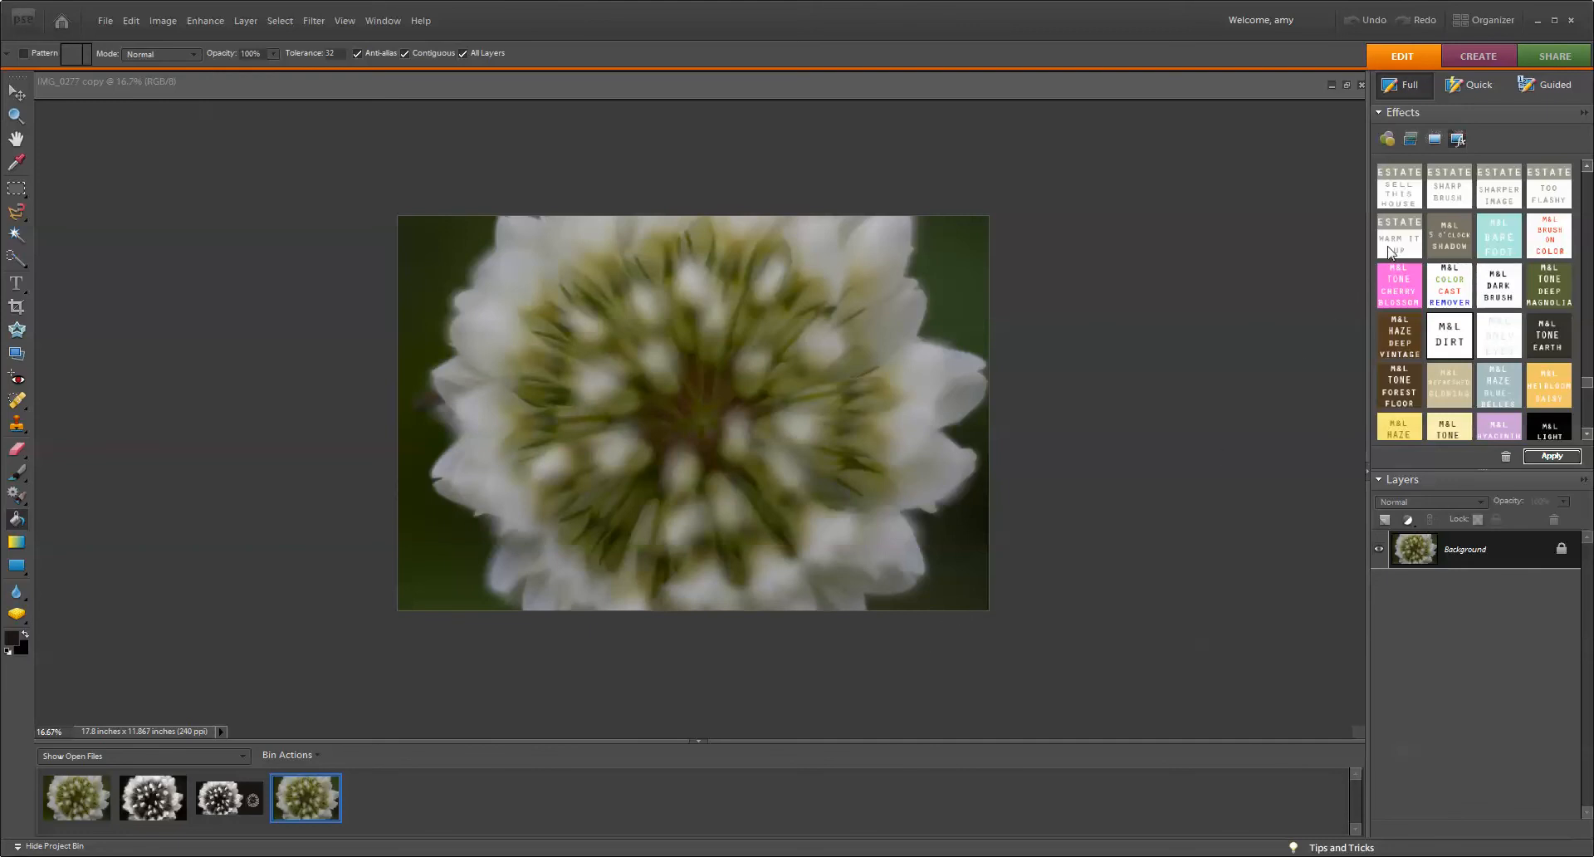
{"action": "mouse_move", "coordinate": [1424, 394]}
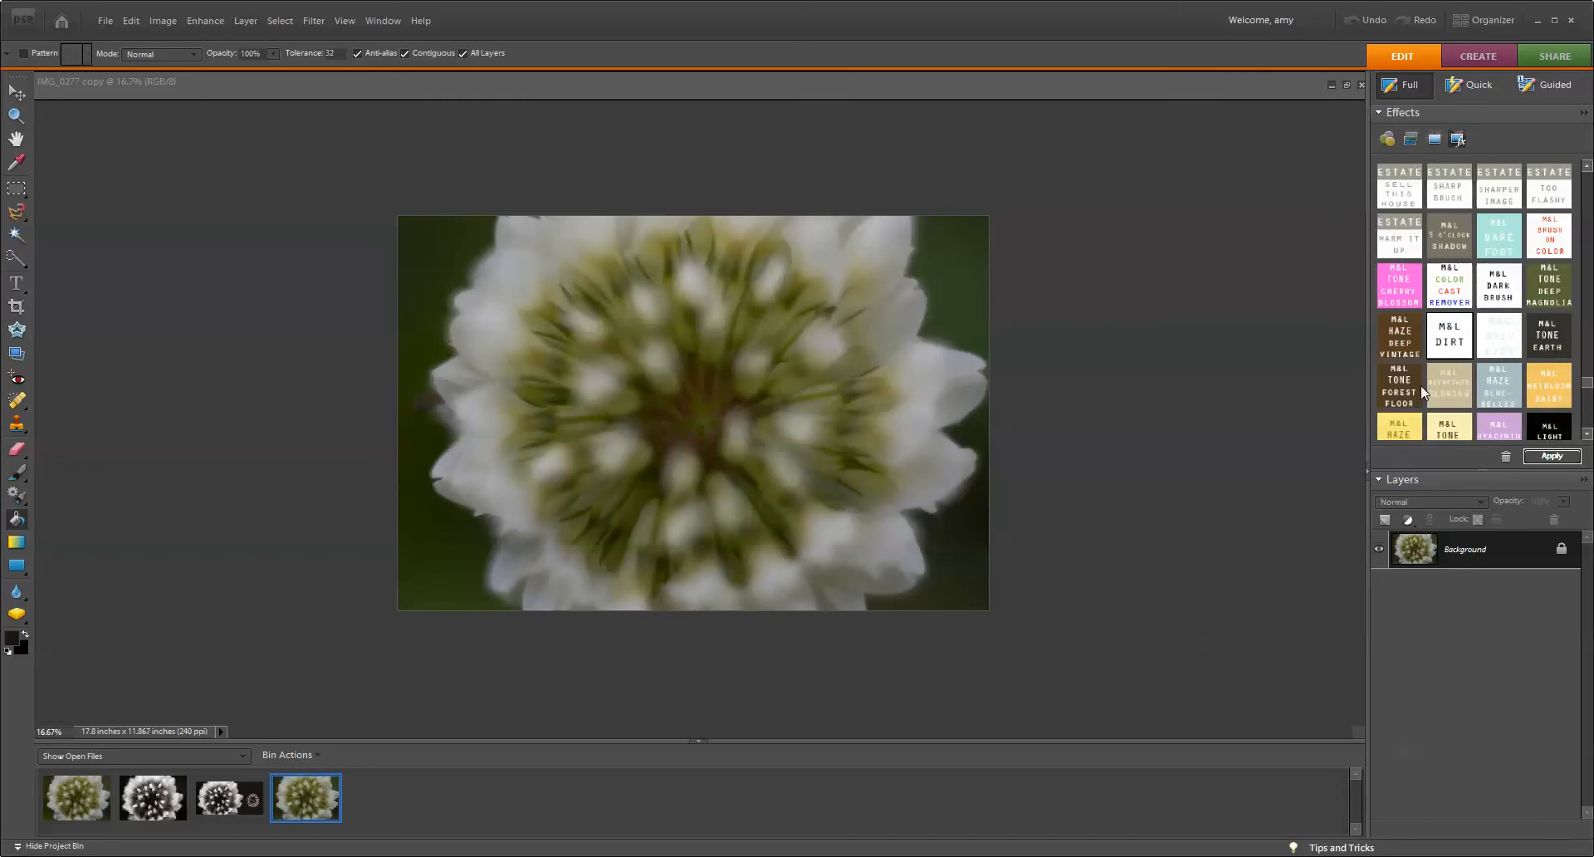
{"action": "mouse_move", "coordinate": [1422, 393]}
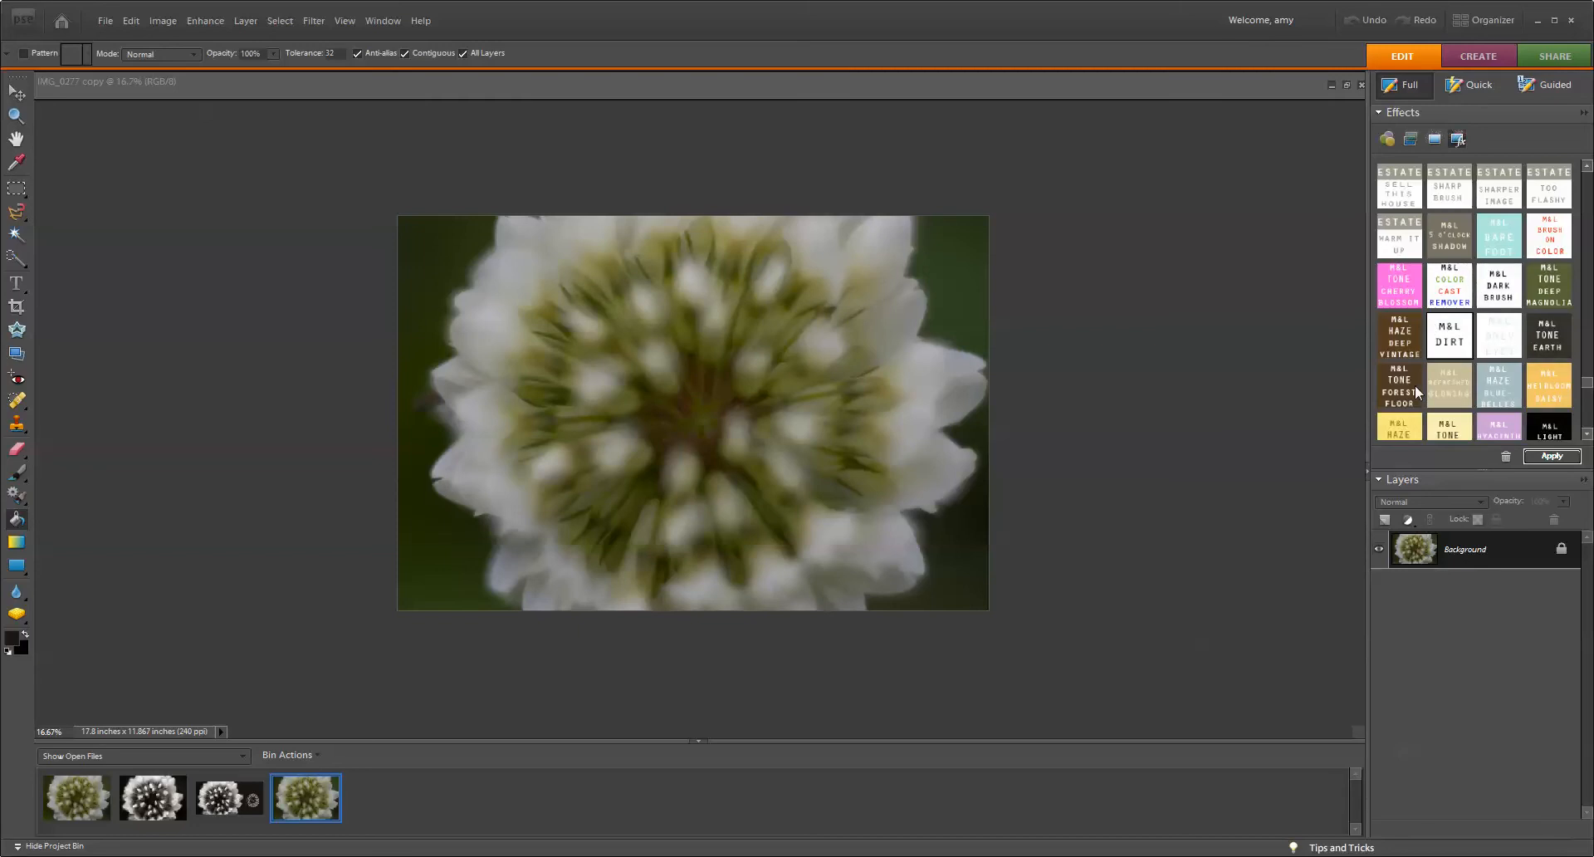
{"action": "mouse_move", "coordinate": [1456, 407]}
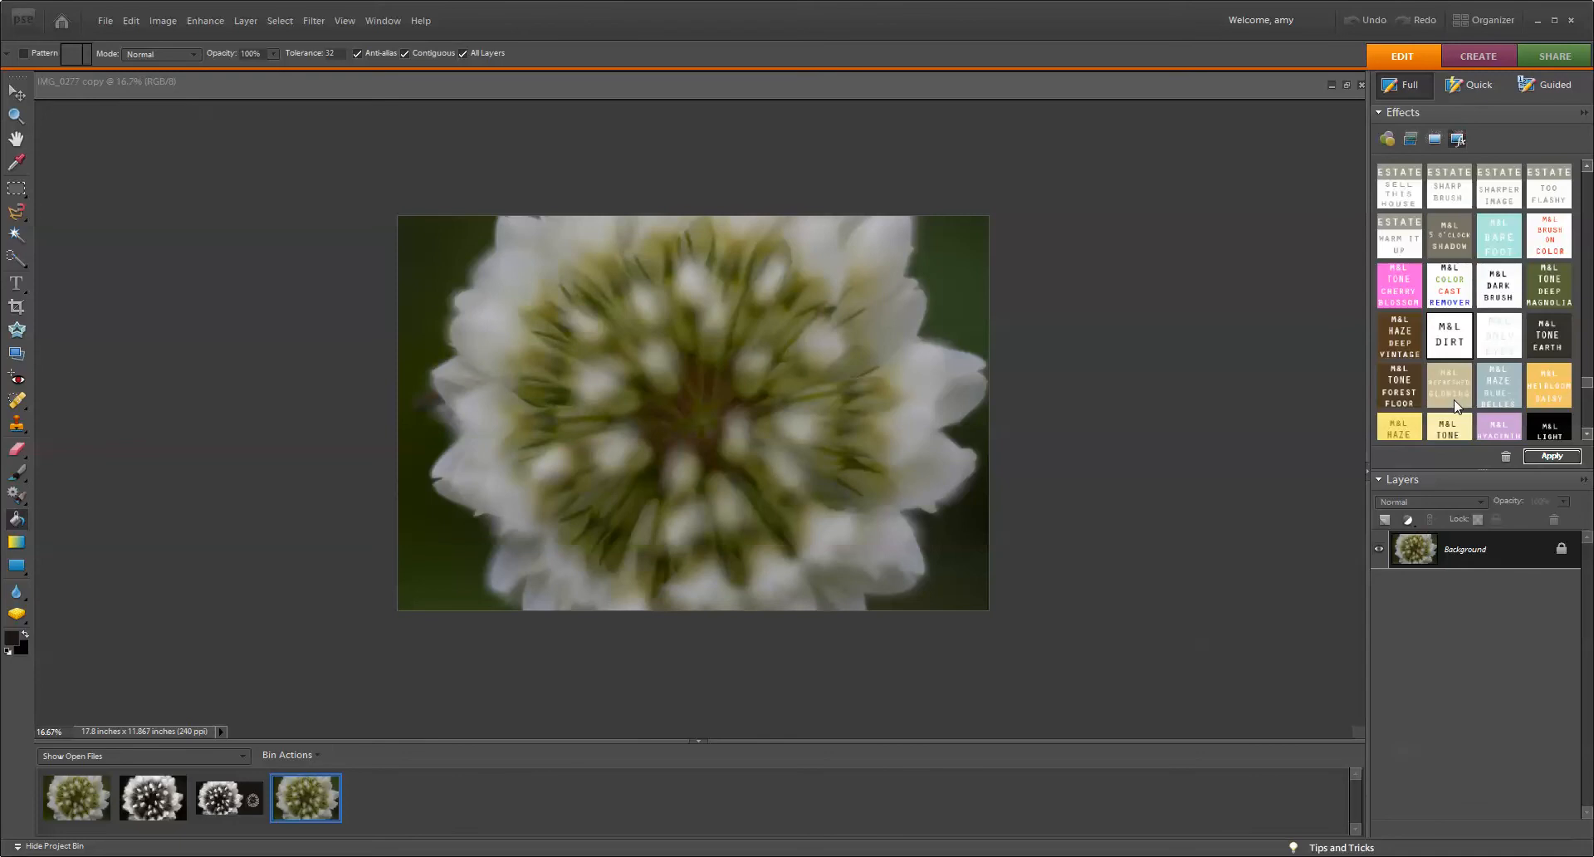
{"action": "mouse_move", "coordinate": [1462, 393]}
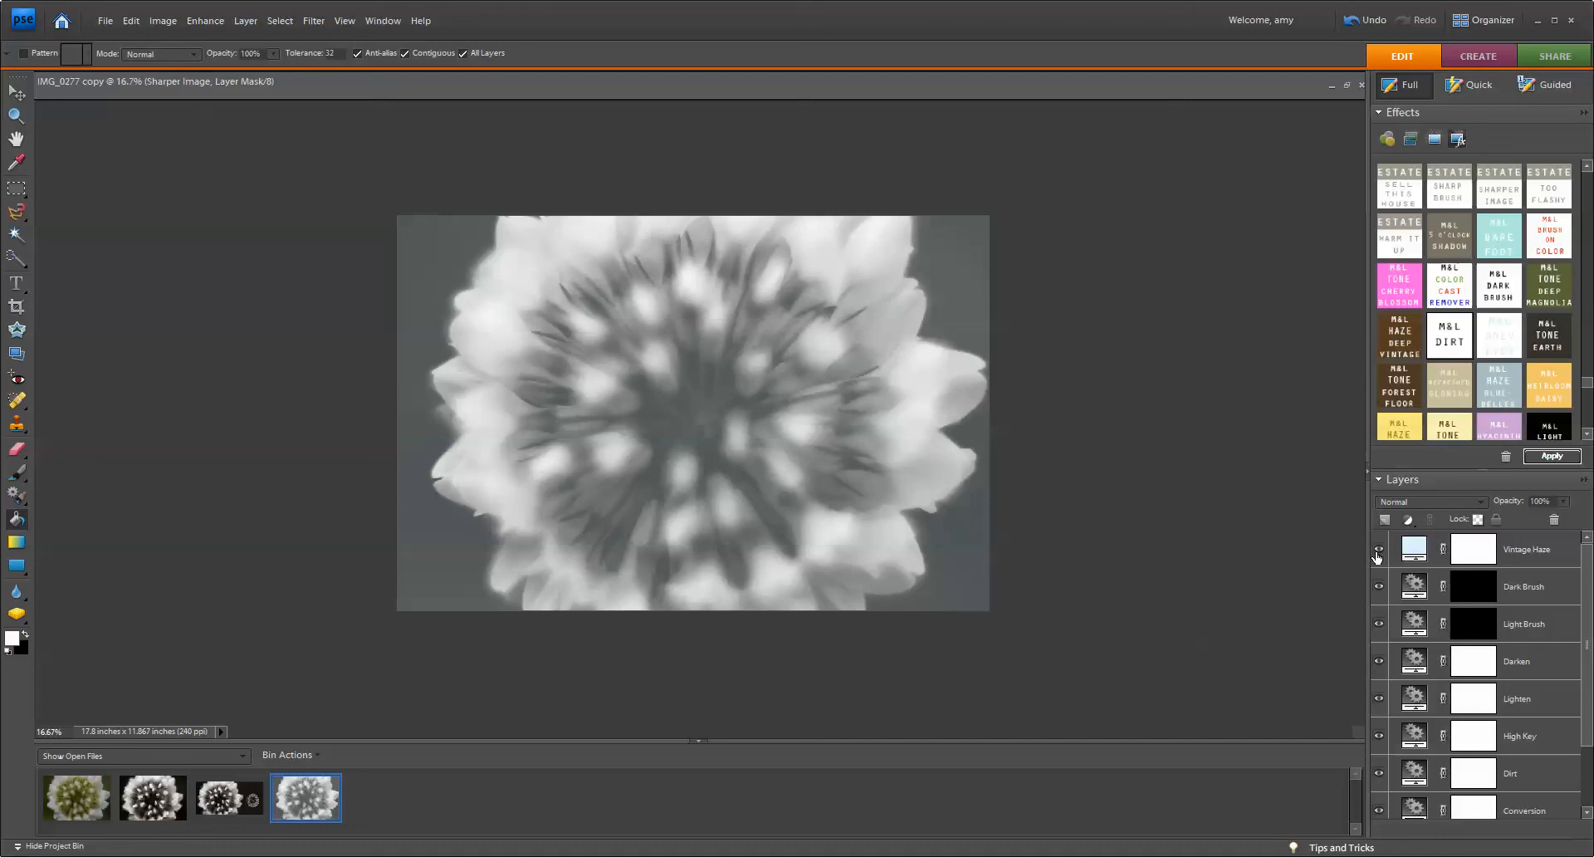
Hide the Vintage Haze layer so the clover shows in high-contrast black and white
{"action": "left_click", "coordinate": [1381, 550]}
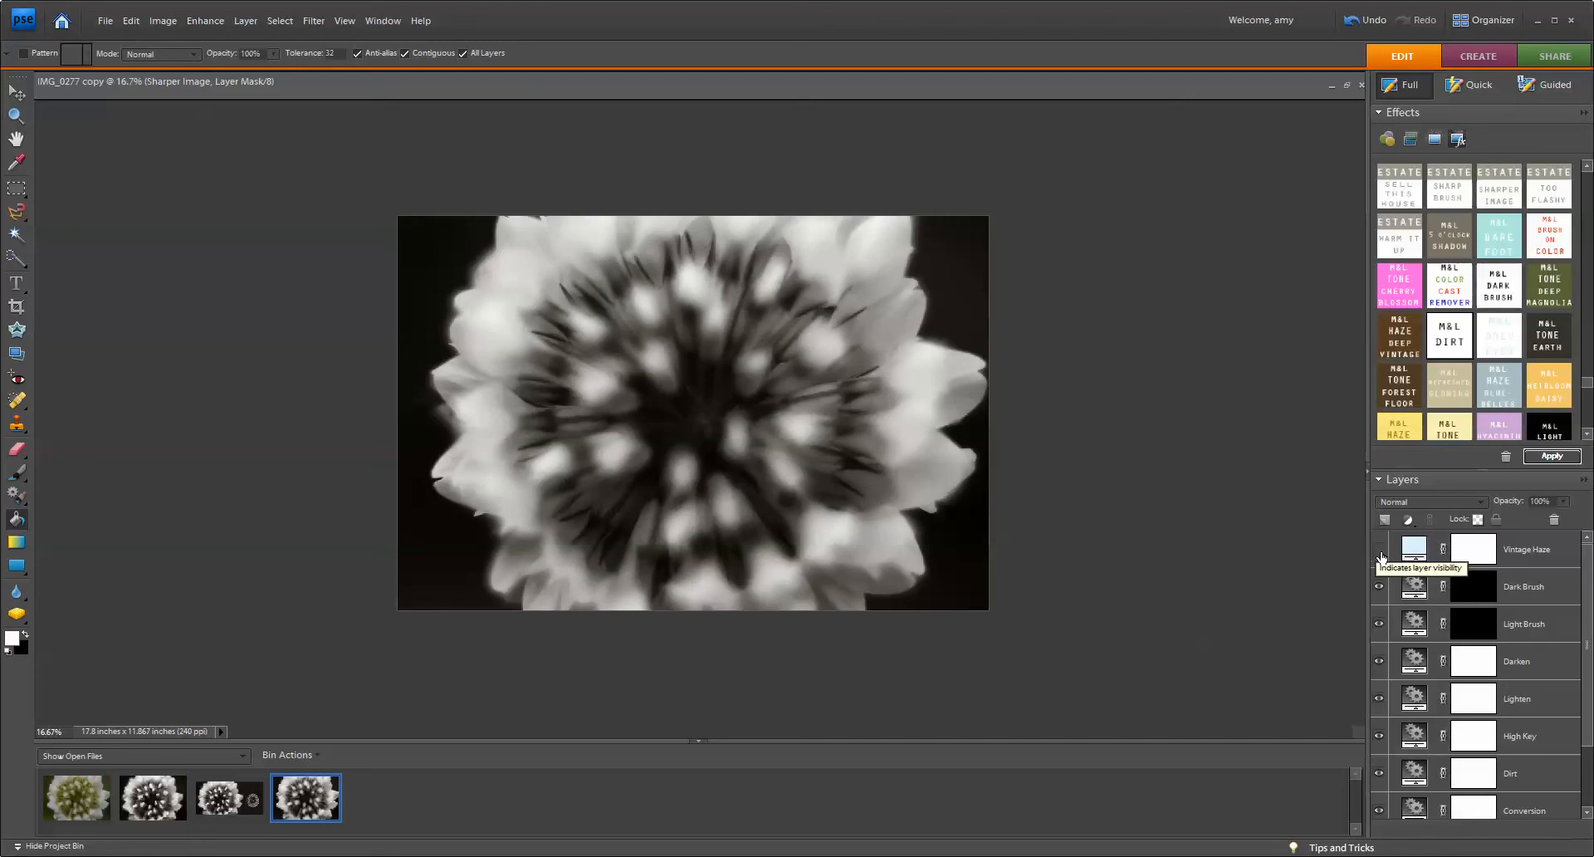
{"action": "mouse_move", "coordinate": [1385, 520]}
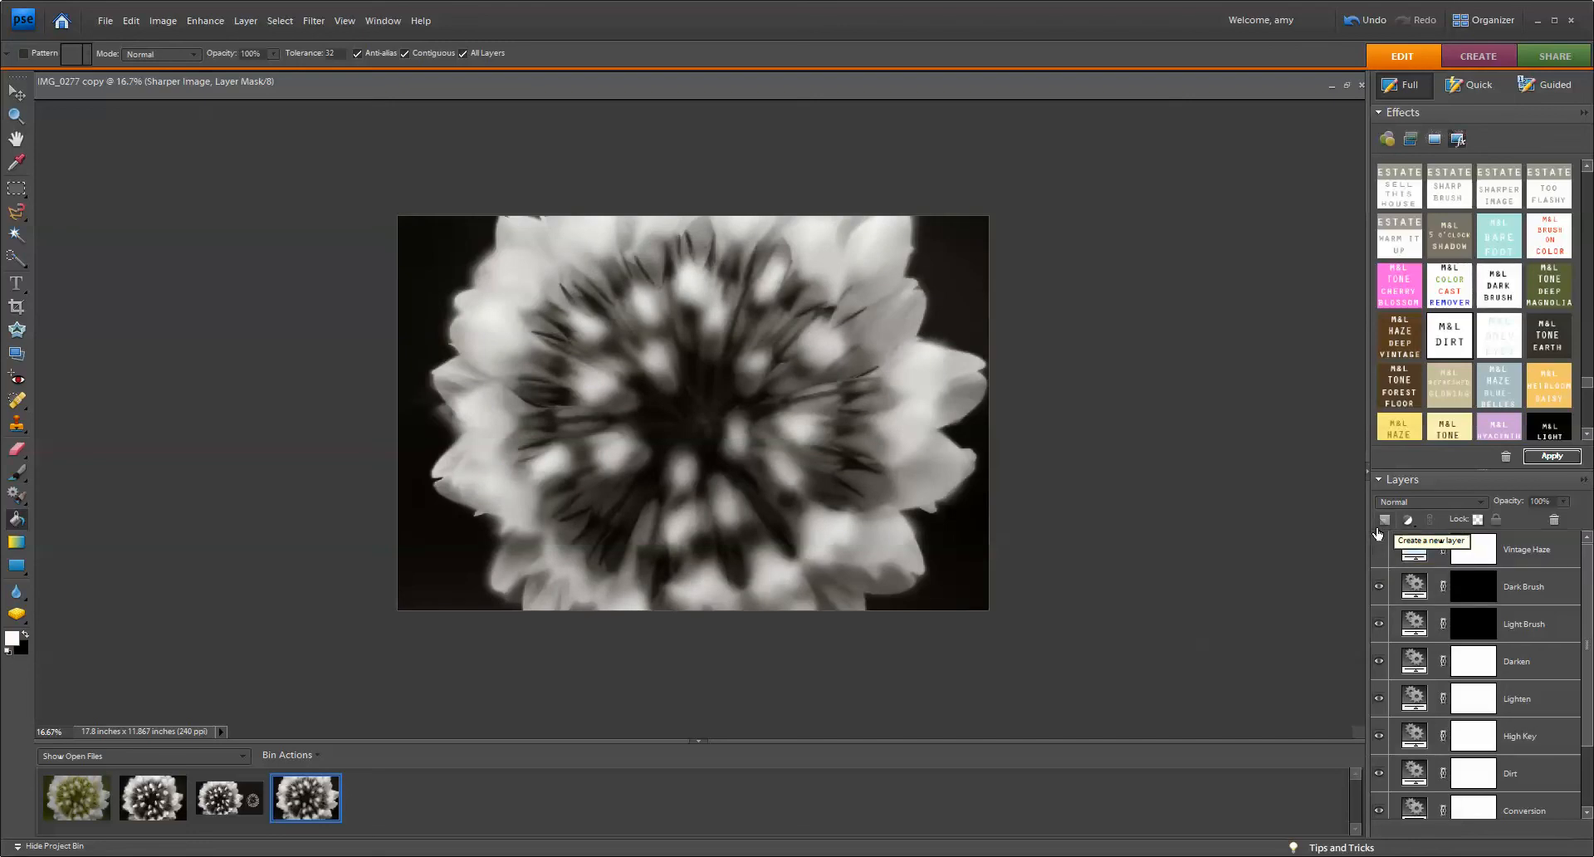
{"action": "mouse_move", "coordinate": [1380, 550]}
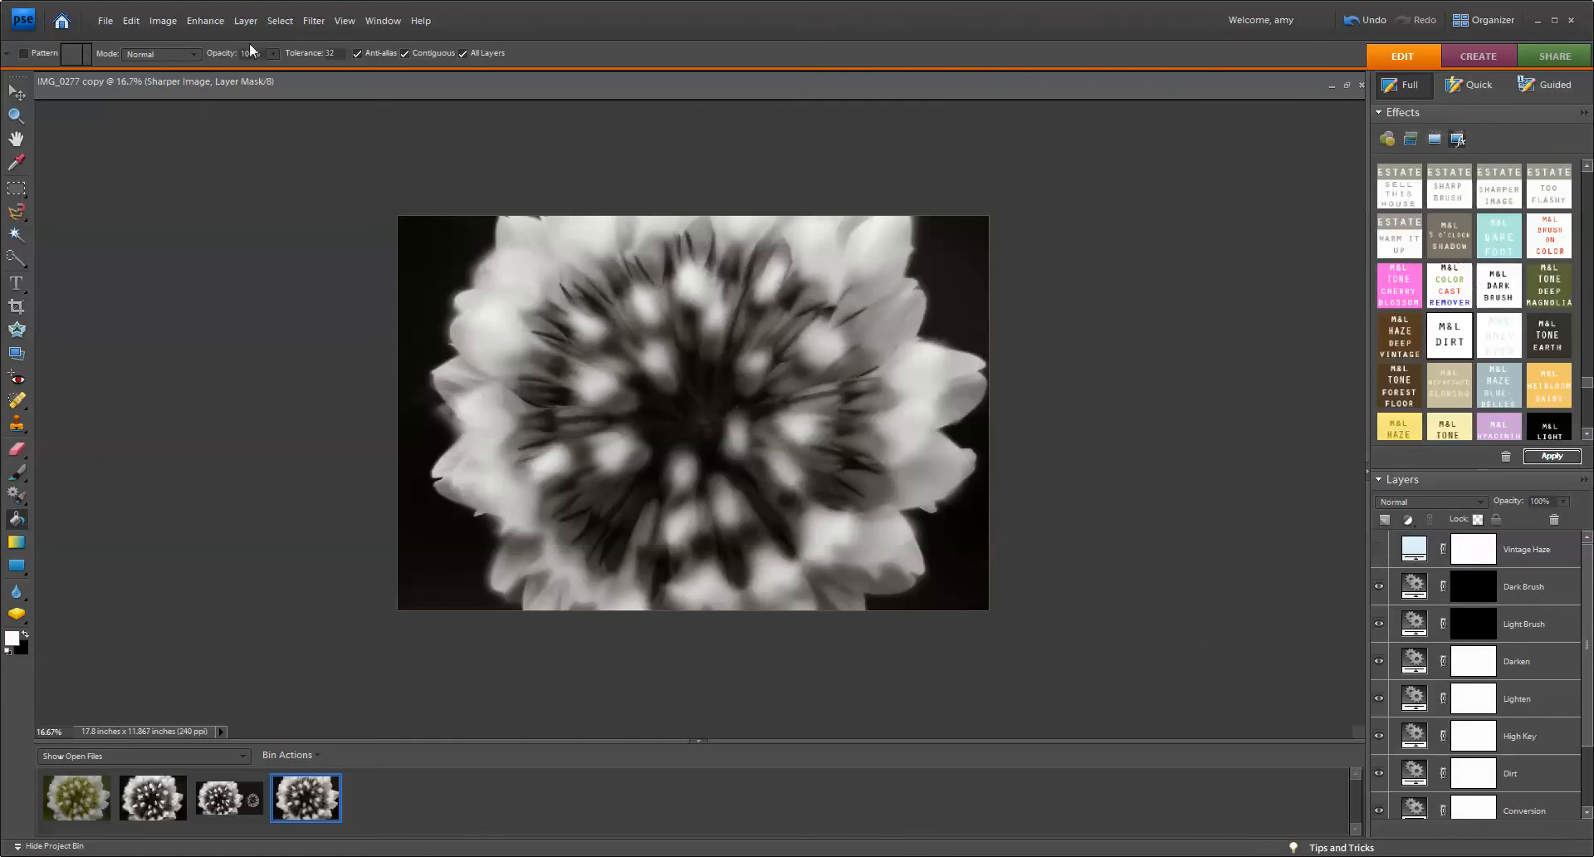
Flatten the image to a single Background layer, discarding the hidden haze layer
{"action": "left_click", "coordinate": [246, 20]}
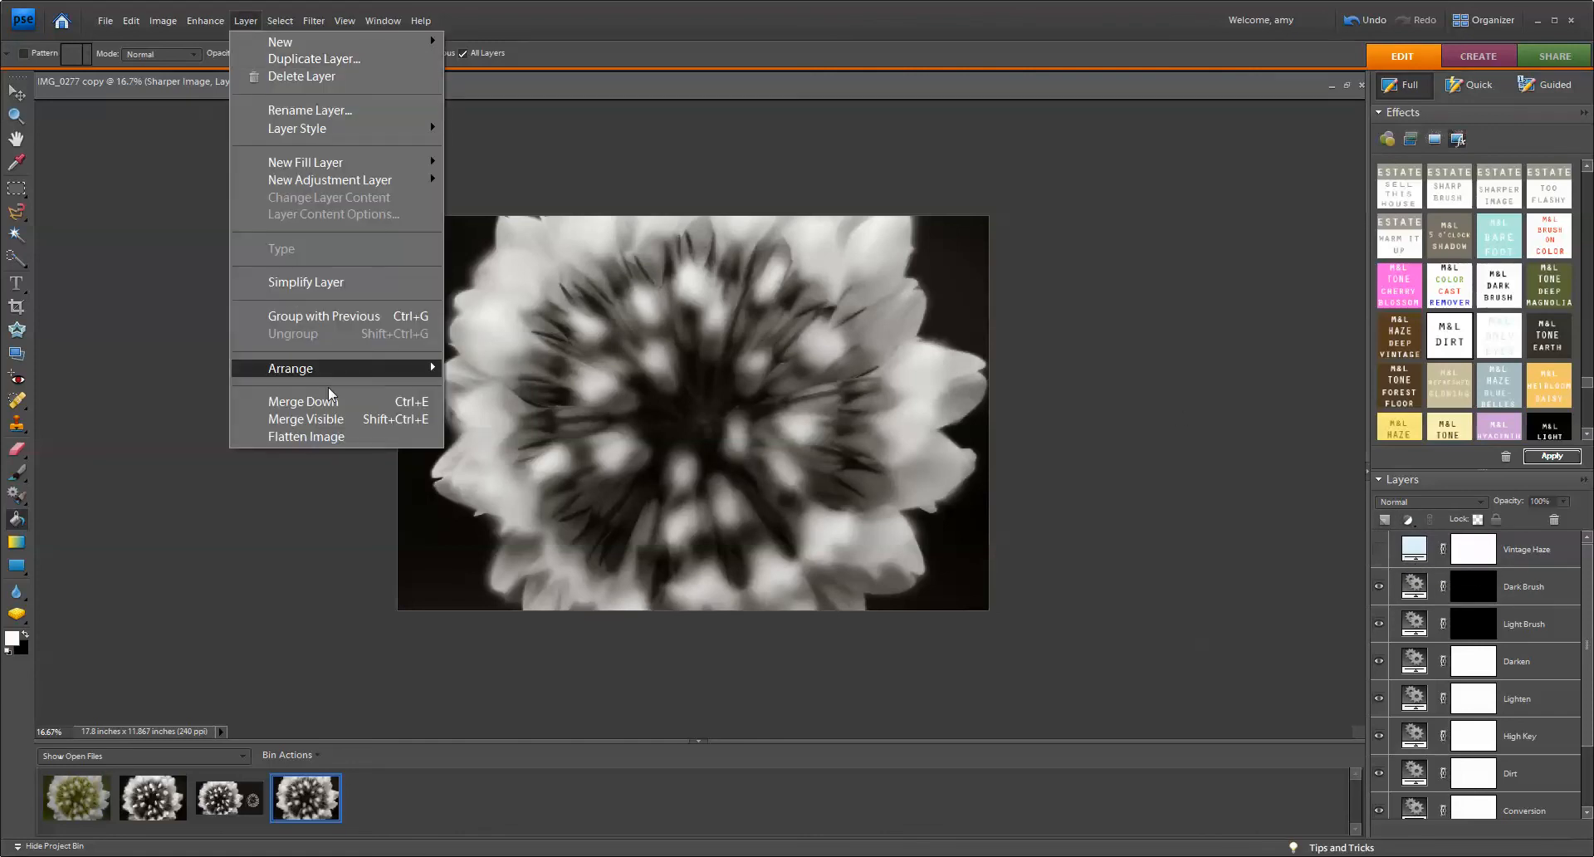
{"action": "left_click", "coordinate": [305, 436]}
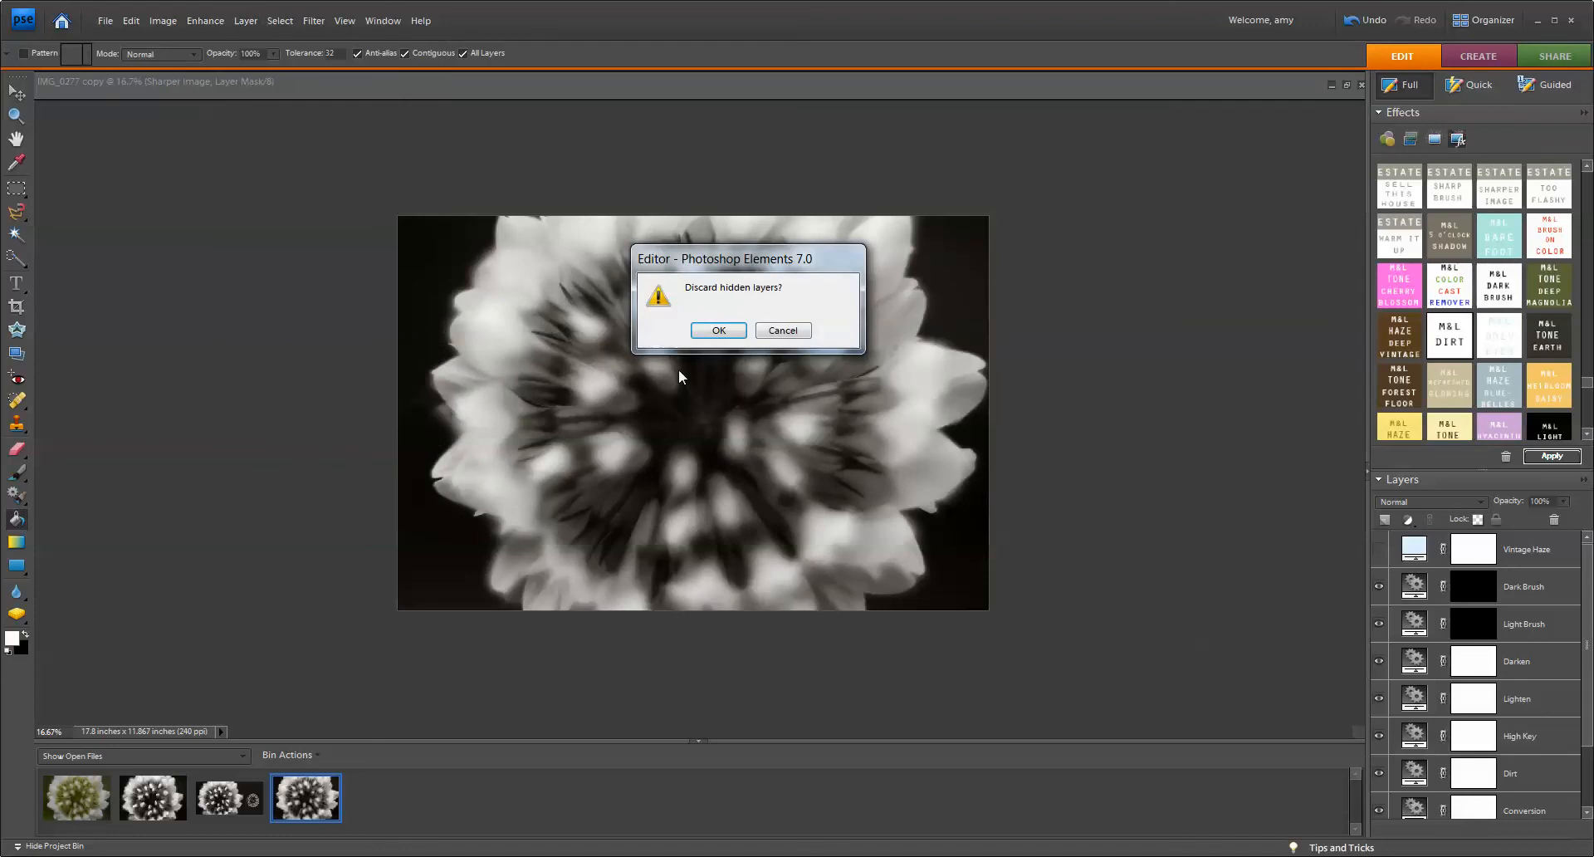
{"action": "left_click", "coordinate": [717, 329]}
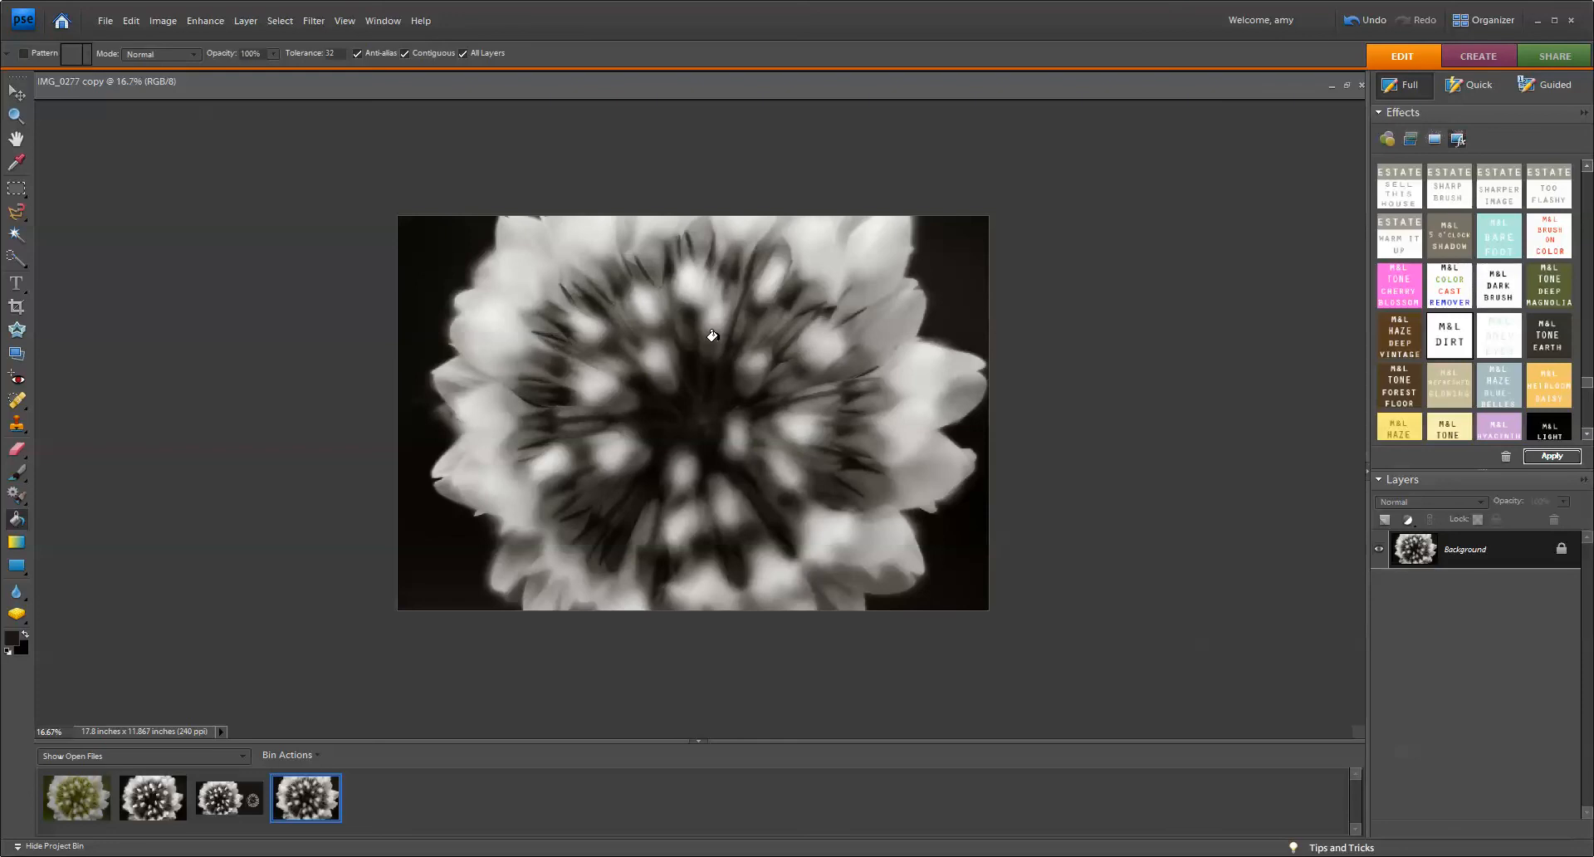
{"action": "mouse_move", "coordinate": [1506, 575]}
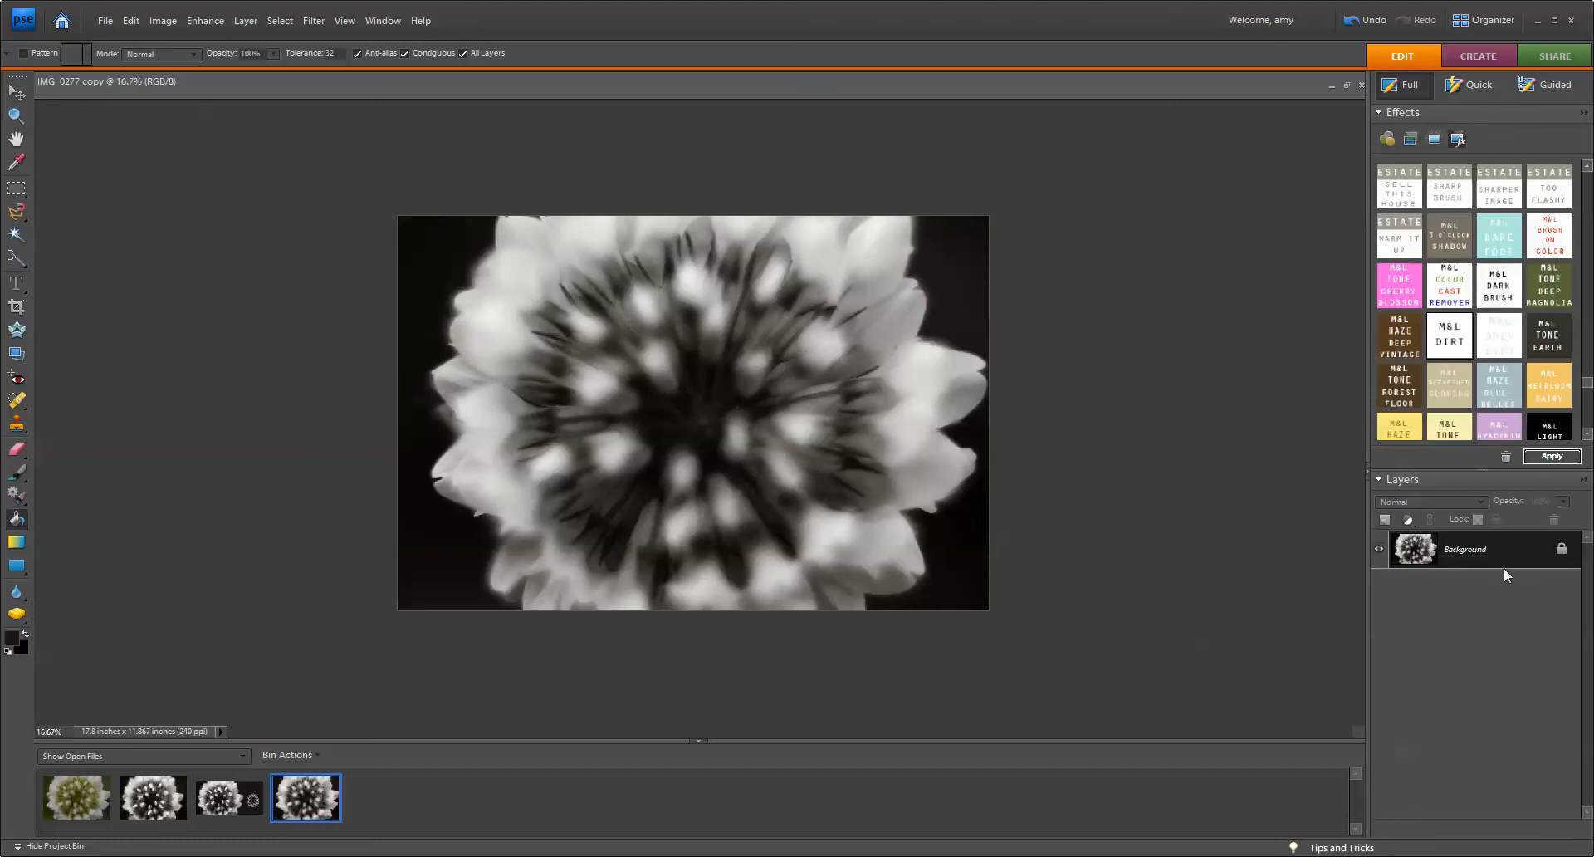
{"action": "mouse_move", "coordinate": [1475, 560]}
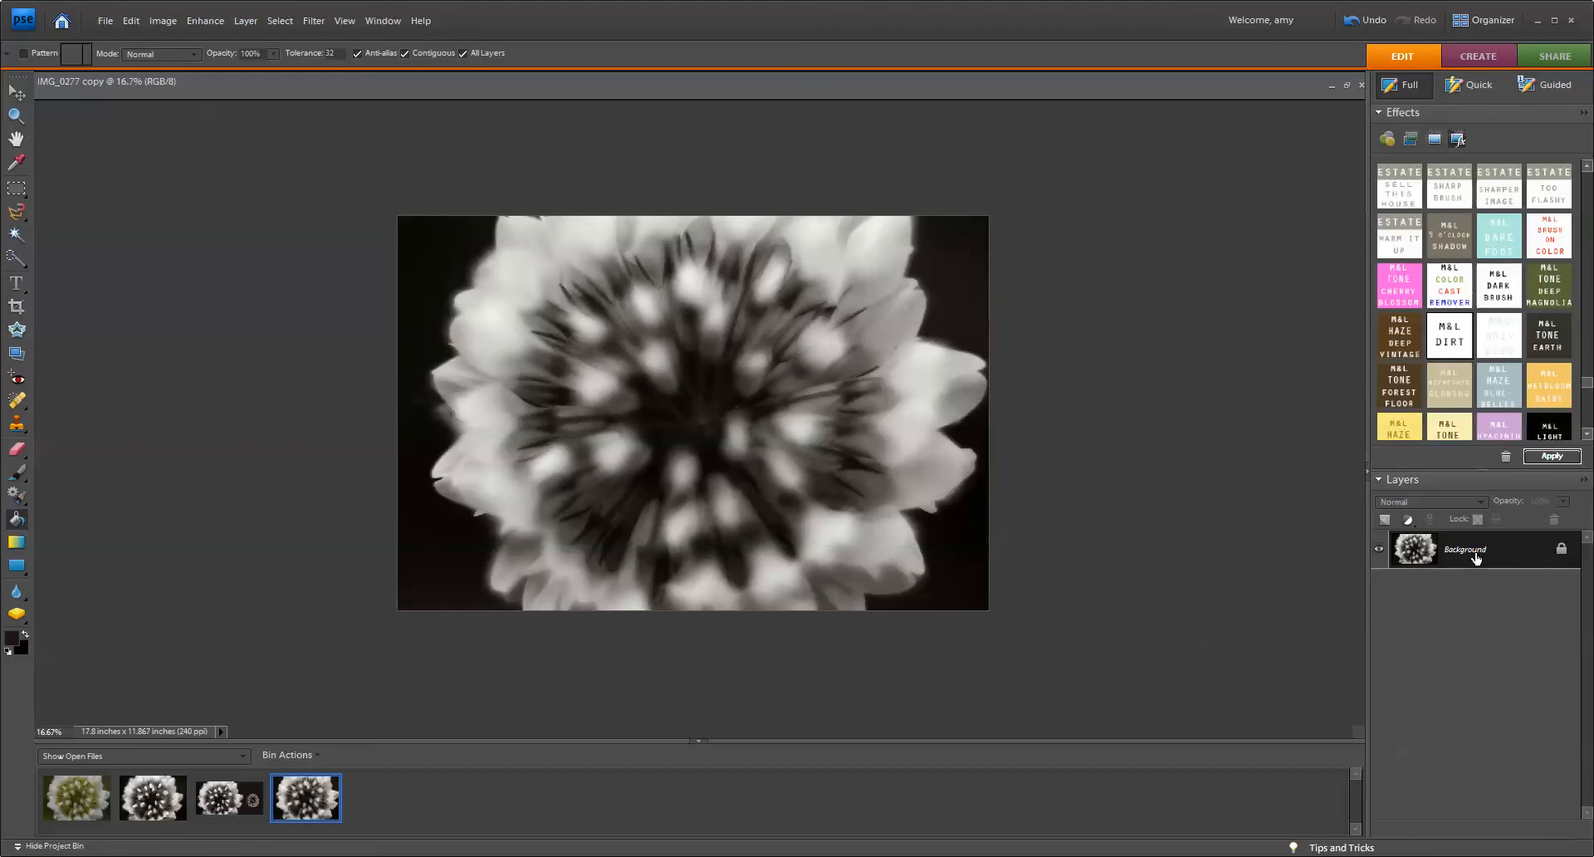
{"action": "mouse_move", "coordinate": [1495, 551]}
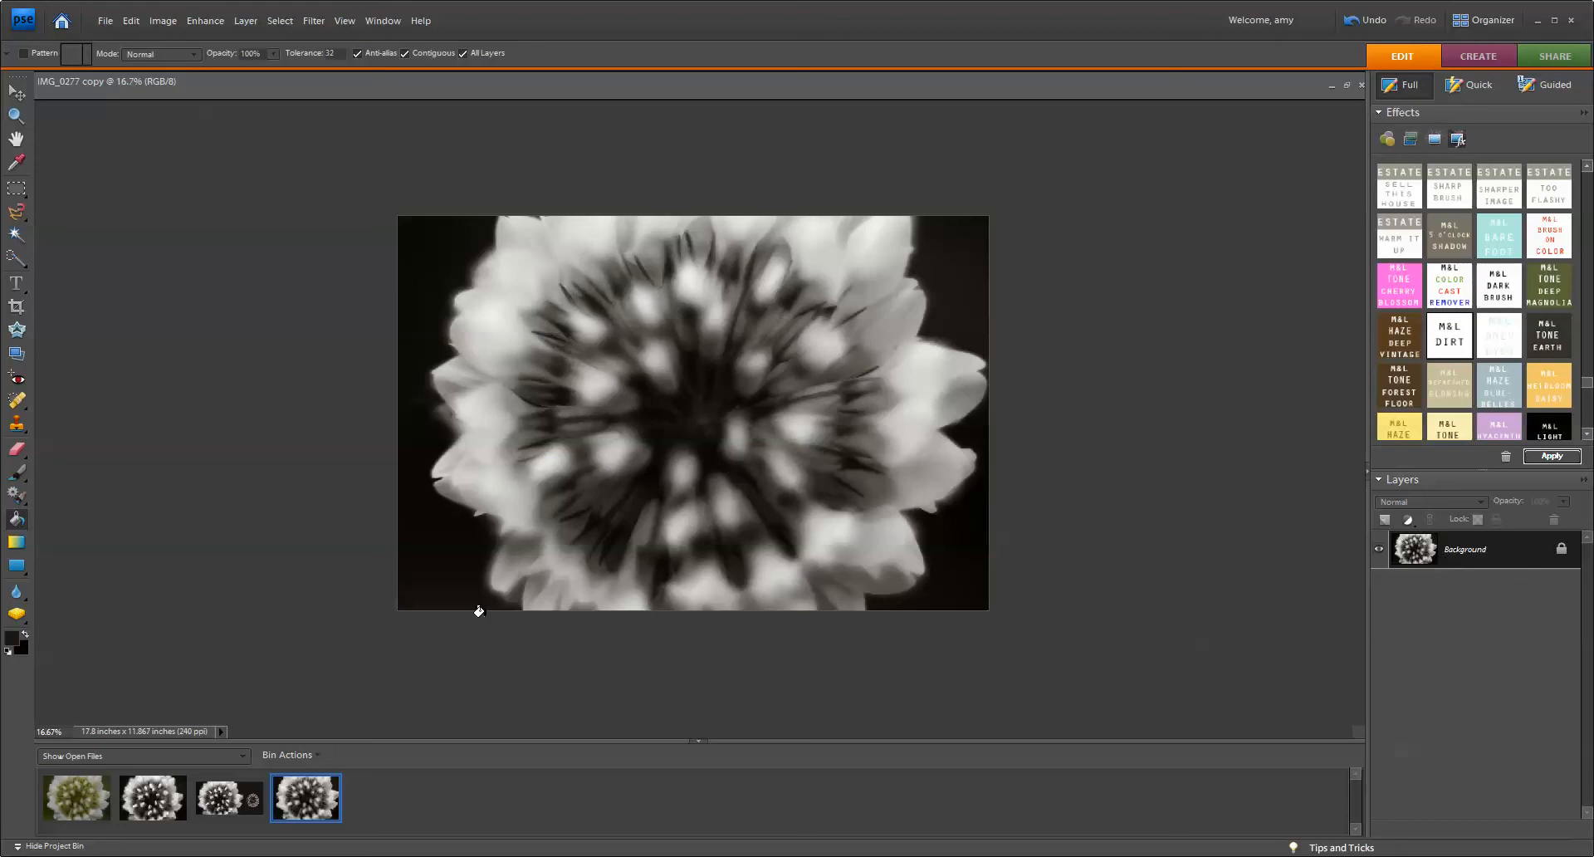
{"action": "mouse_move", "coordinate": [1039, 385]}
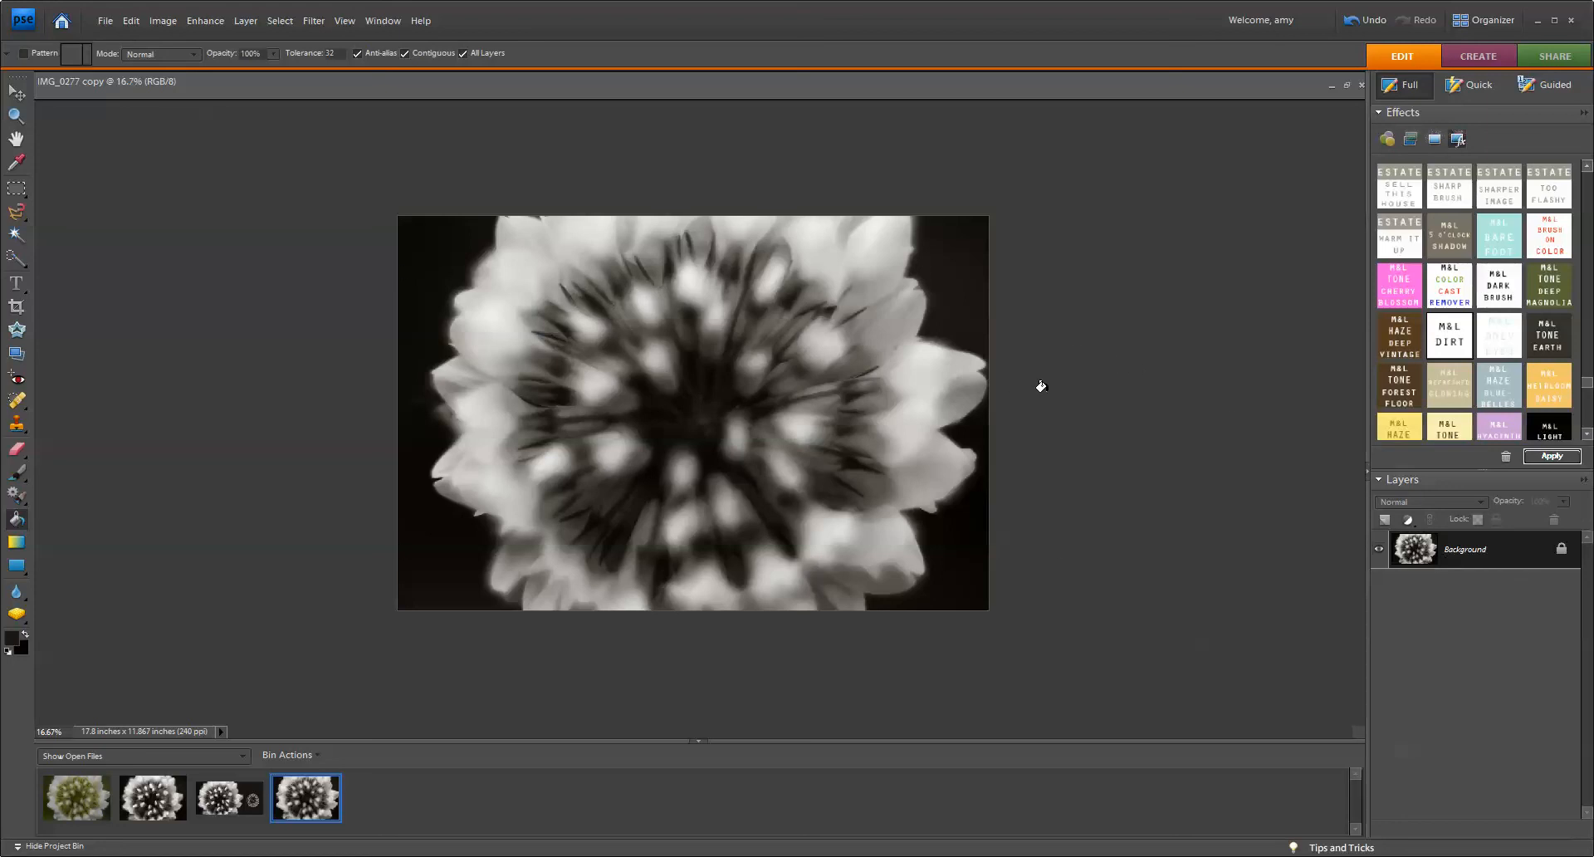
Set canvas width to 26 inches anchored at left-middle, adding white space on the right
{"action": "left_click", "coordinate": [162, 19]}
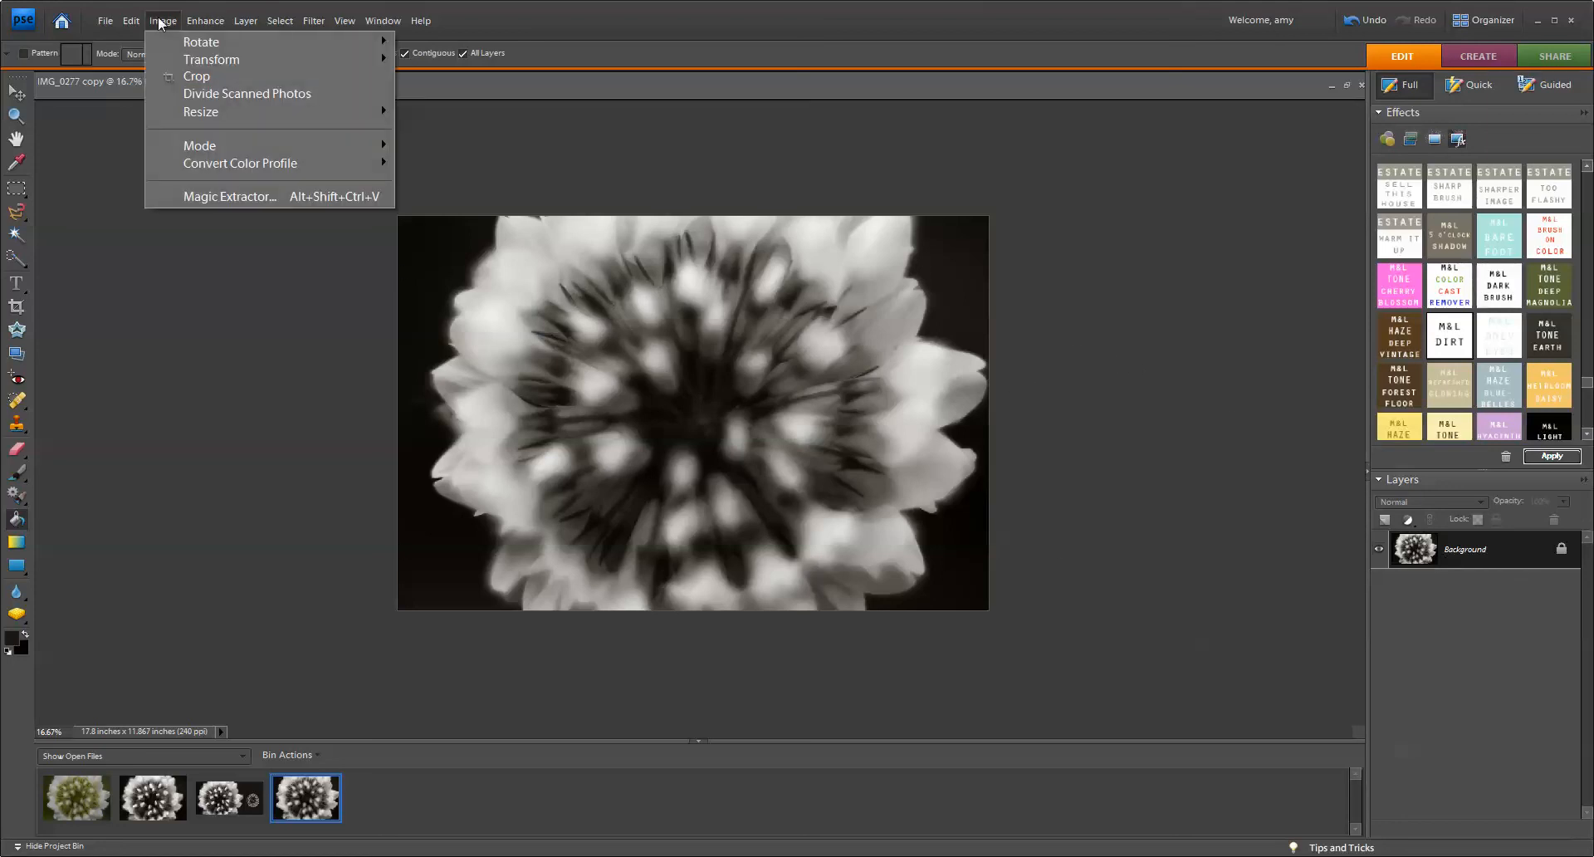
{"action": "mouse_move", "coordinate": [196, 74]}
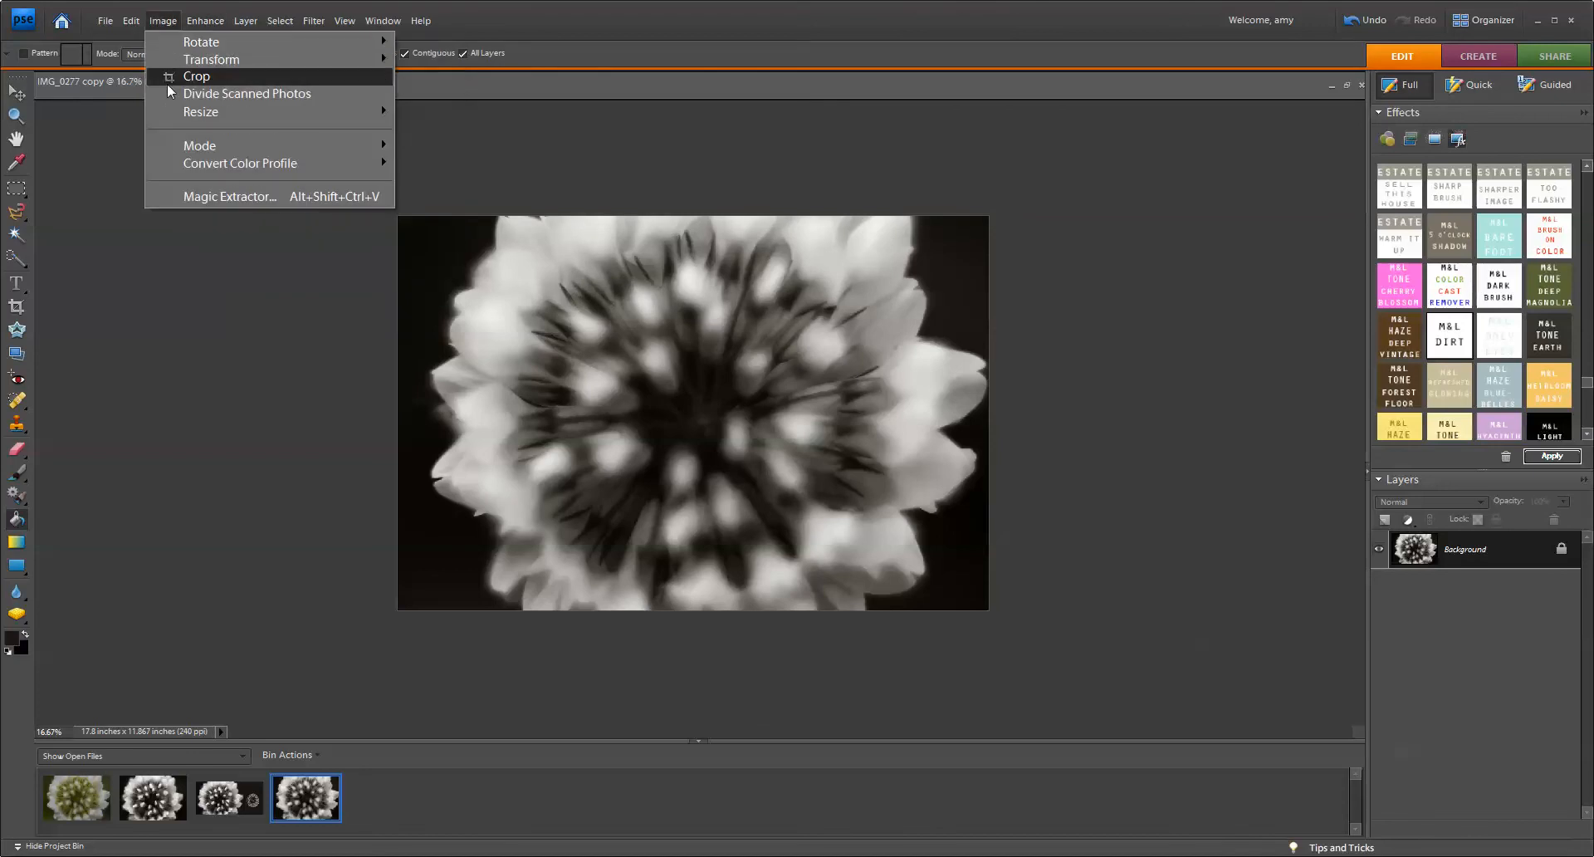
{"action": "mouse_move", "coordinate": [201, 111]}
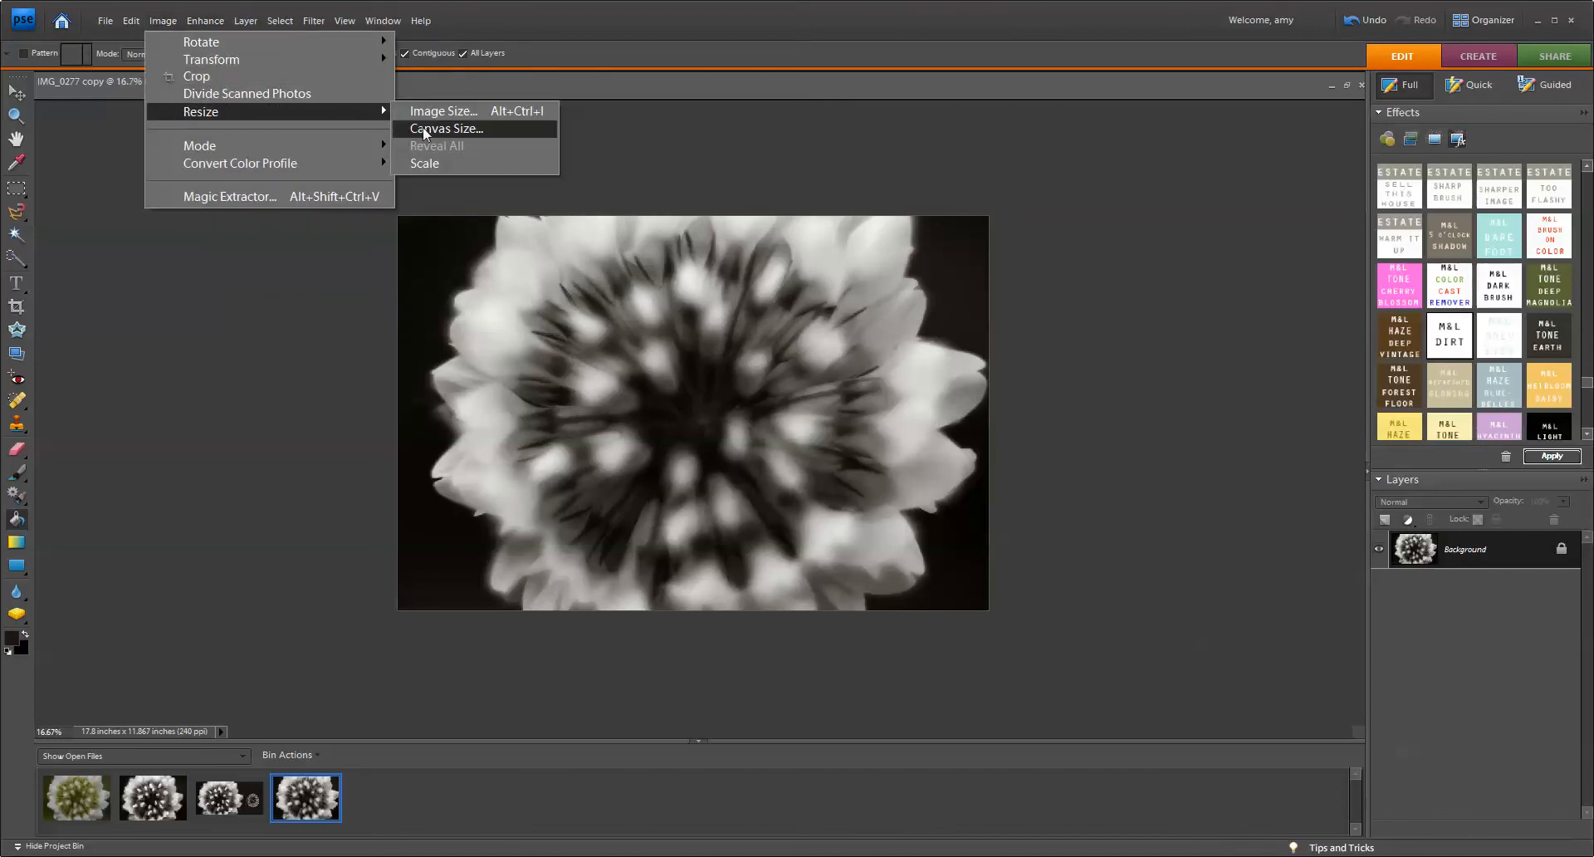
{"action": "left_click", "coordinate": [445, 129]}
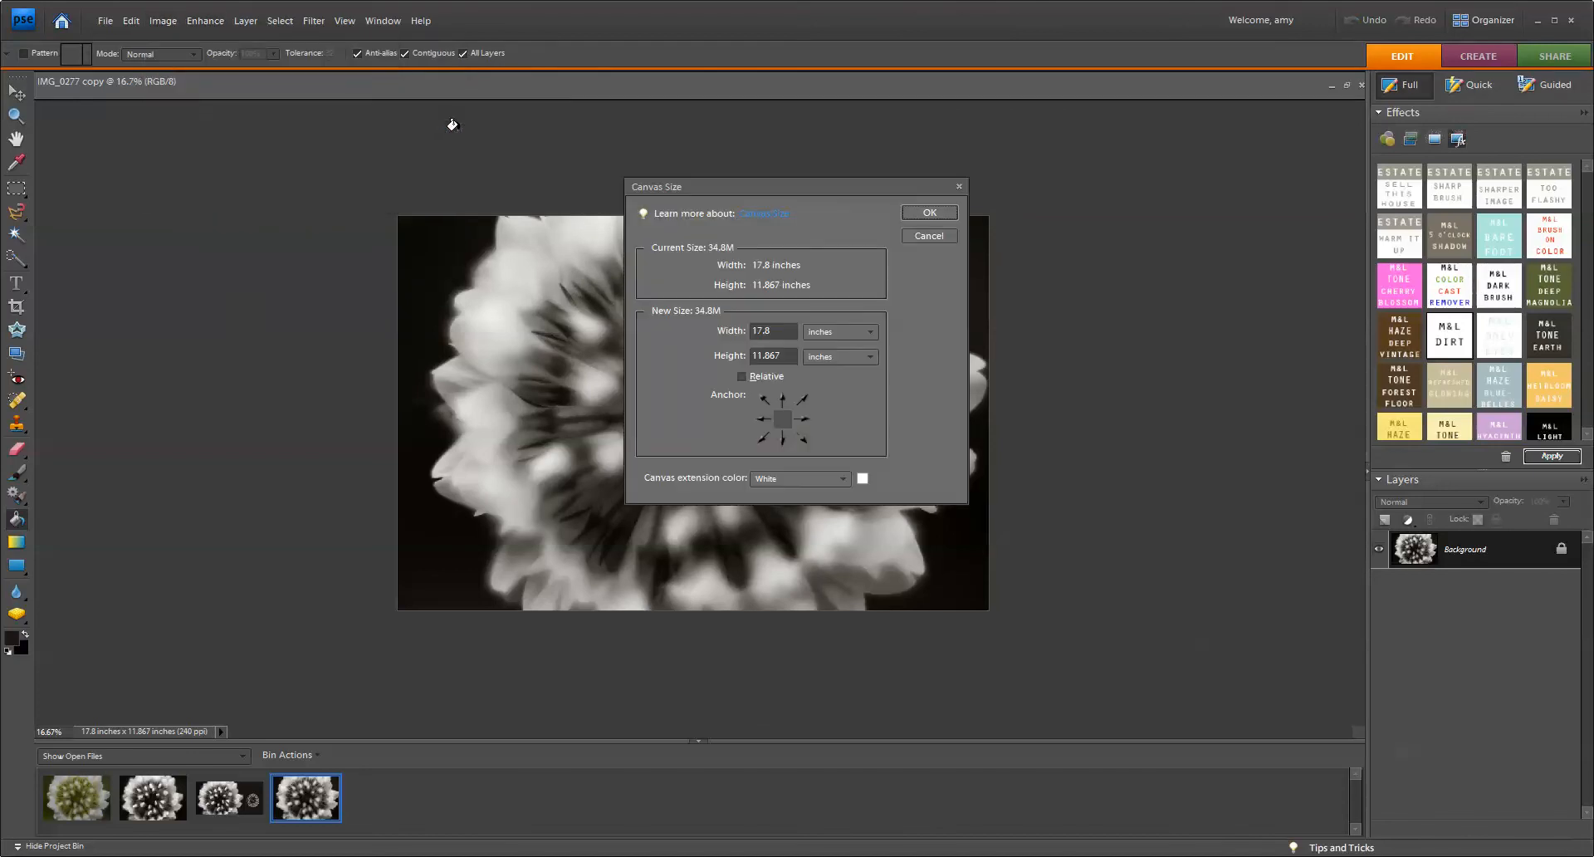
{"action": "left_click", "coordinate": [769, 332]}
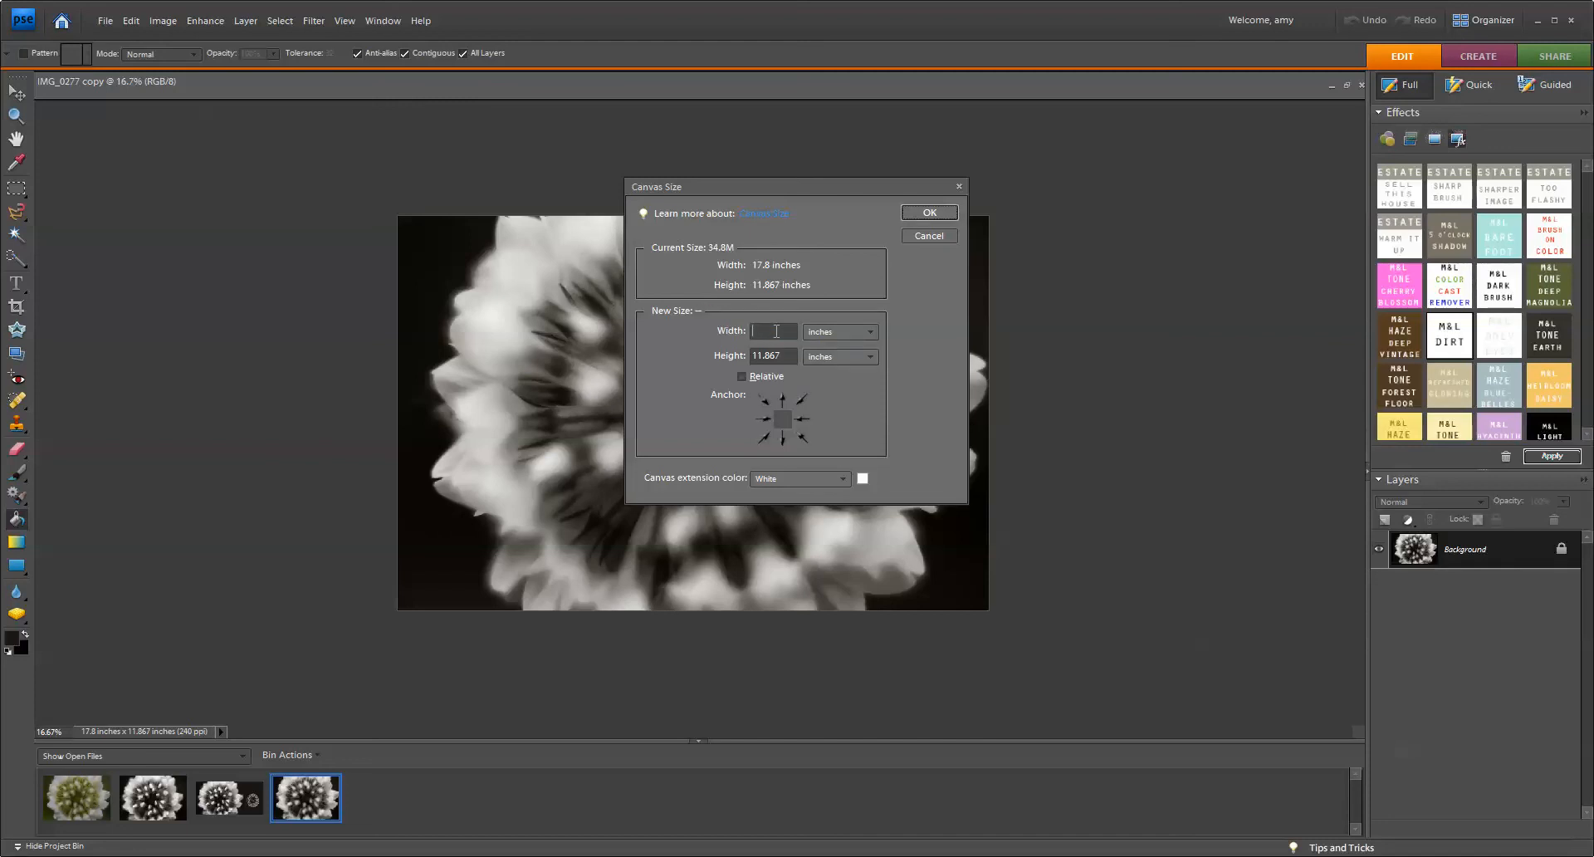
{"action": "type", "text": "26"}
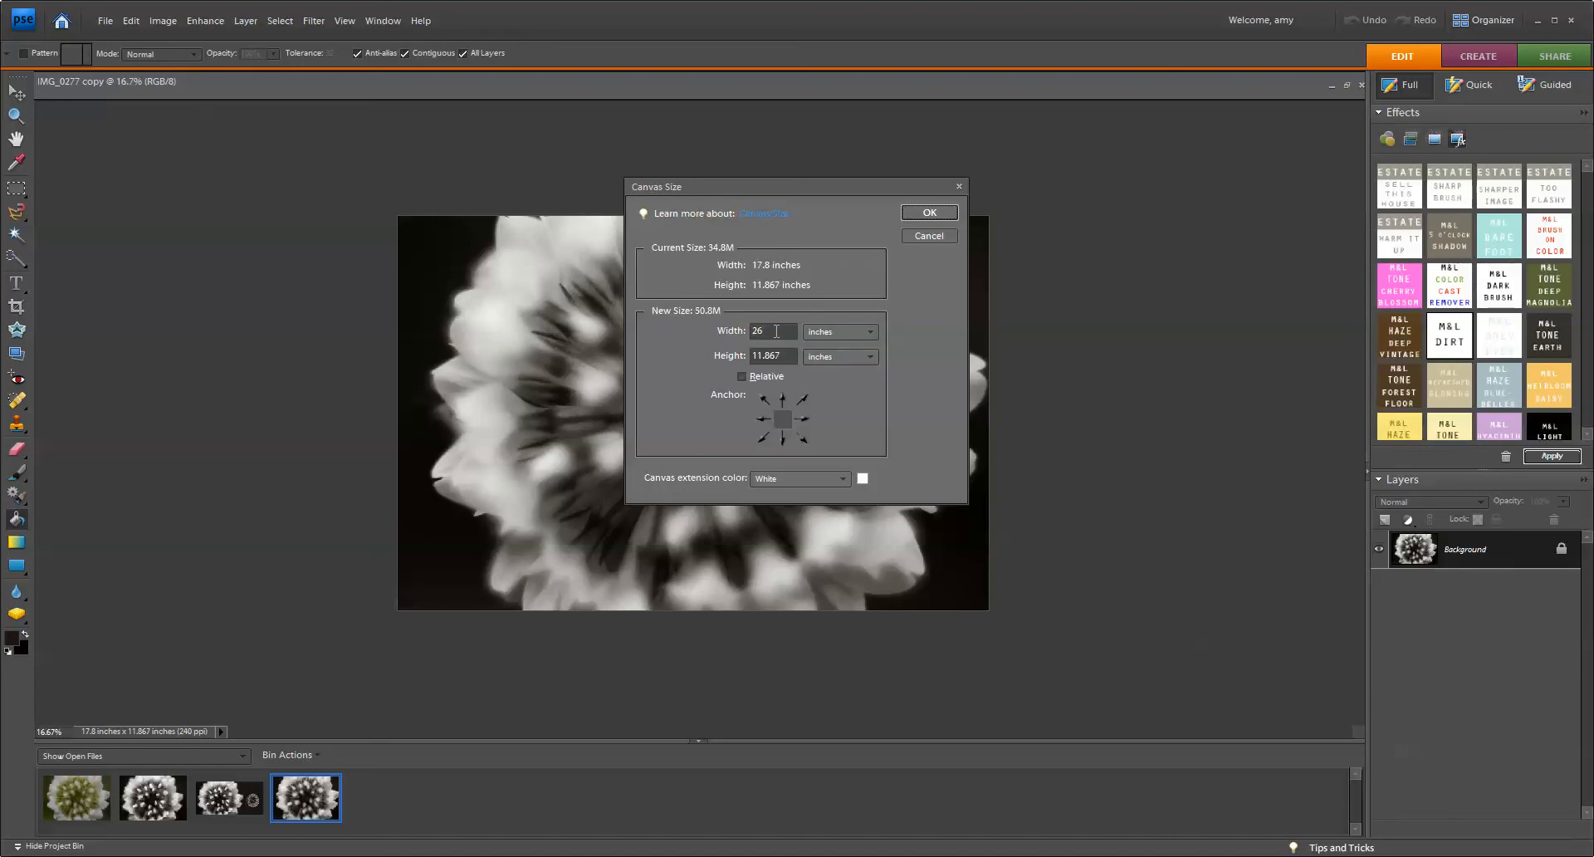
{"action": "mouse_move", "coordinate": [776, 356]}
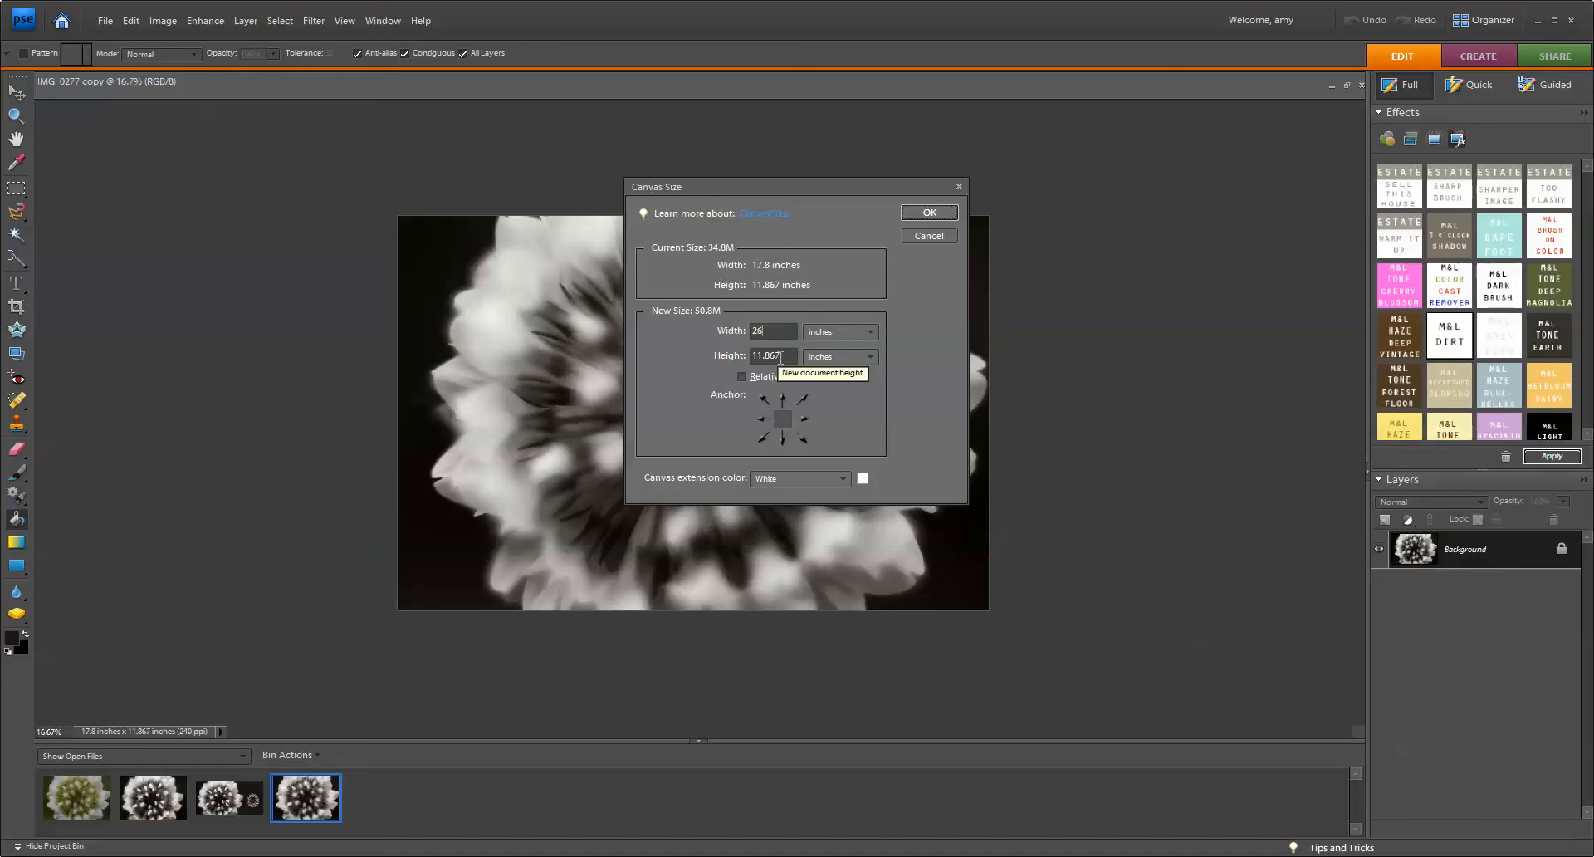
{"action": "mouse_move", "coordinate": [757, 330]}
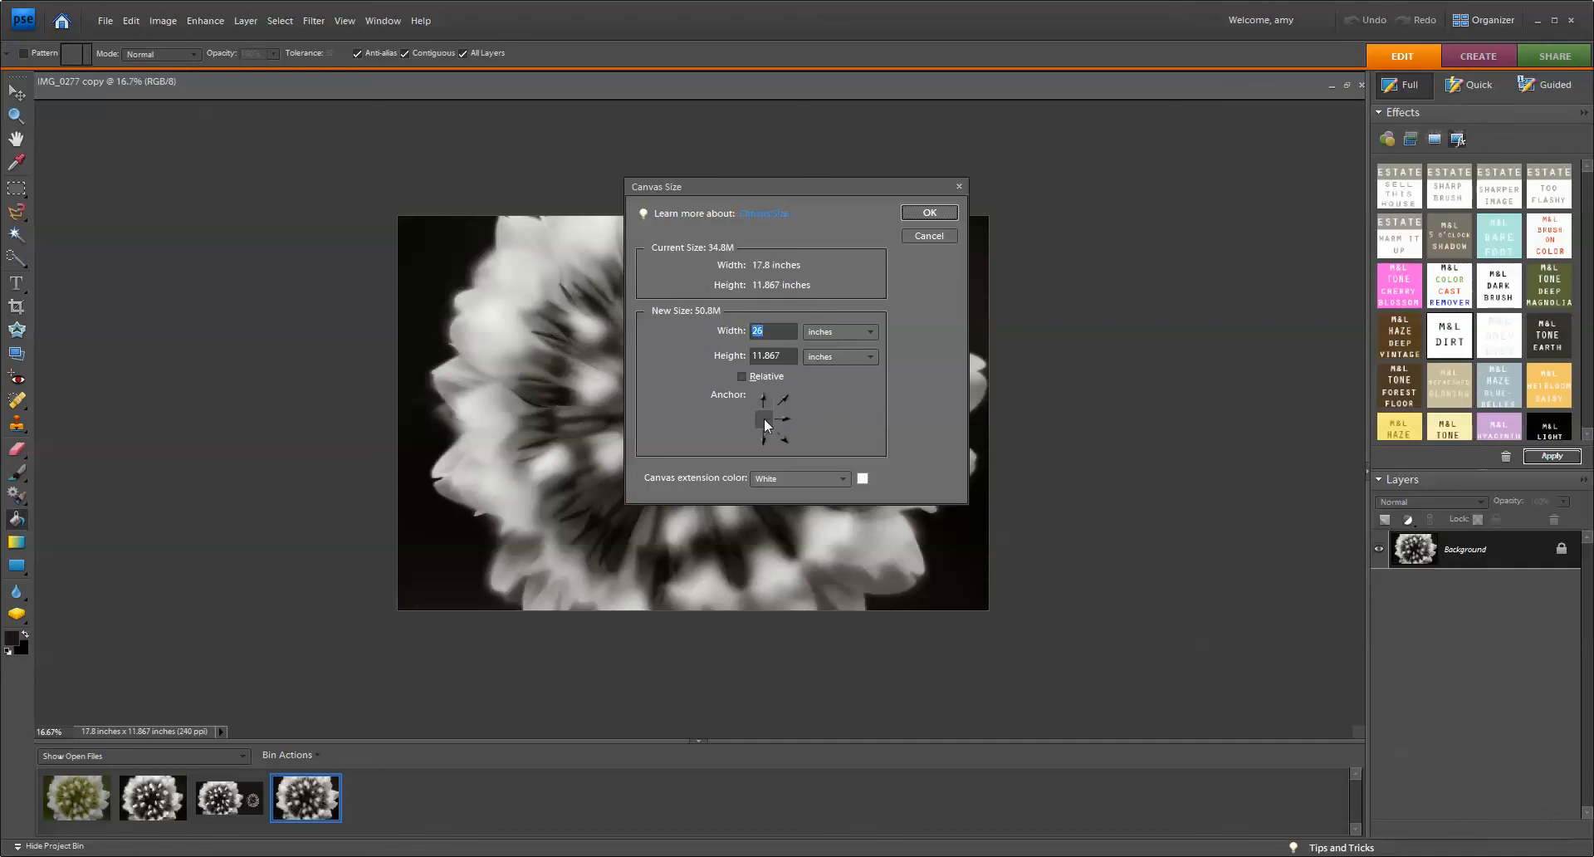
{"action": "left_click", "coordinate": [764, 419]}
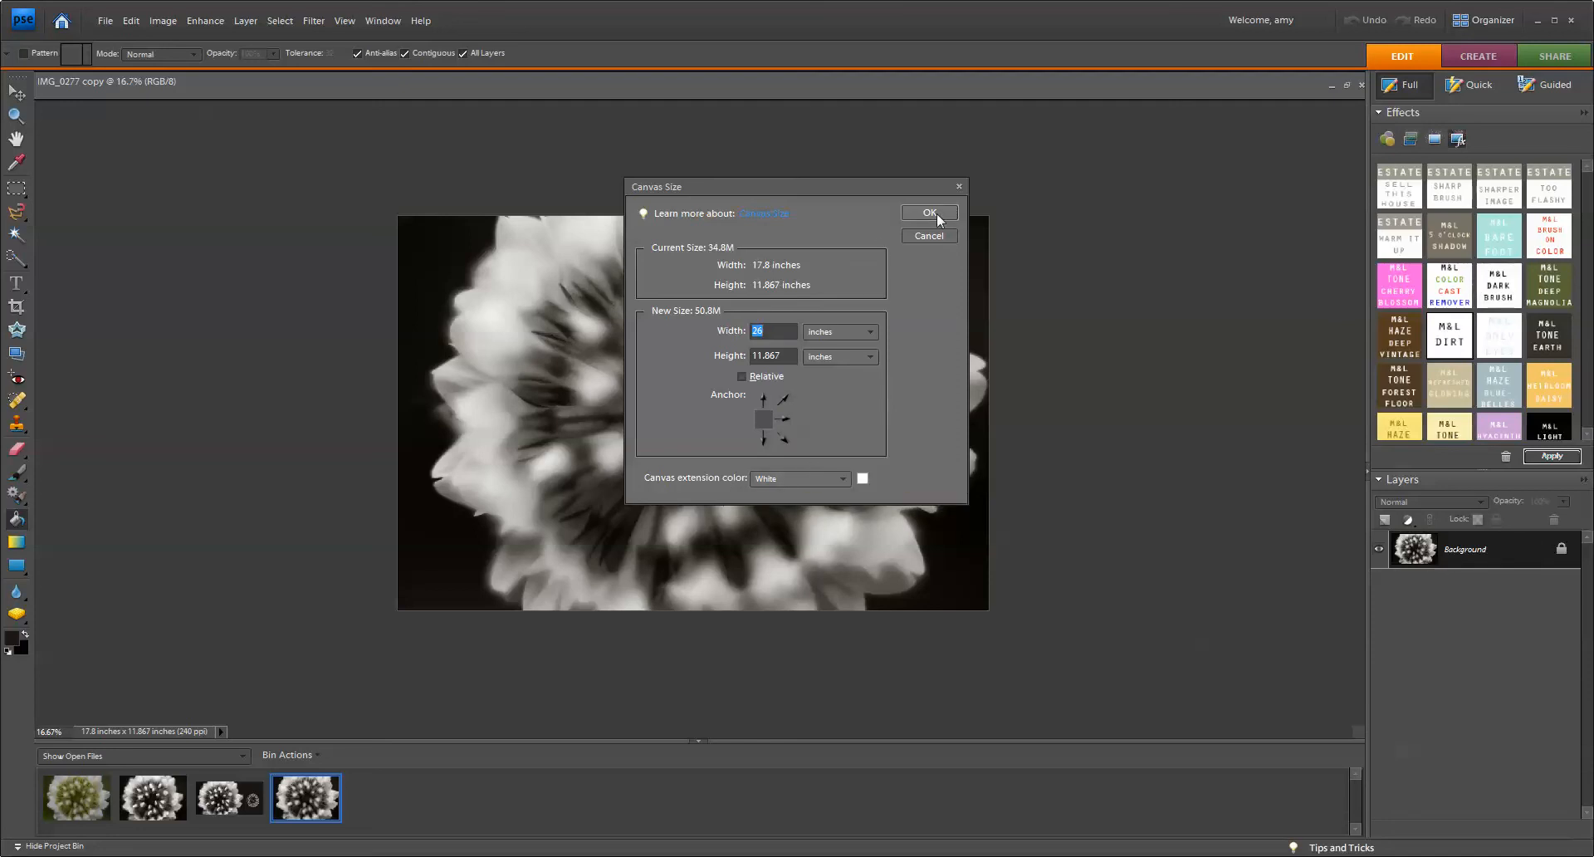
{"action": "left_click", "coordinate": [928, 212]}
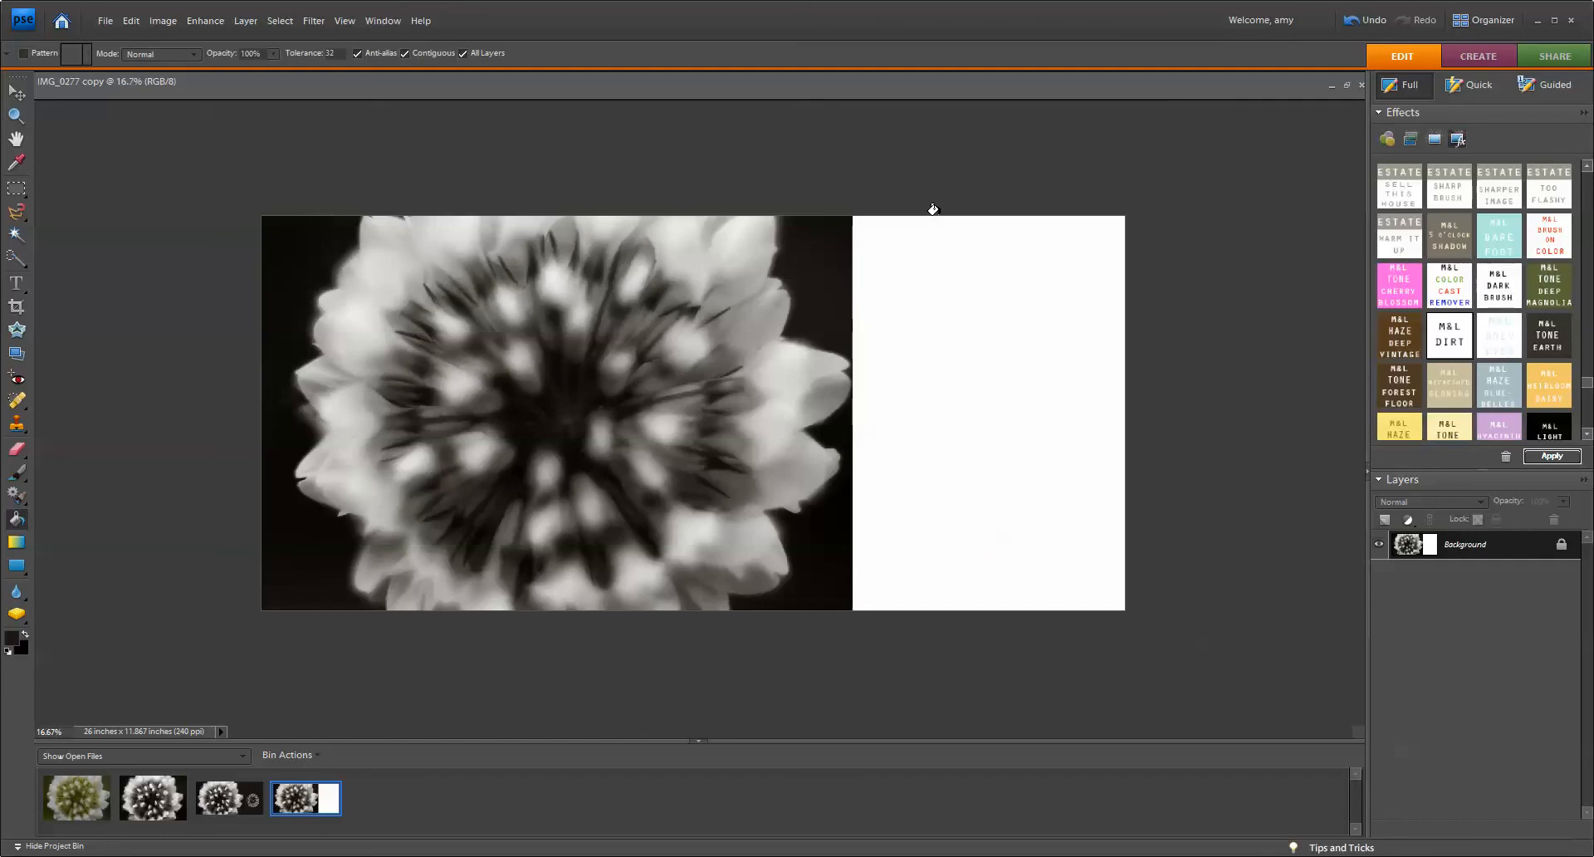
{"action": "mouse_move", "coordinate": [840, 580]}
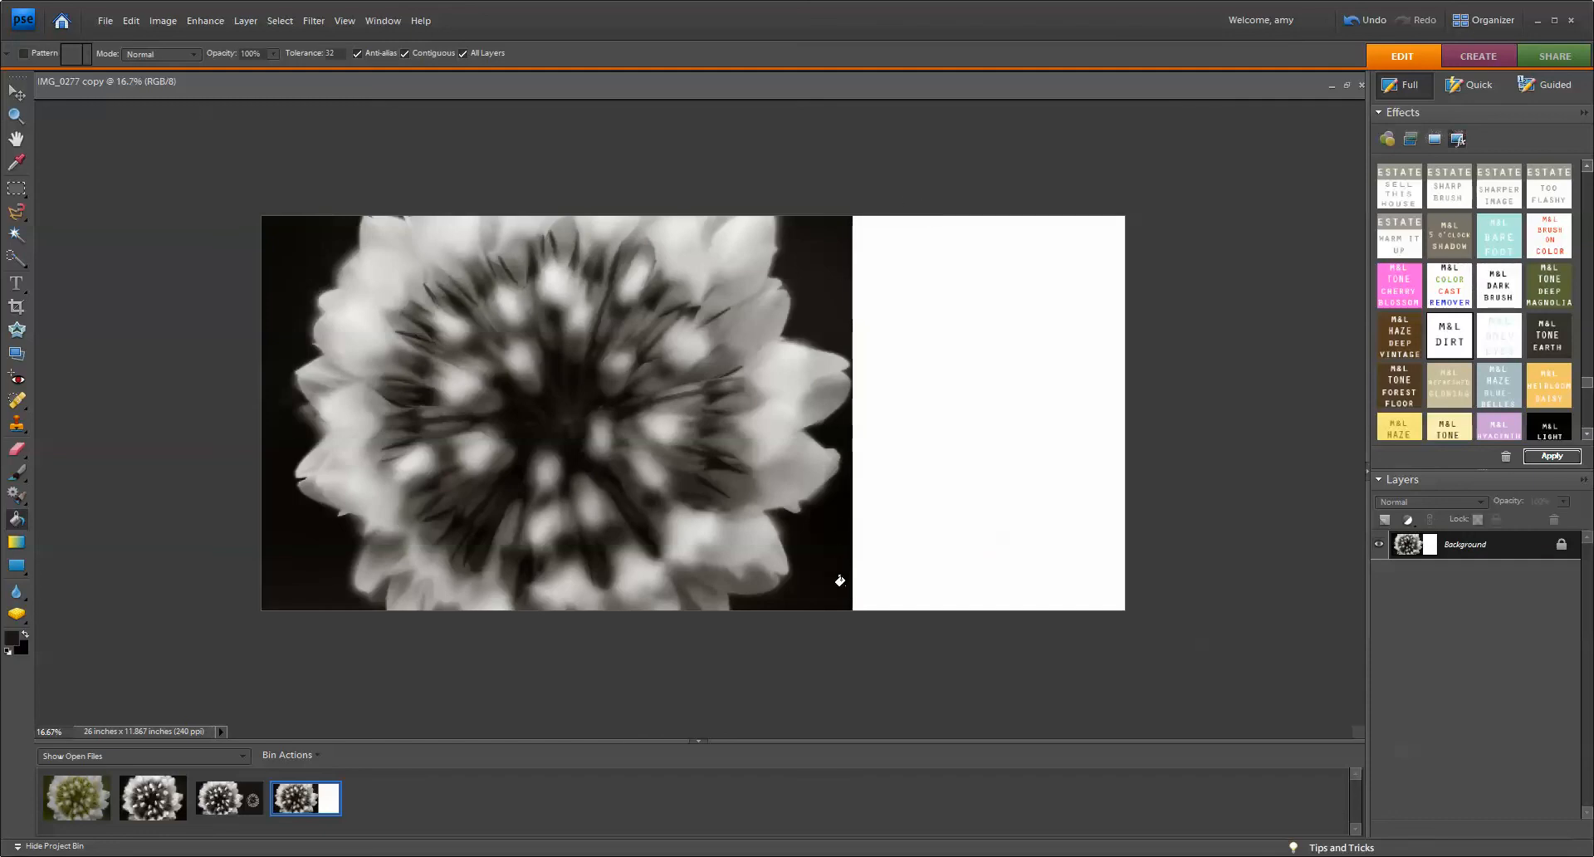
{"action": "mouse_move", "coordinate": [844, 545]}
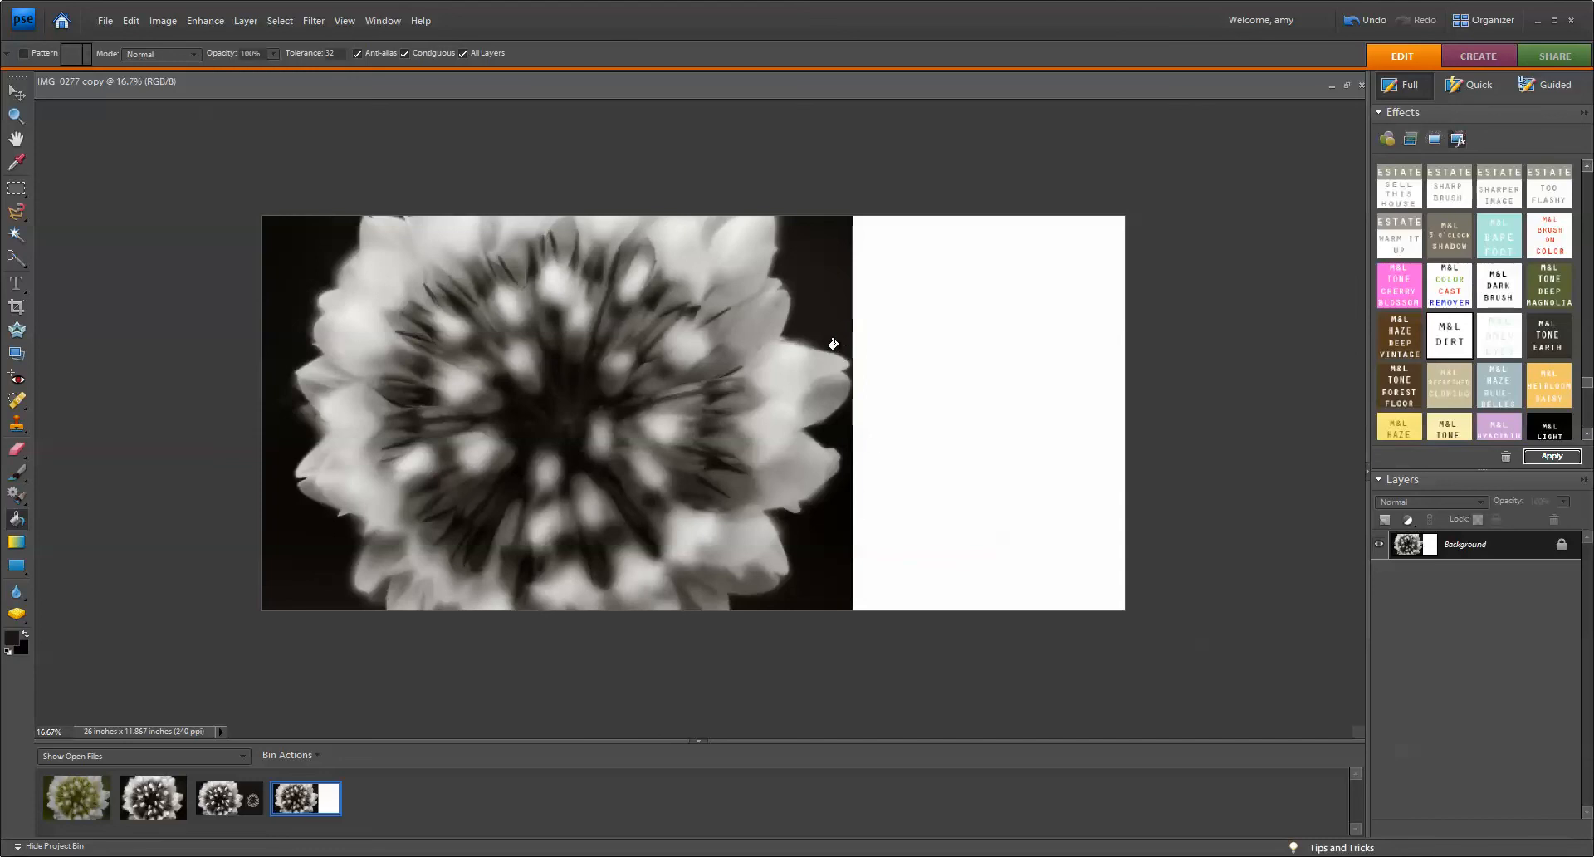
{"action": "mouse_move", "coordinate": [849, 229]}
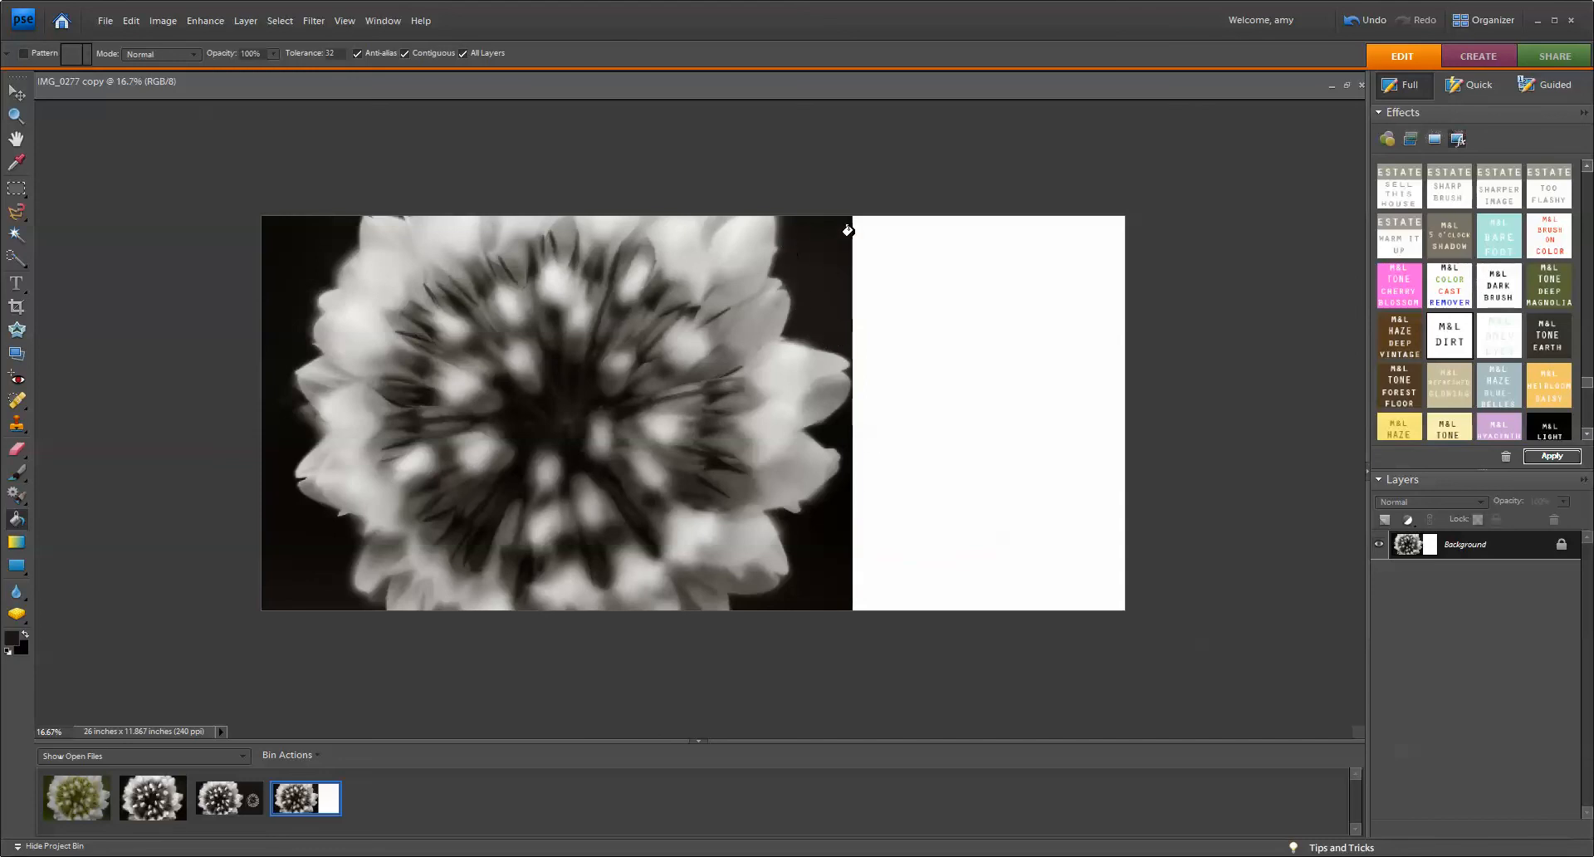
{"action": "mouse_move", "coordinate": [555, 151]}
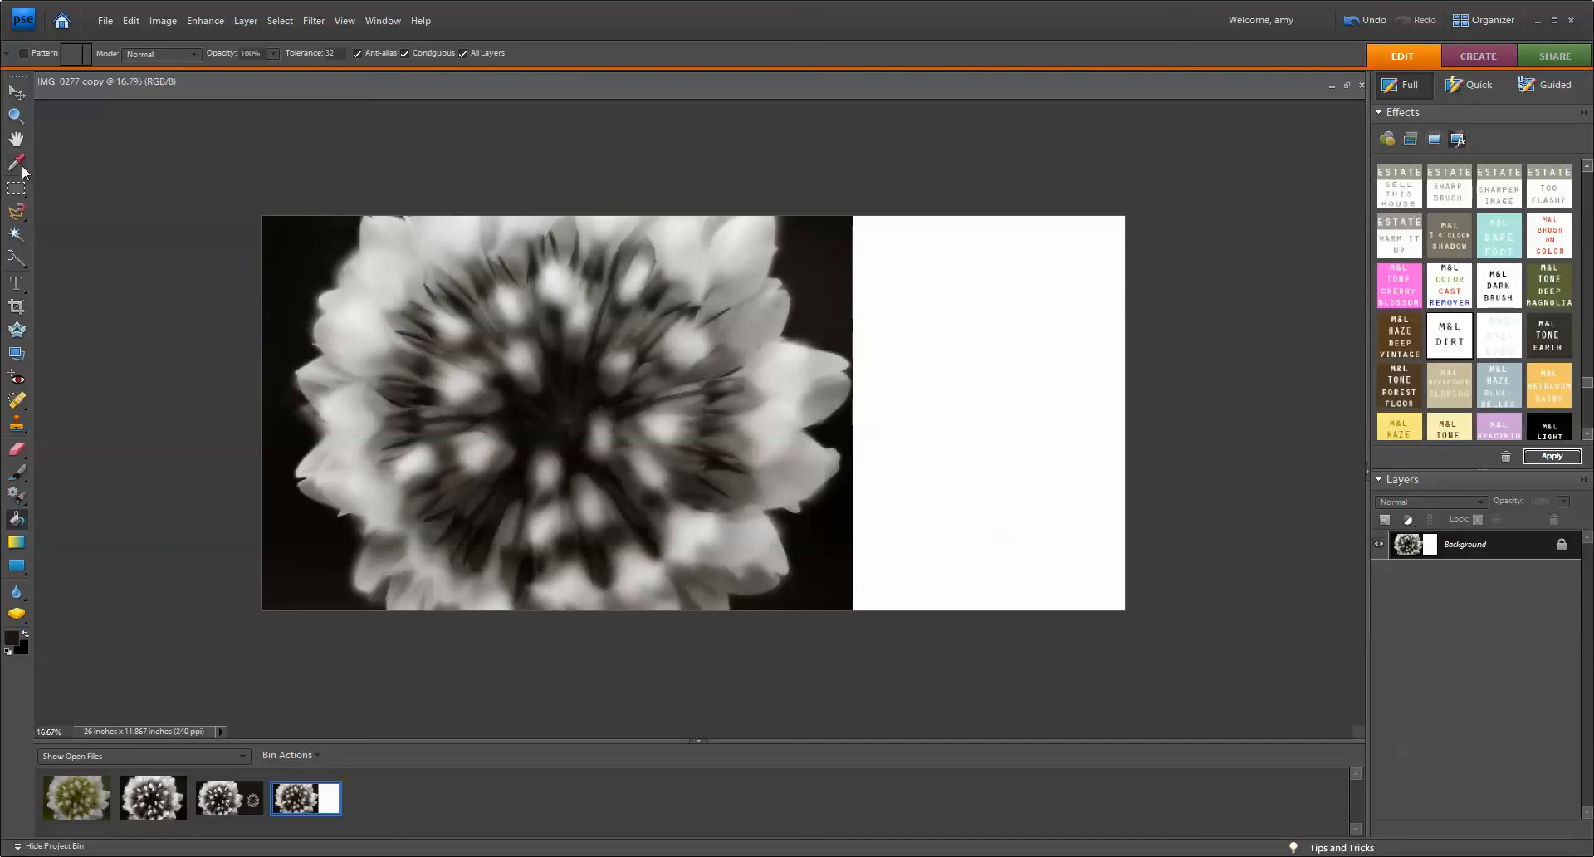
Sample the photo's dark background tone with the Eyedropper as the paint colour
{"action": "left_click", "coordinate": [17, 161]}
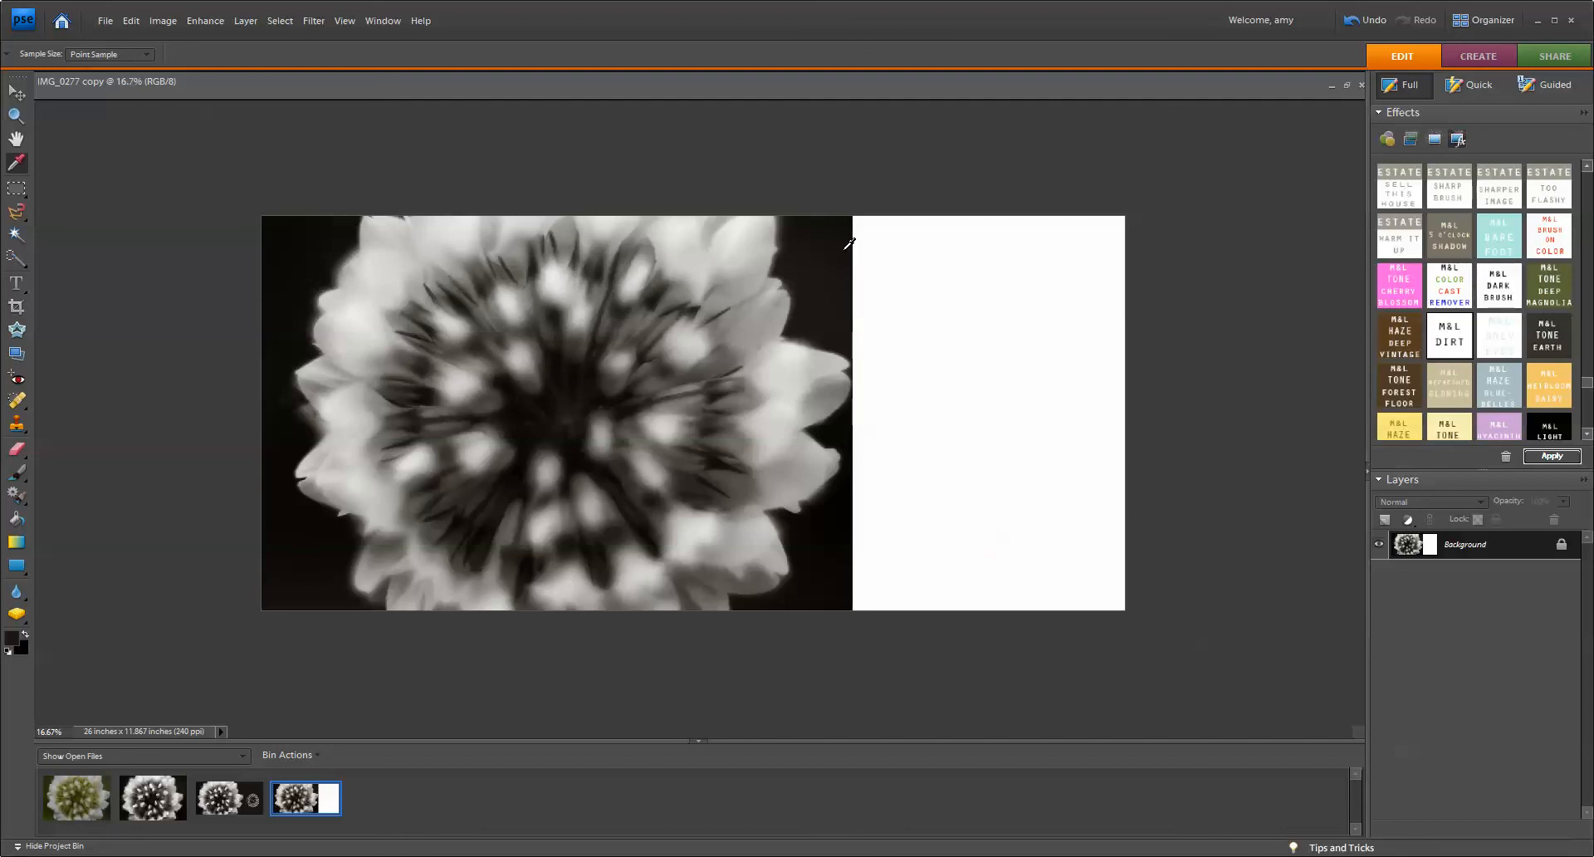
{"action": "mouse_move", "coordinate": [340, 571]}
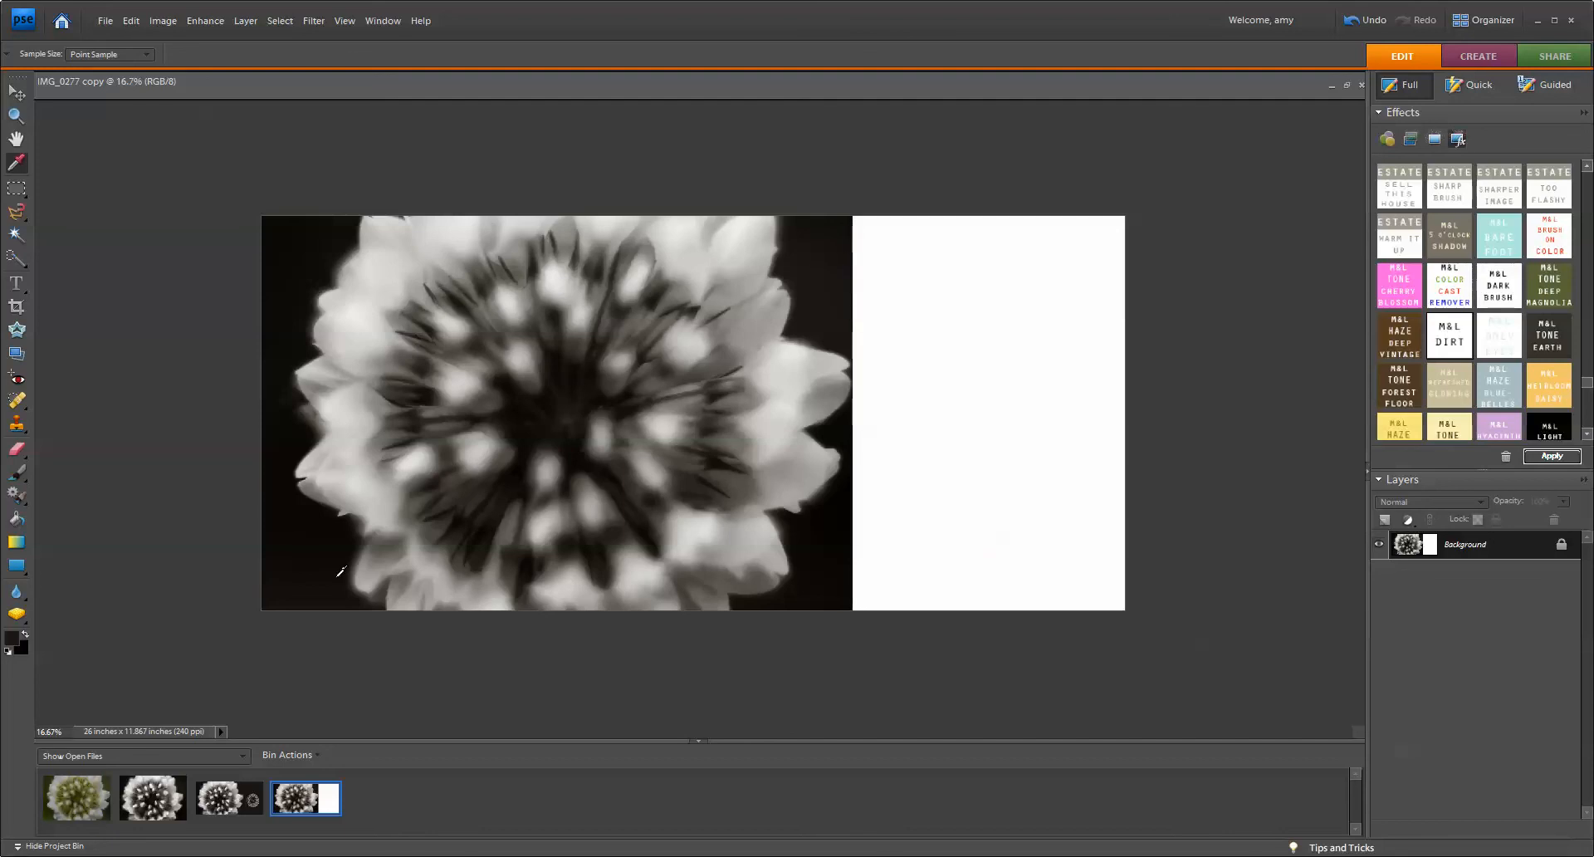
{"action": "mouse_move", "coordinate": [15, 638]}
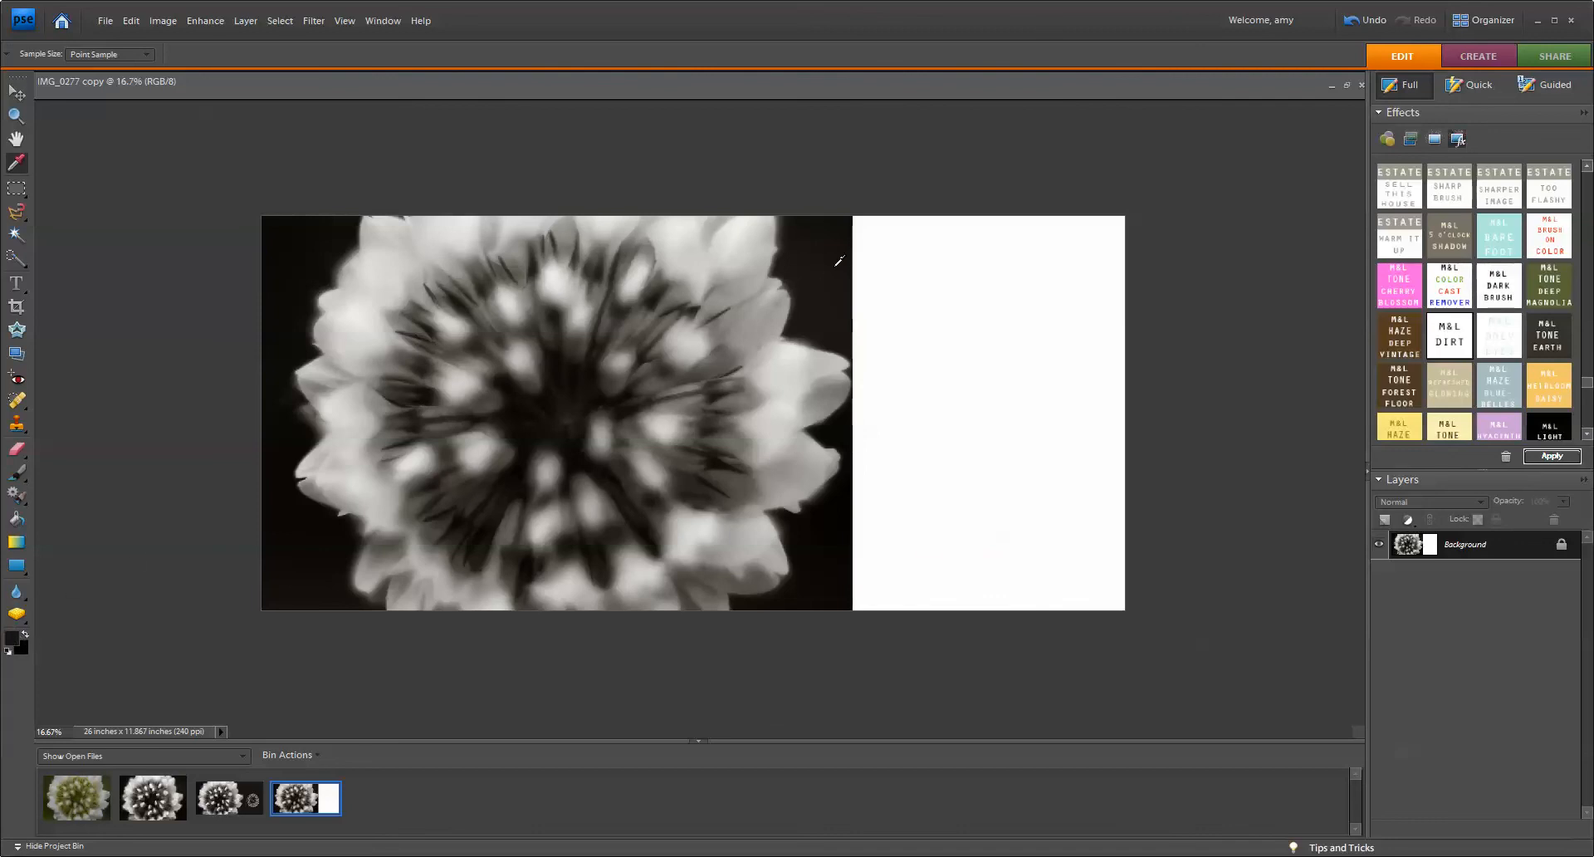
{"action": "mouse_move", "coordinate": [181, 299]}
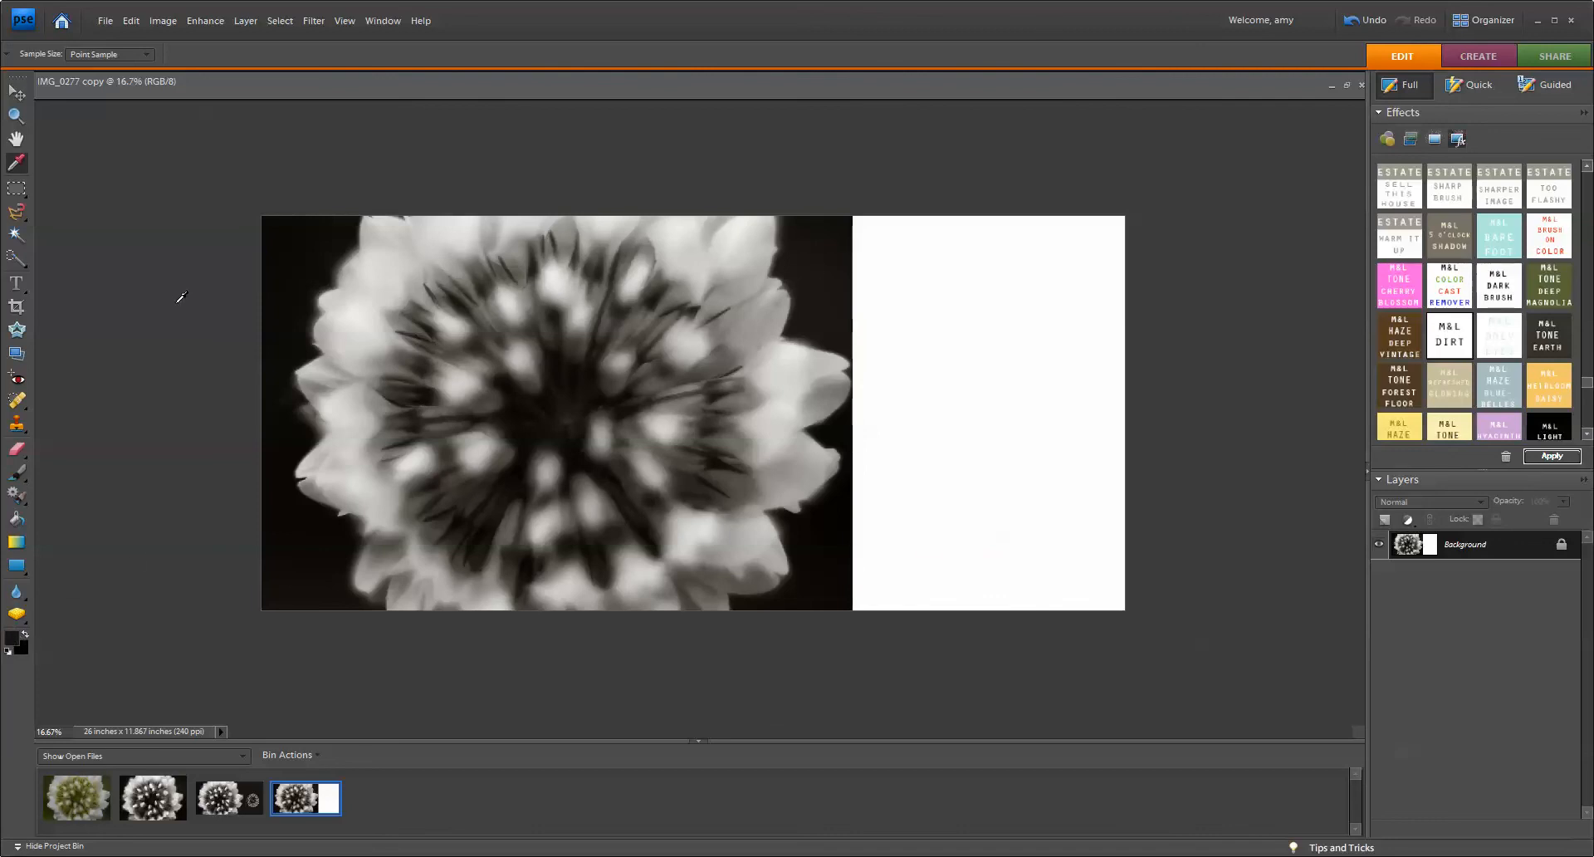
Switch to the Paint Bucket to fill the white right-hand extension with the dark tone
{"action": "left_click", "coordinate": [17, 521]}
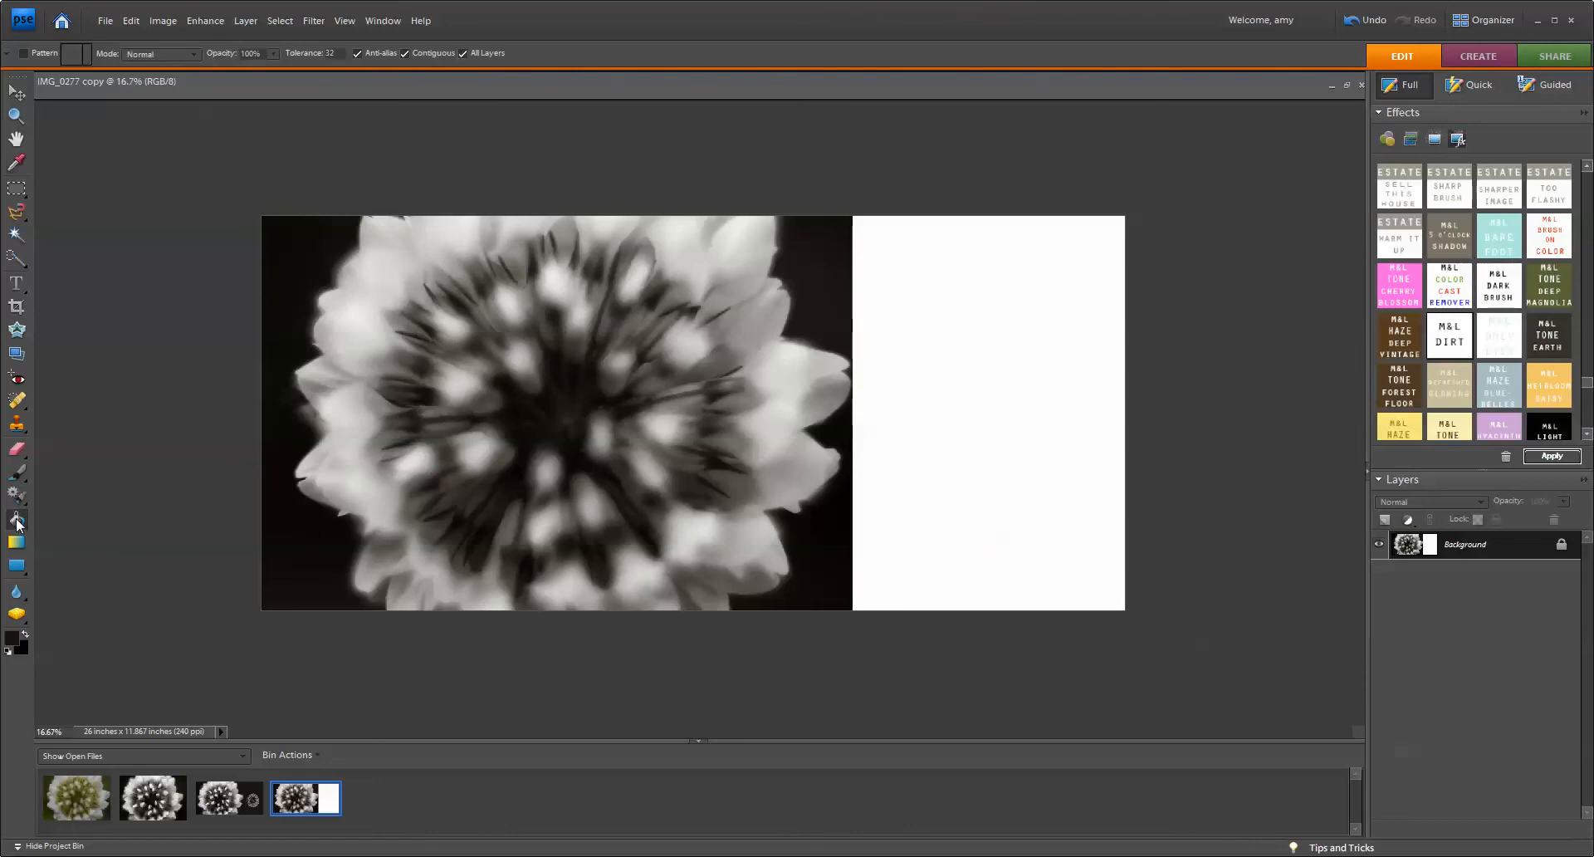
{"action": "mouse_move", "coordinate": [654, 367]}
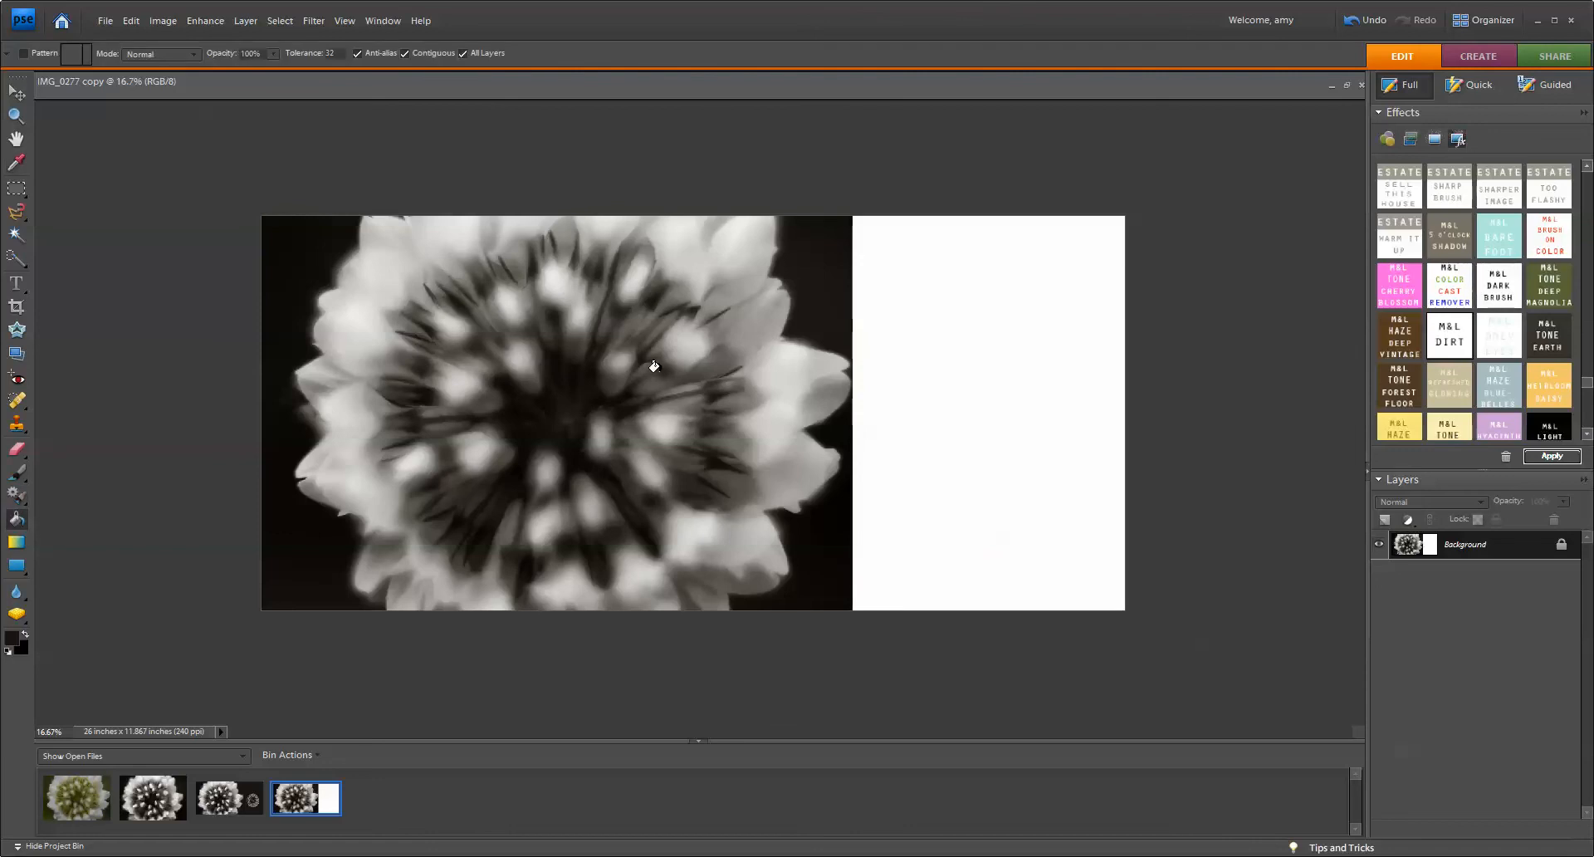
{"action": "mouse_move", "coordinate": [915, 286]}
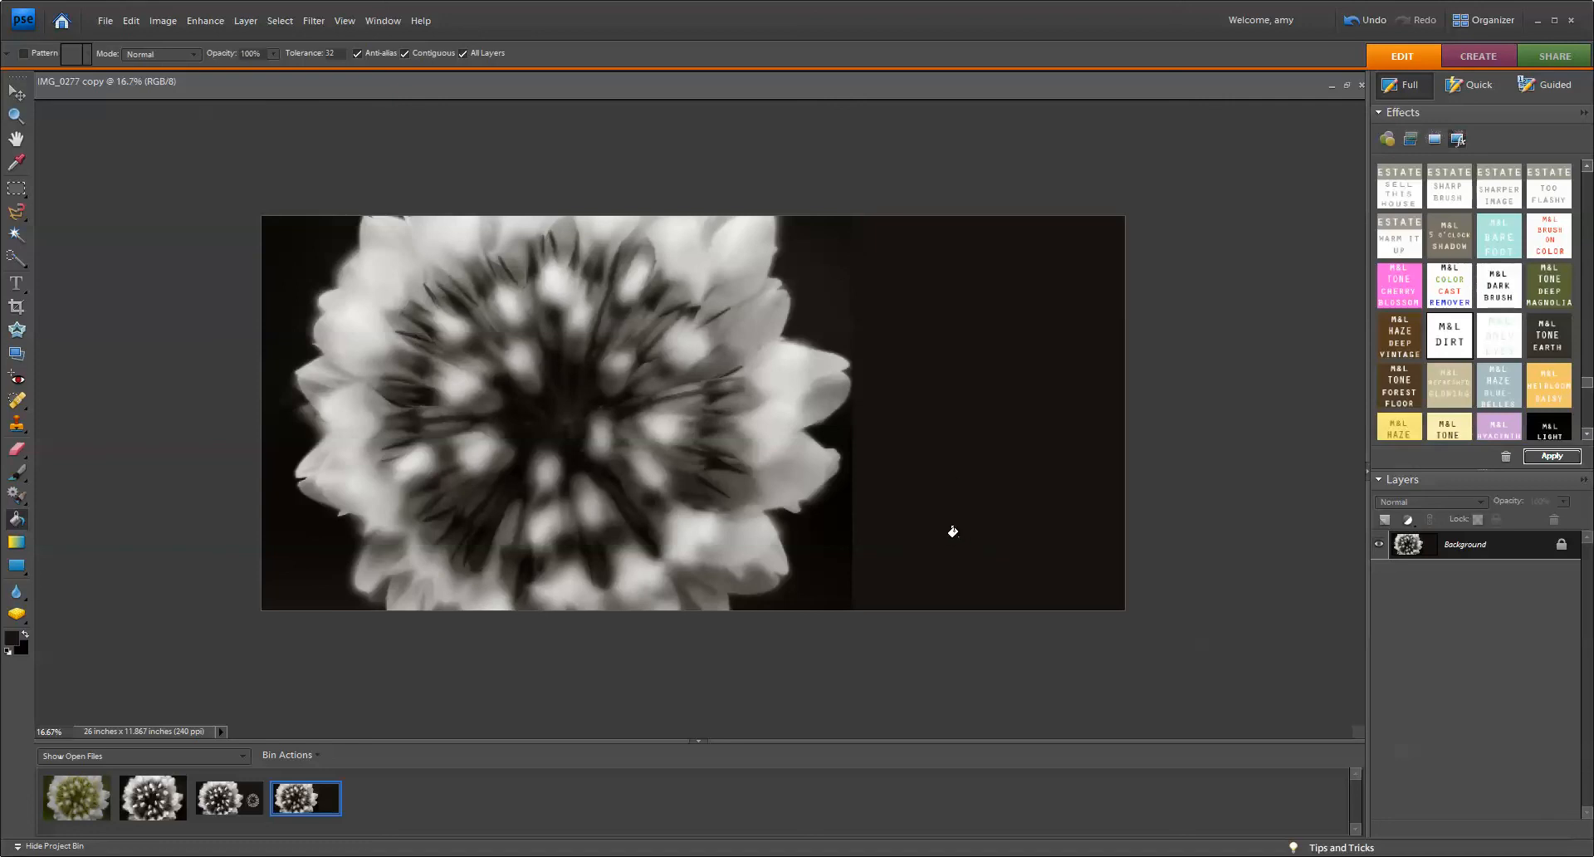
{"action": "mouse_move", "coordinate": [314, 314]}
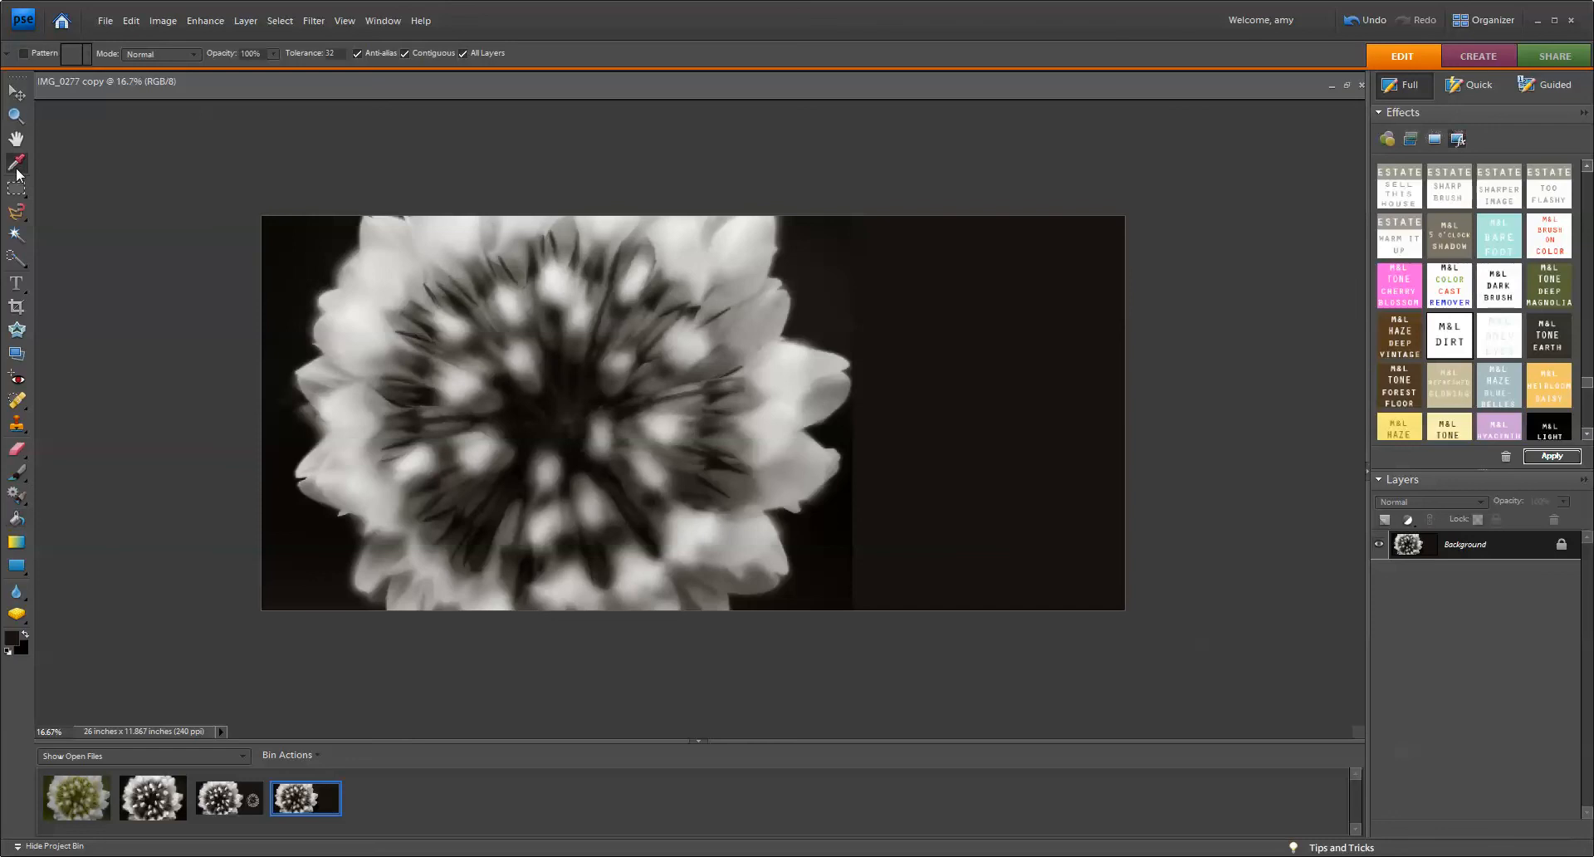
Resample the background near the flower and refill the extension so the seam disappears
{"action": "left_click", "coordinate": [16, 163]}
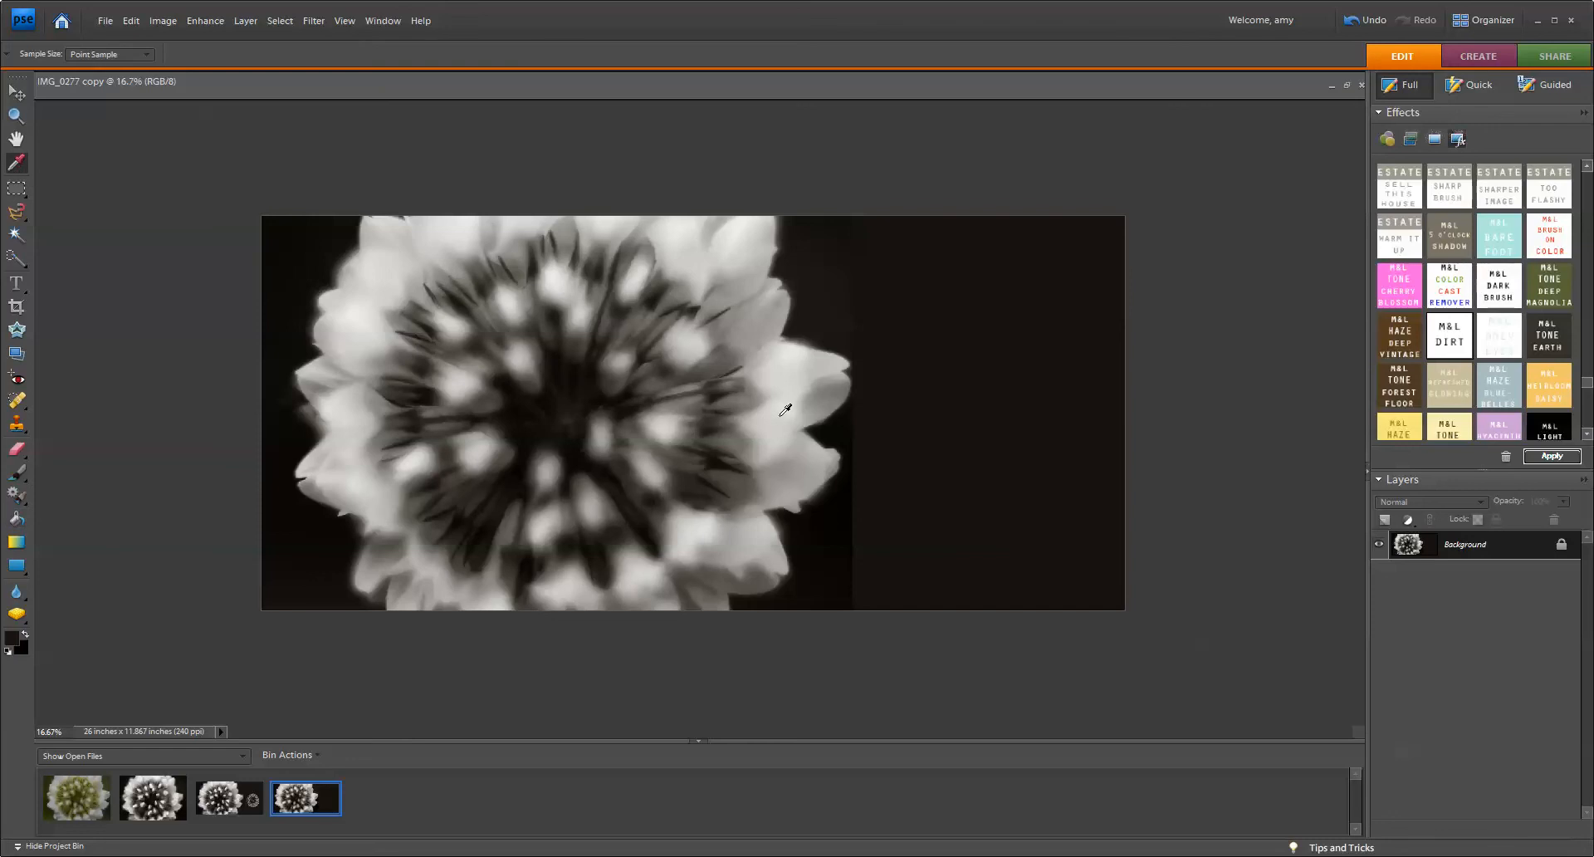
{"action": "mouse_move", "coordinate": [837, 295]}
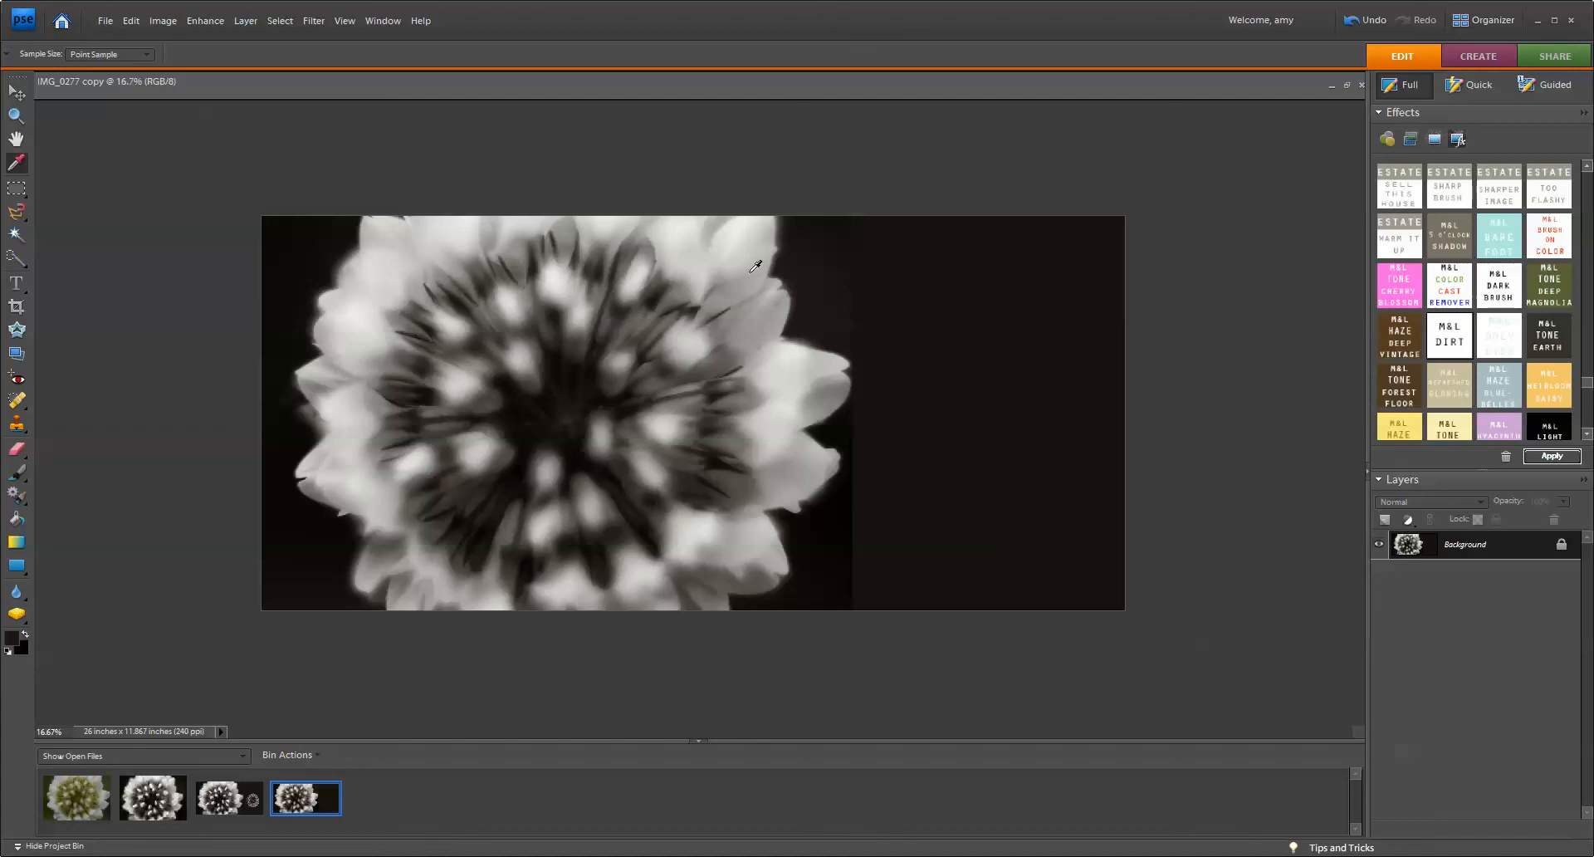
{"action": "left_click", "coordinate": [16, 521]}
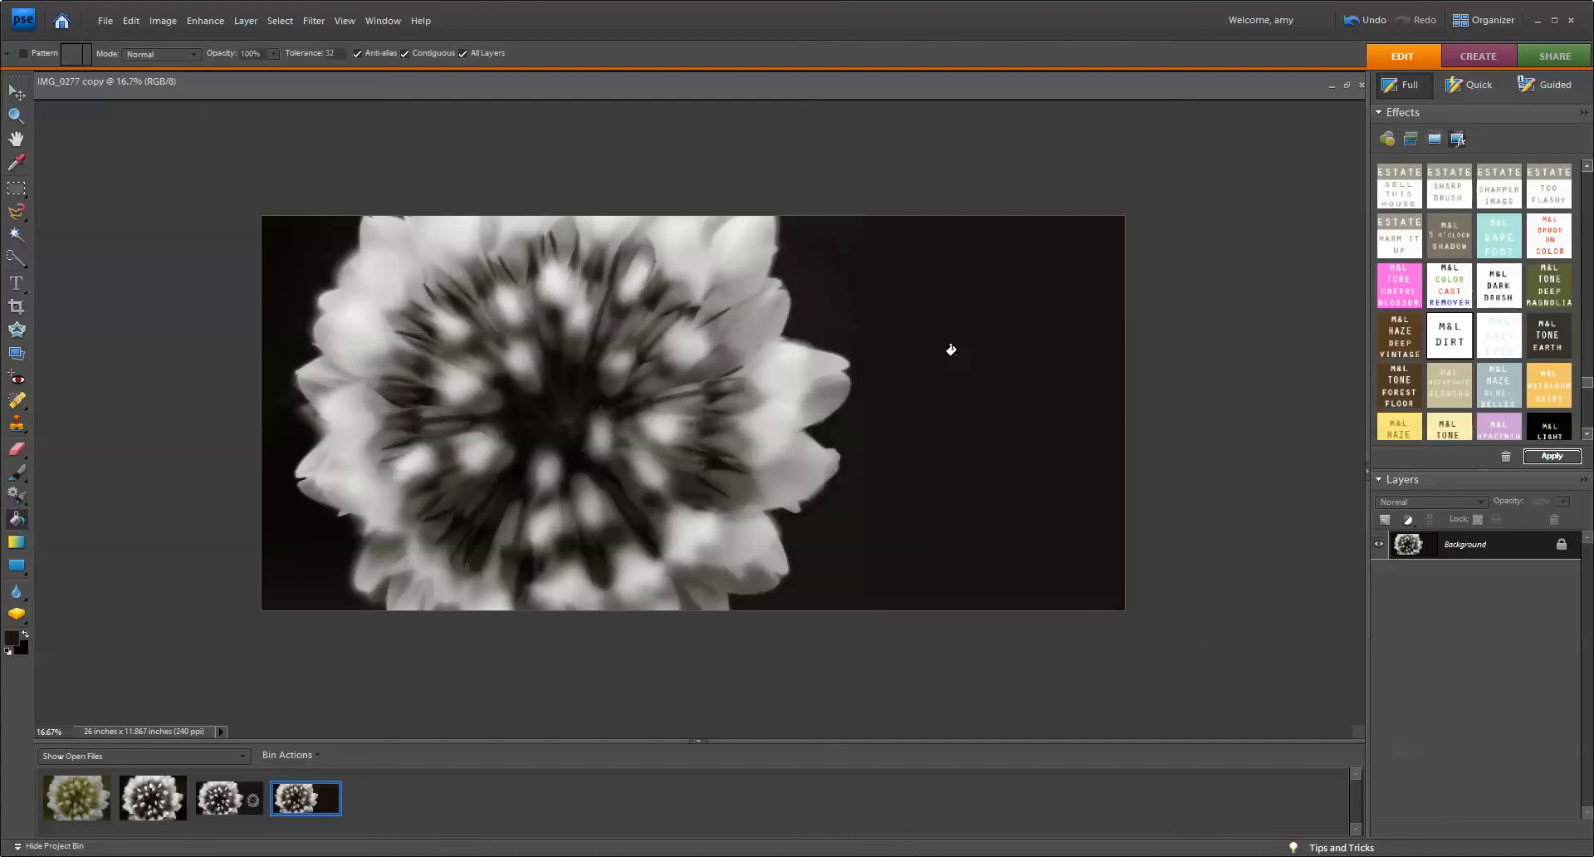
{"action": "mouse_move", "coordinate": [978, 351]}
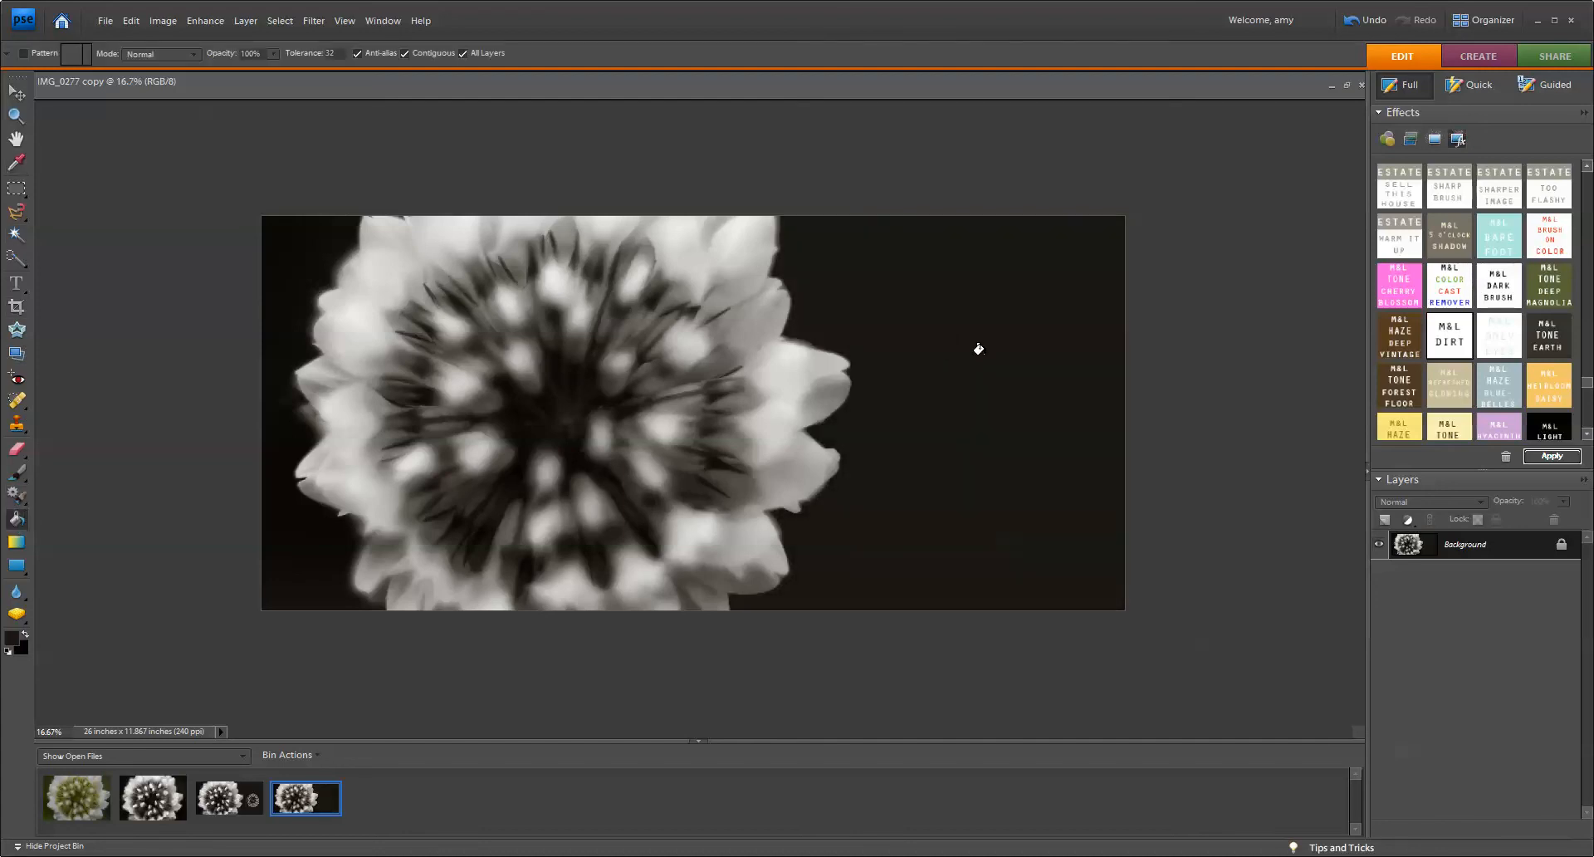
{"action": "mouse_move", "coordinate": [814, 271]}
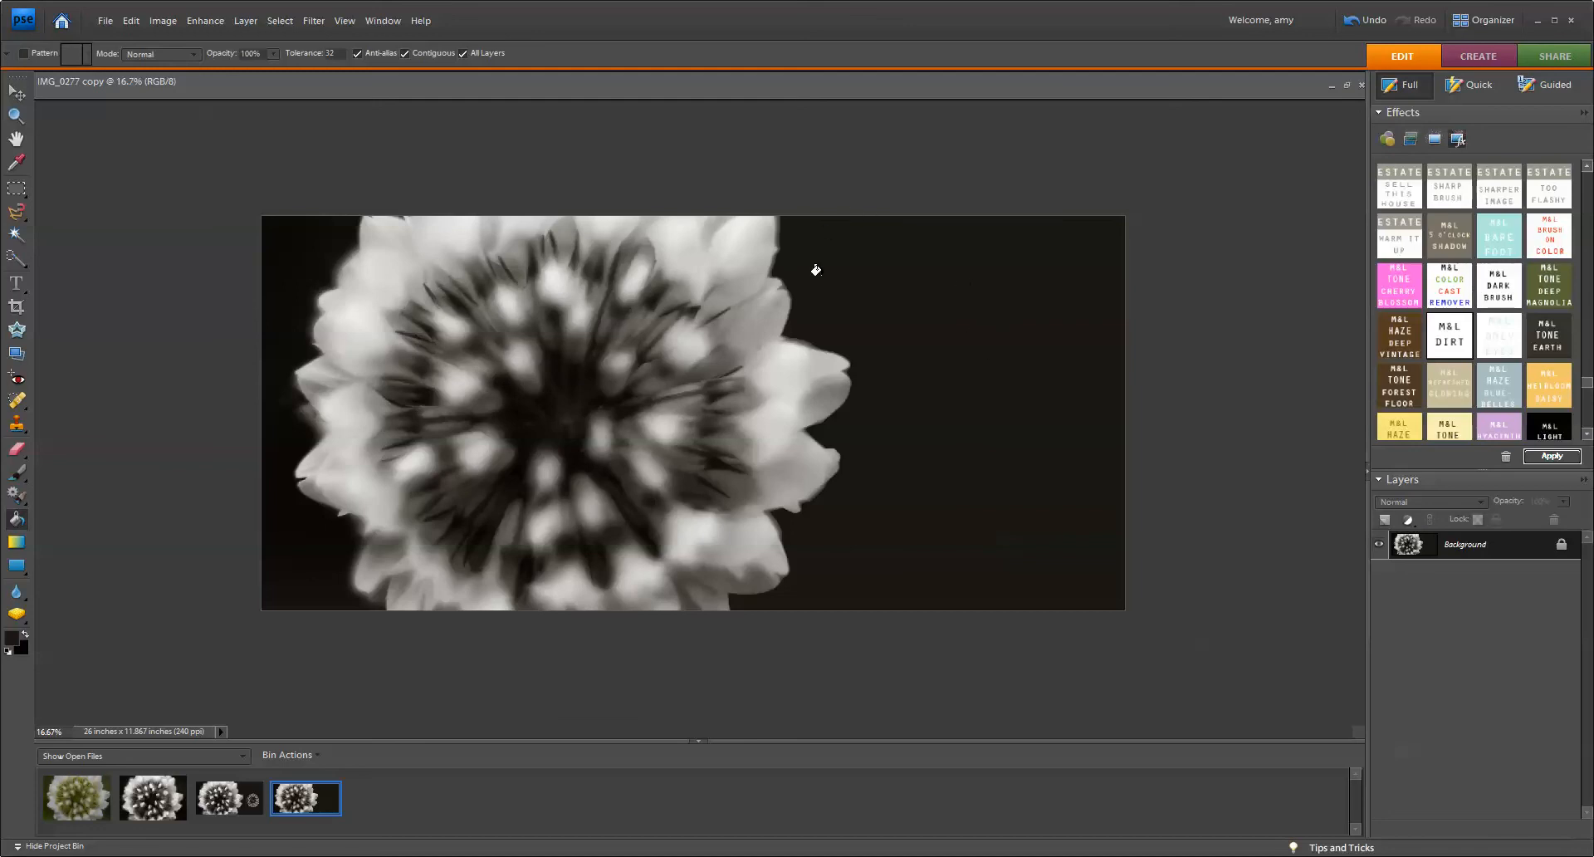
{"action": "mouse_move", "coordinate": [960, 295]}
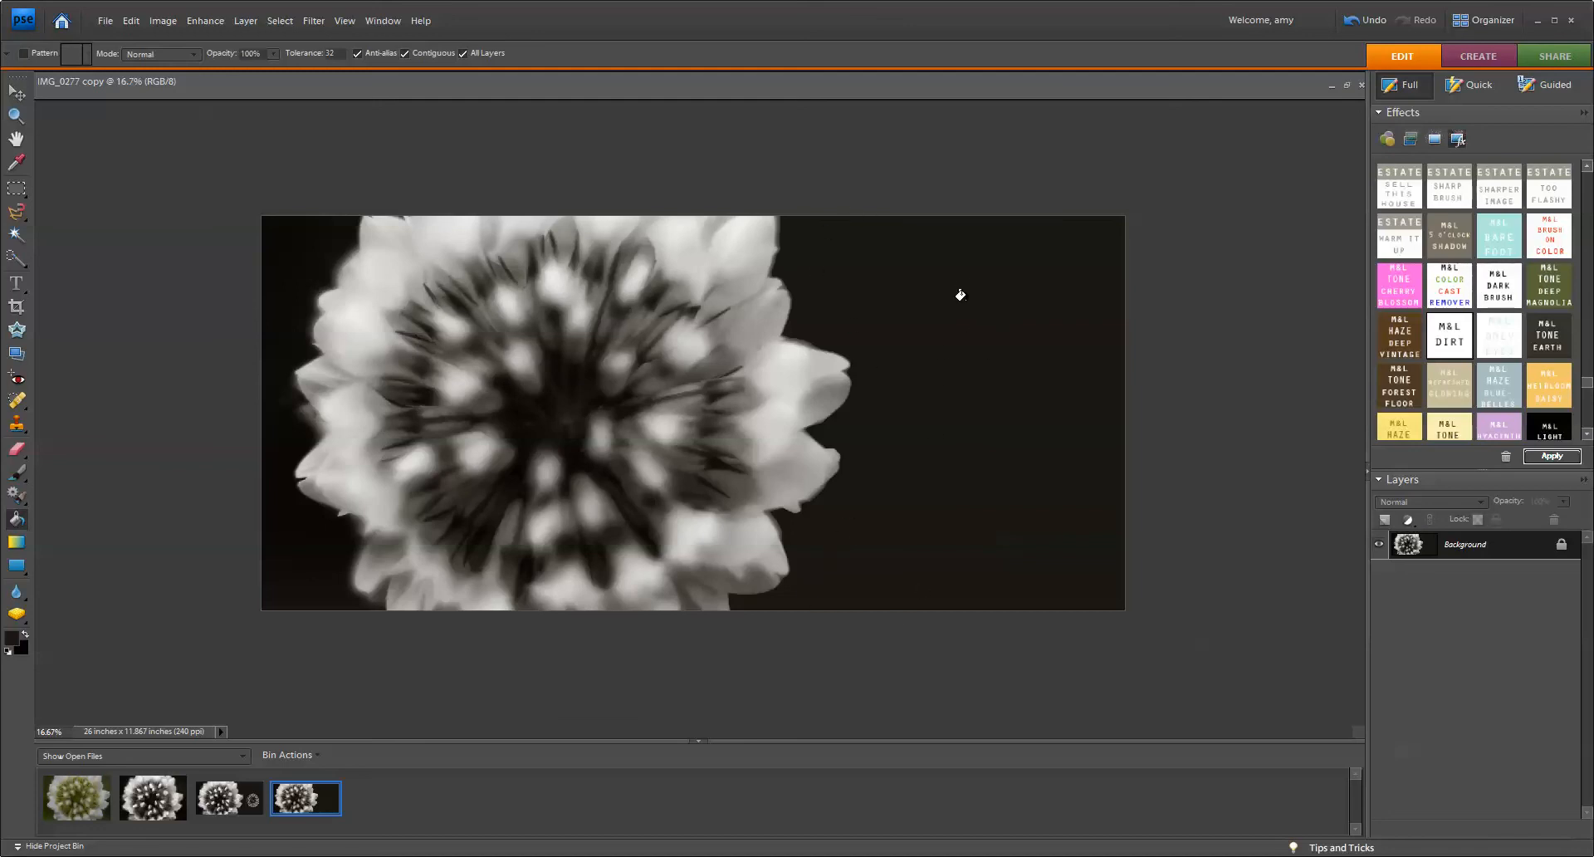
{"action": "mouse_move", "coordinate": [924, 531]}
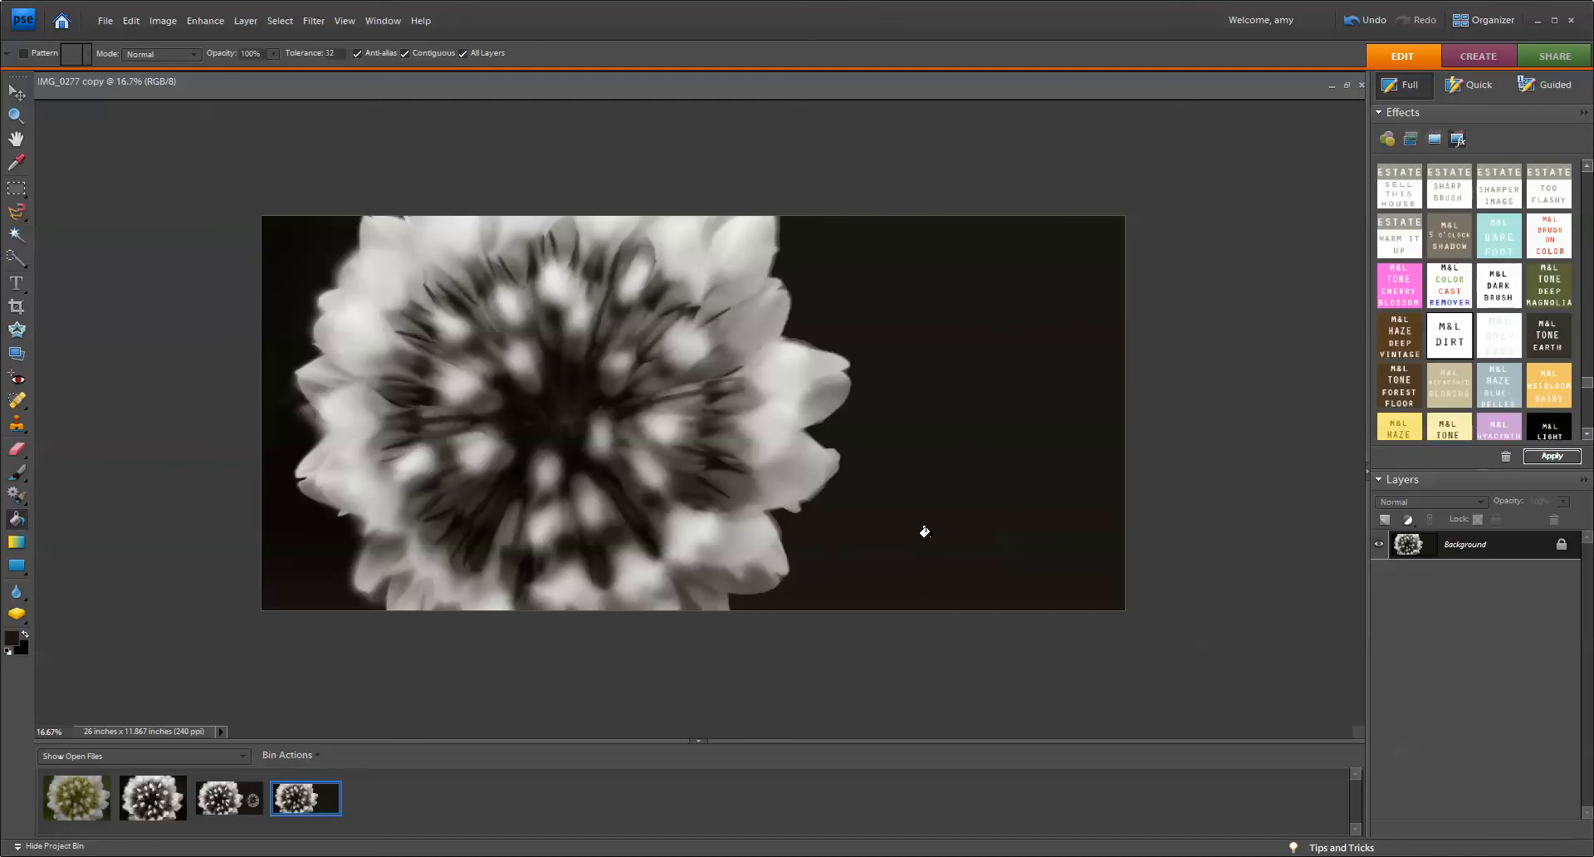